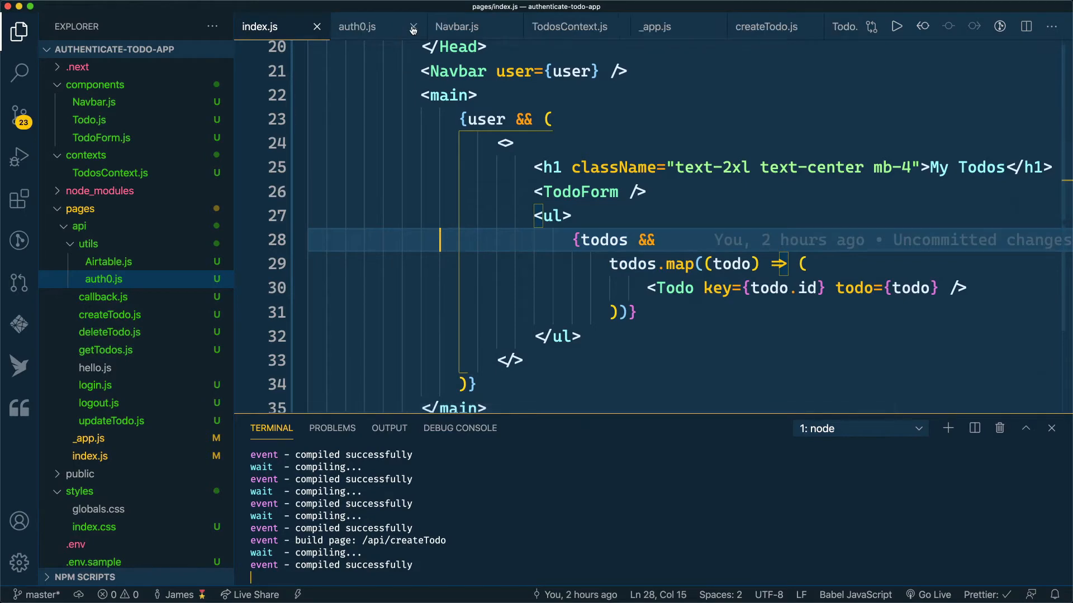
Compare index.js getServerSideProps session lookup with the createTodo route, ending on createTodo.js.
{"action": "left_click", "coordinate": [411, 27]}
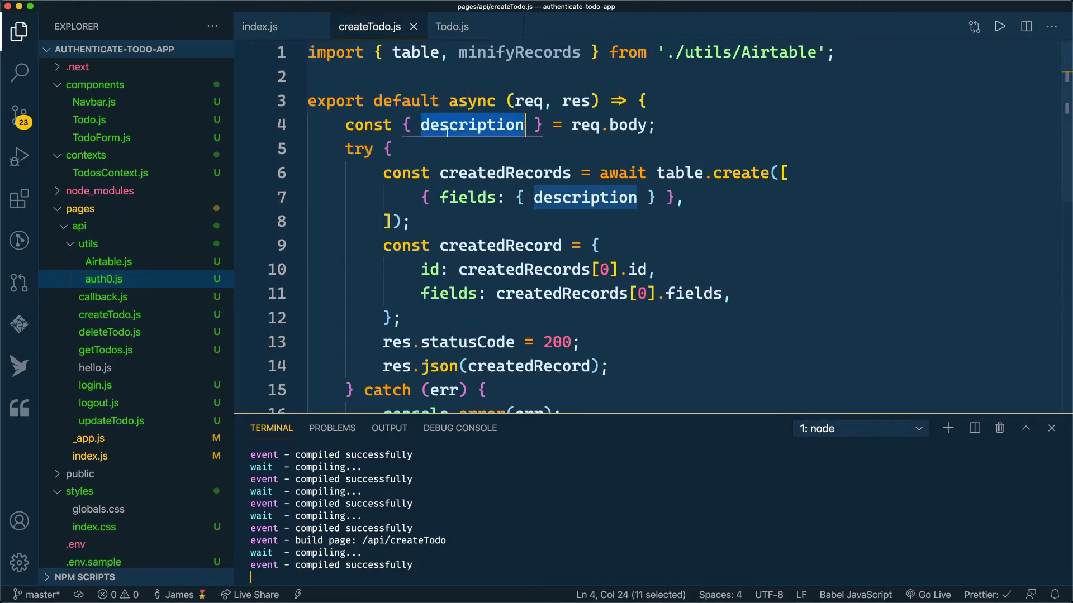
{"action": "mouse_move", "coordinate": [446, 156]}
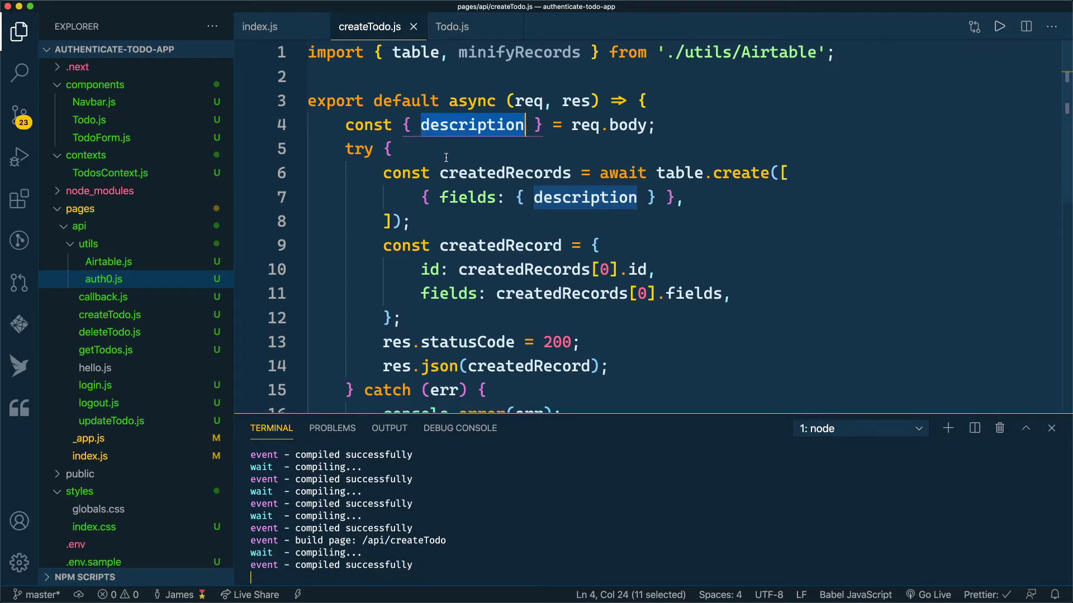
{"action": "left_click", "coordinate": [260, 27]}
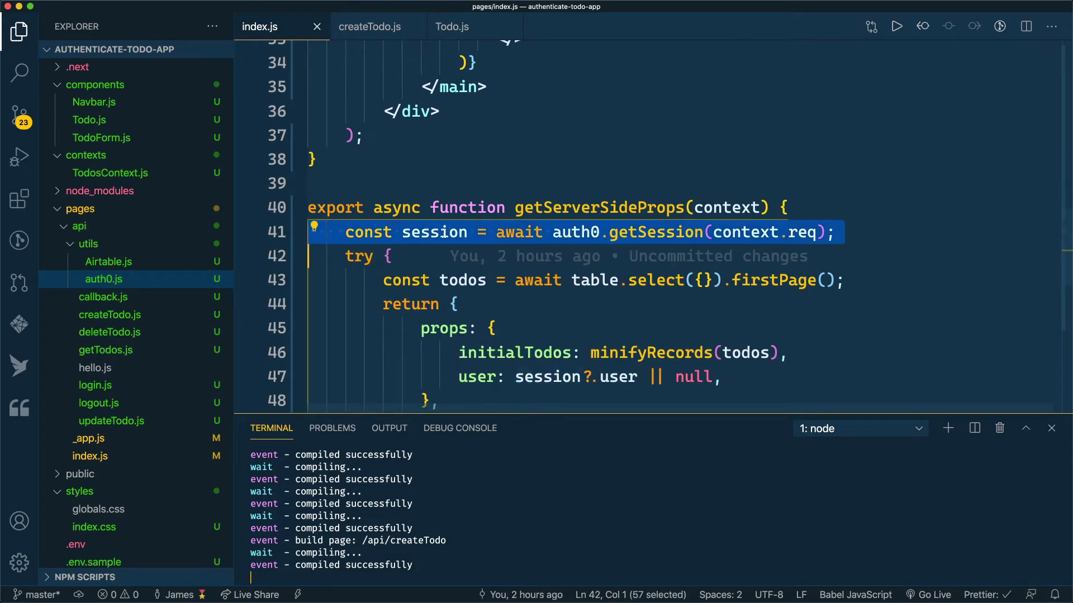
{"action": "left_click", "coordinate": [370, 26]}
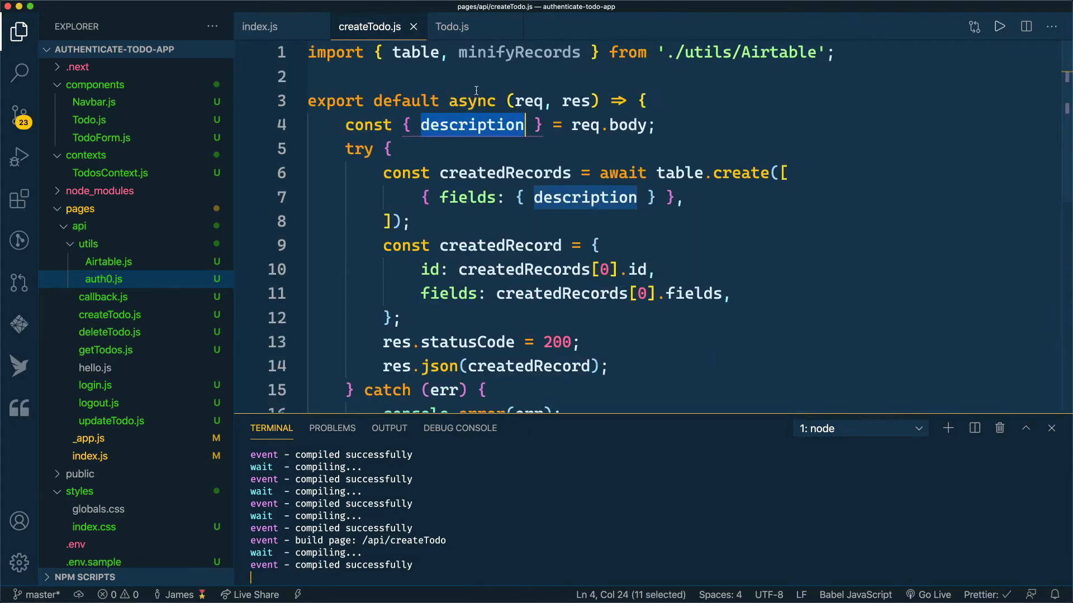
{"action": "mouse_move", "coordinate": [406, 101]}
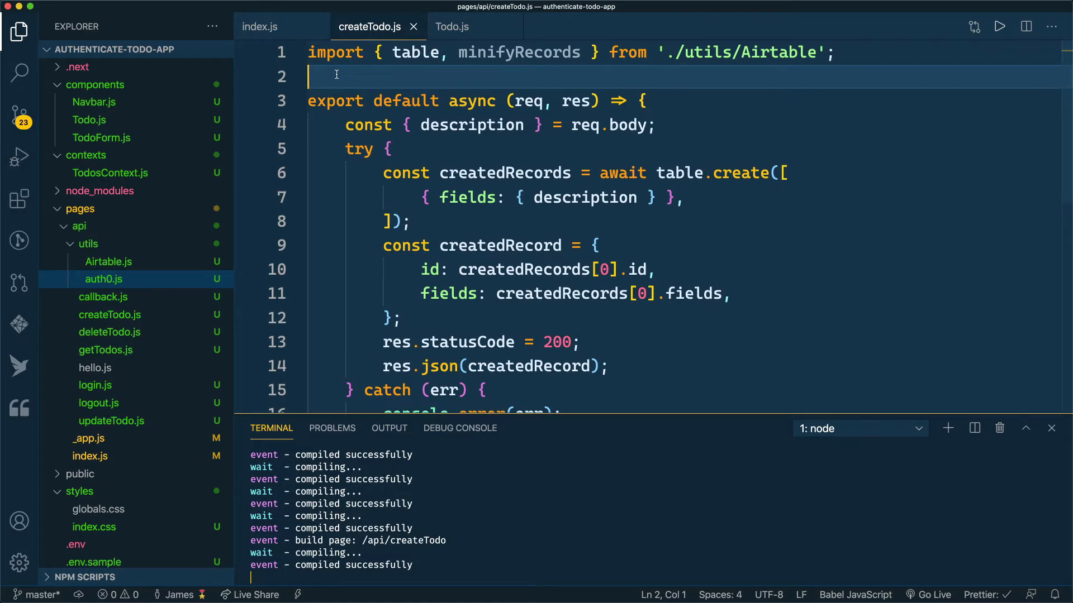
Import auth0 from './utils/auth0', wrap the createTodo handler in auth0.requireAuthentication, and save.
{"action": "type", "text": "import auth0 from \""}
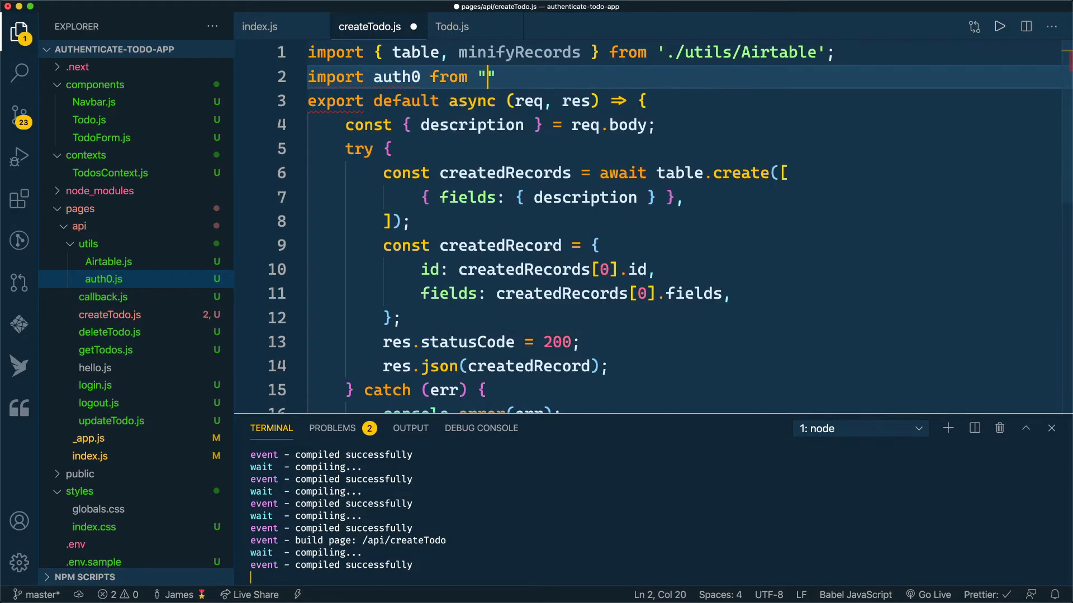
{"action": "type", "text": "./utils/"}
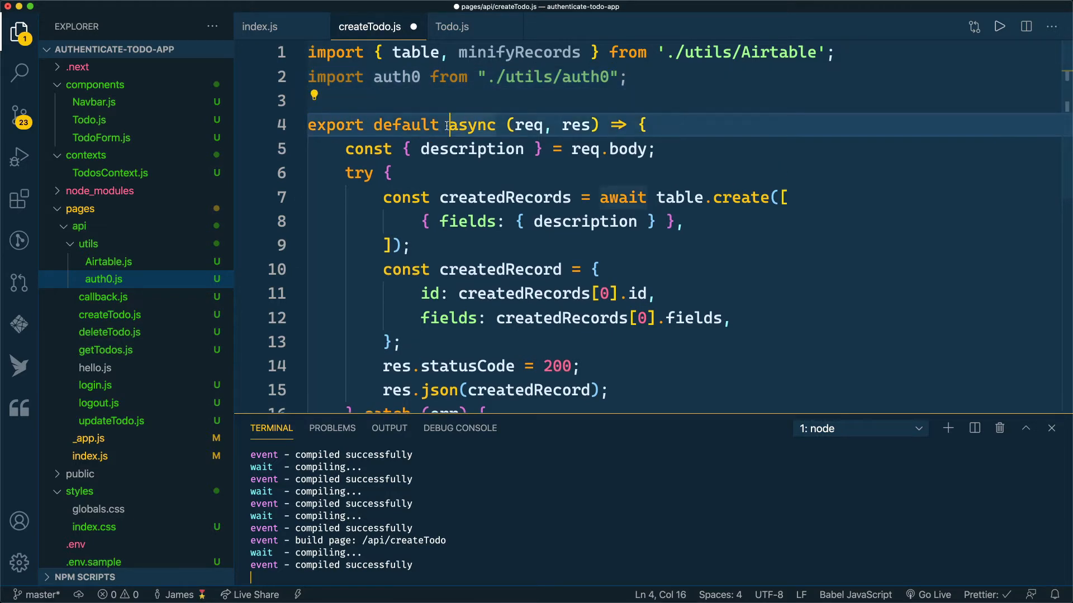
{"action": "type", "text": "auth0.requireAuthentication("}
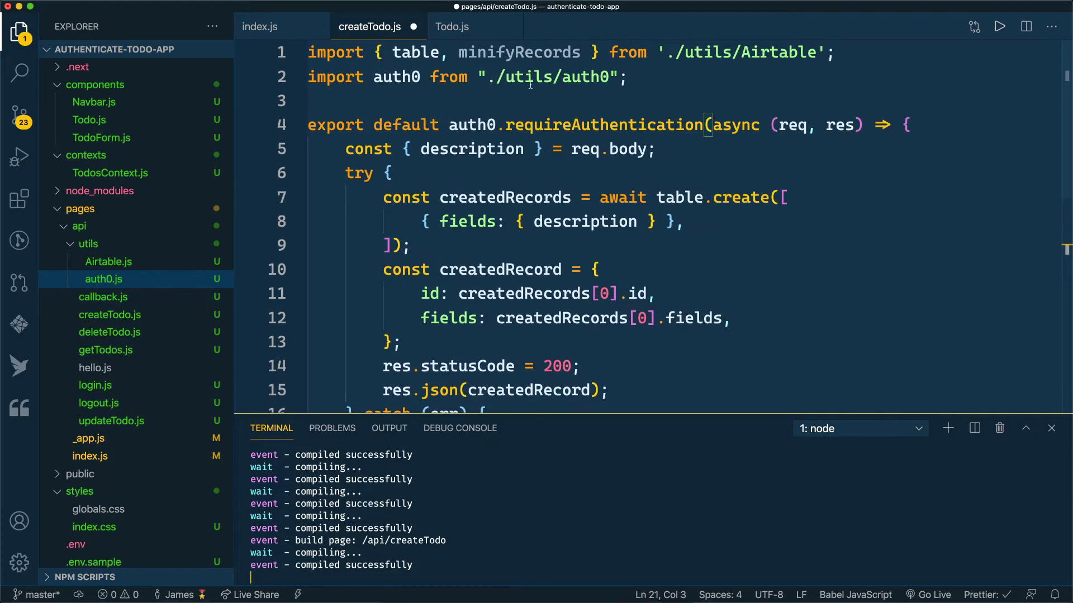
{"action": "double_click", "coordinate": [602, 125]}
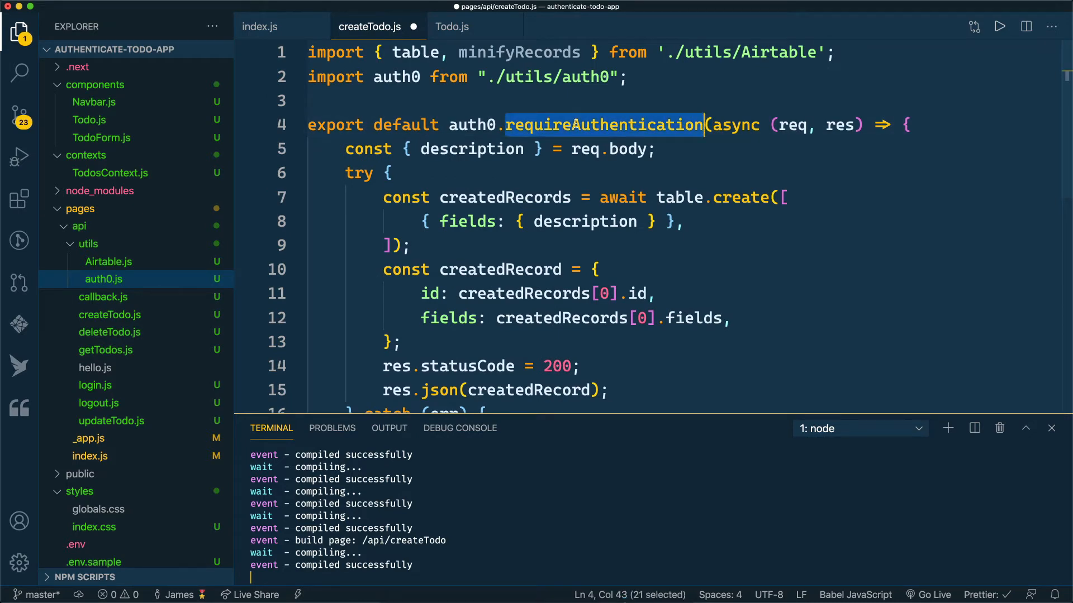
{"action": "mouse_move", "coordinate": [538, 179]}
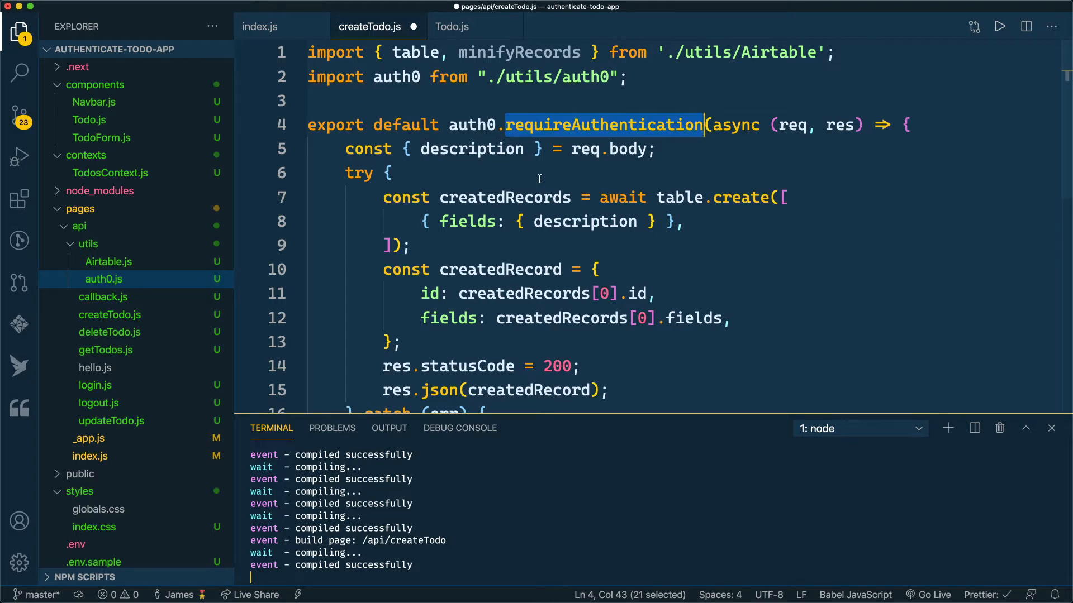
{"action": "key", "text": "cmd+s"}
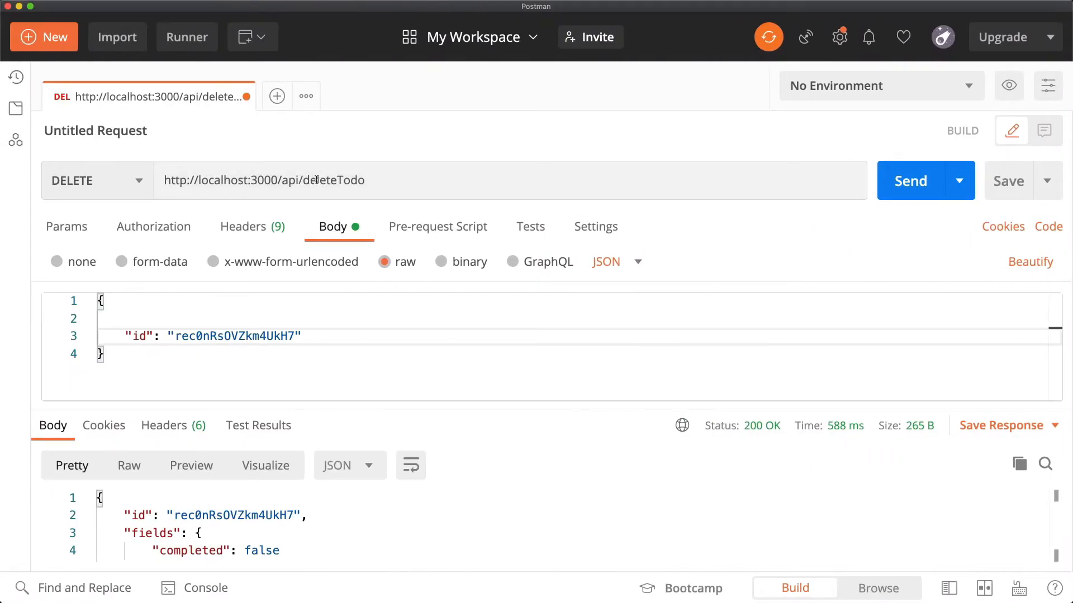
Send a GET to /api/createTodo in Postman with body description 'This is a test'.
{"action": "type", "text": "crearte"}
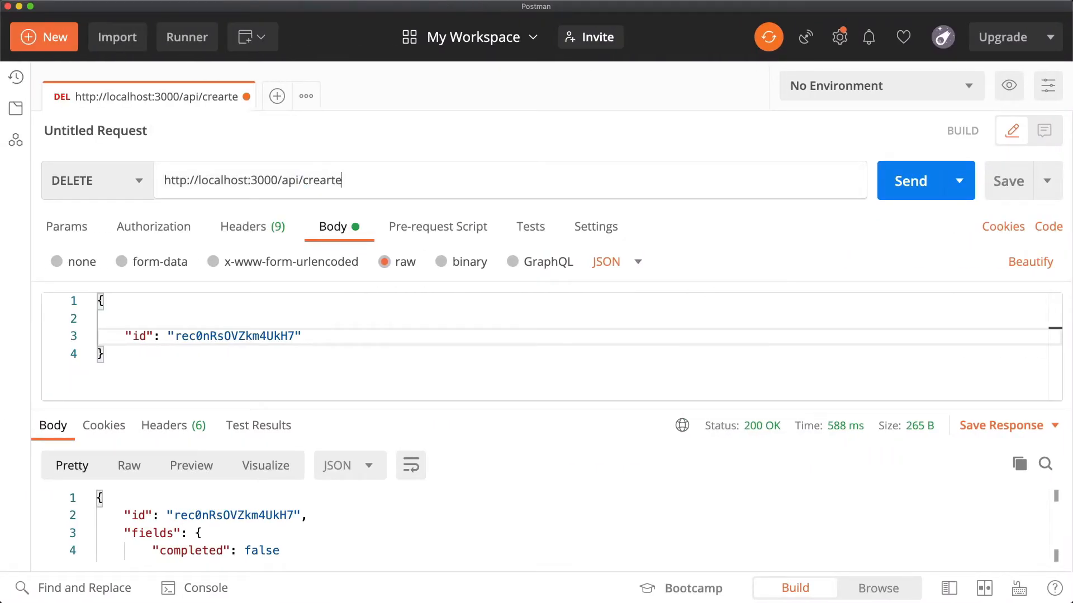
{"action": "type", "text": "createT"}
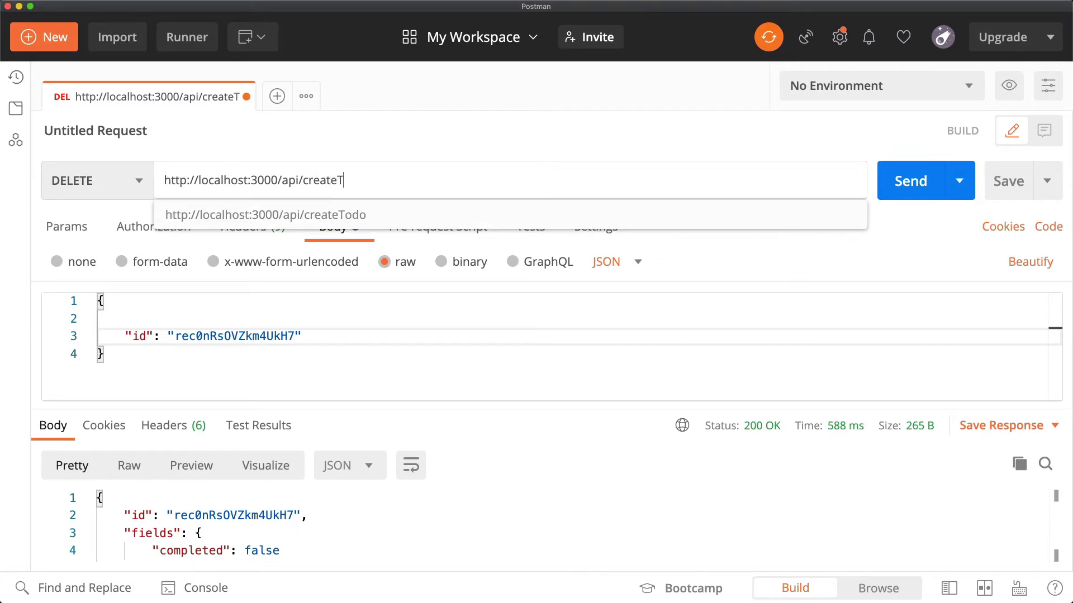
{"action": "left_click", "coordinate": [82, 180]}
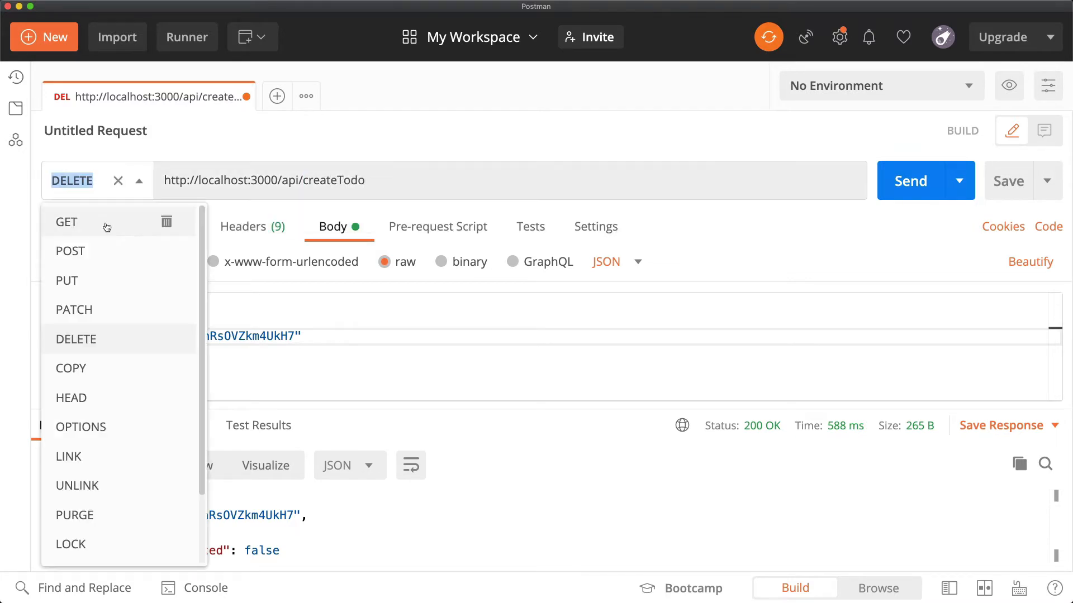
{"action": "left_click", "coordinate": [66, 222]}
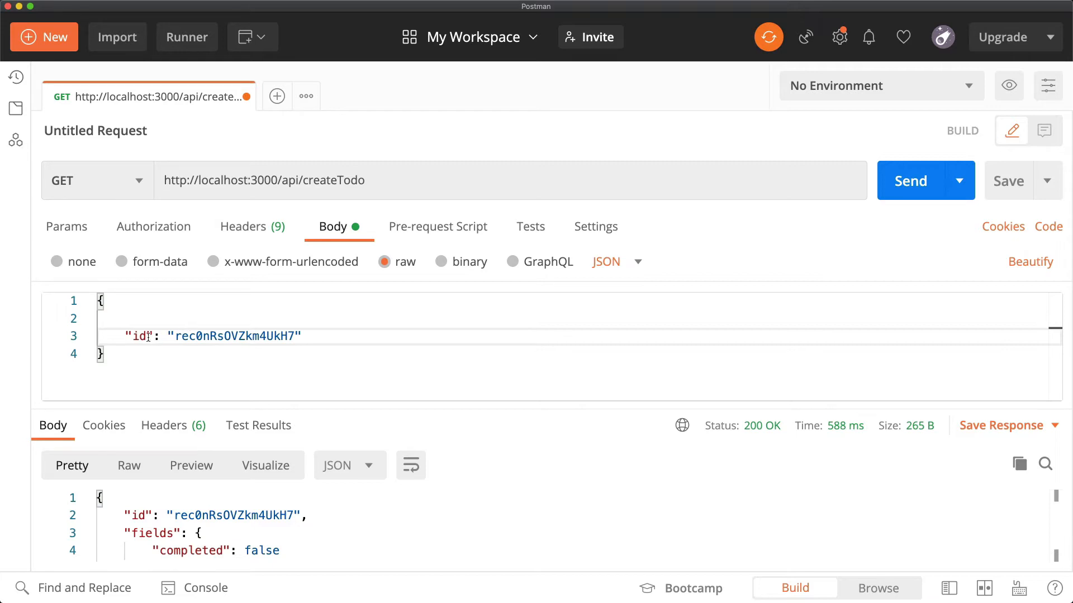
{"action": "type", "text": "description"}
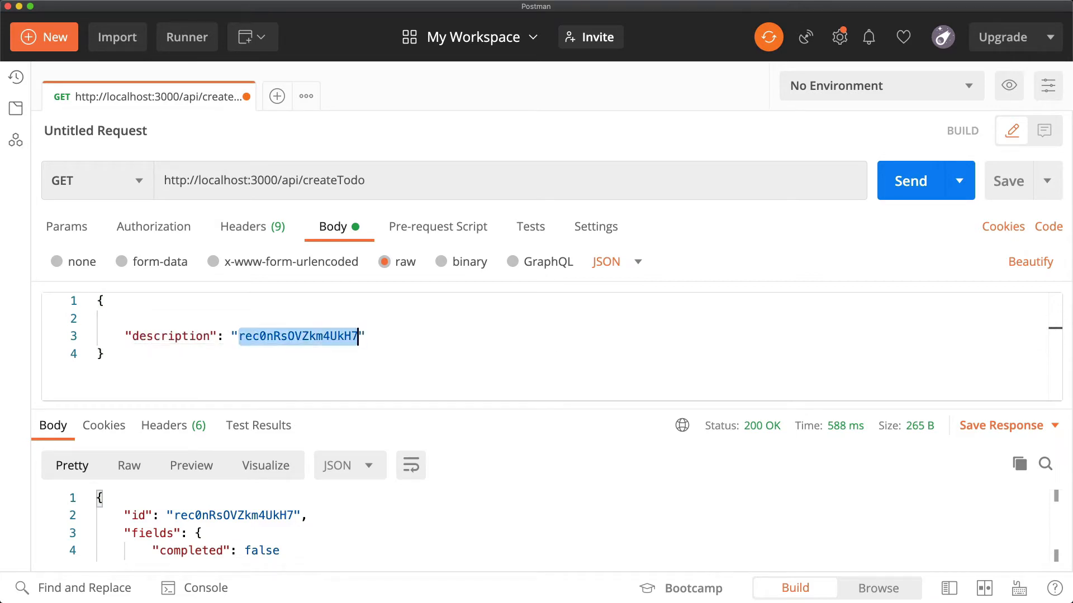
{"action": "type", "text": "This is a test"}
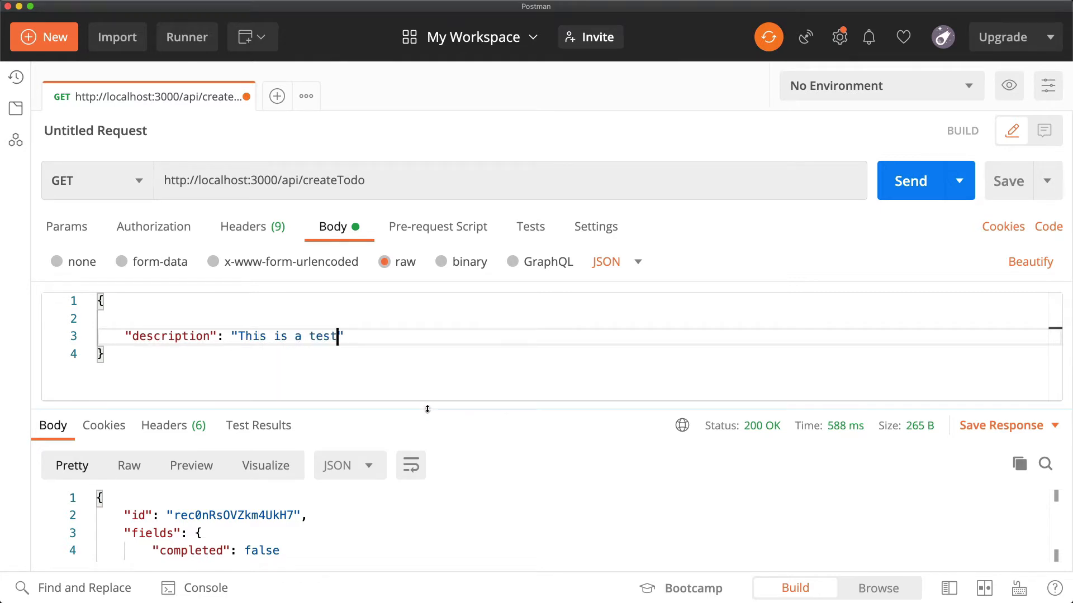
{"action": "left_click", "coordinate": [910, 180]}
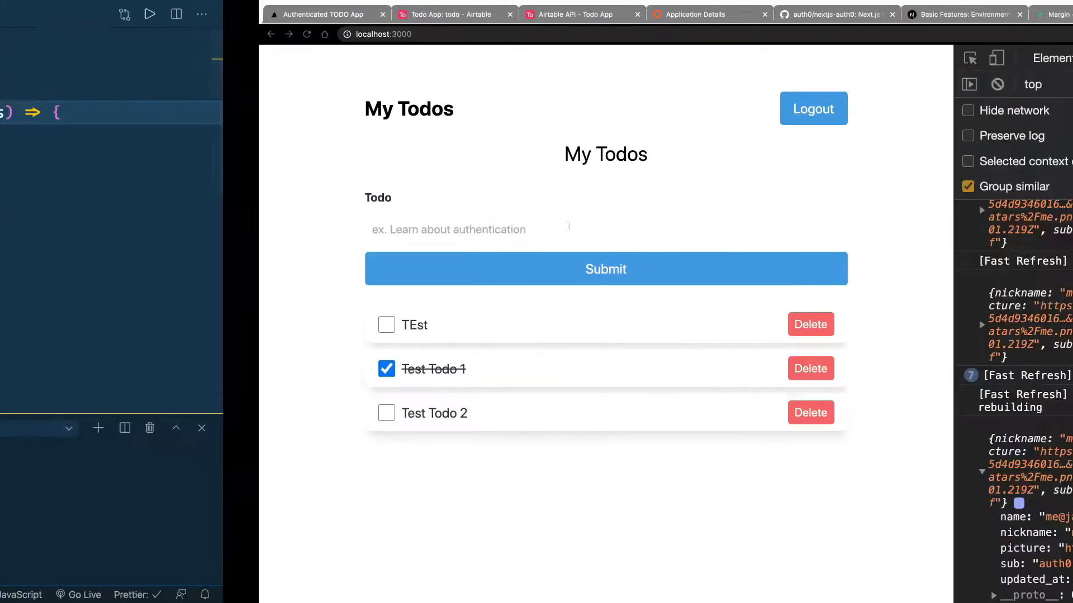
Submit the todo 'Authenticated Todo' in the app's Todo form.
{"action": "type", "text": "Authenticated Todo"}
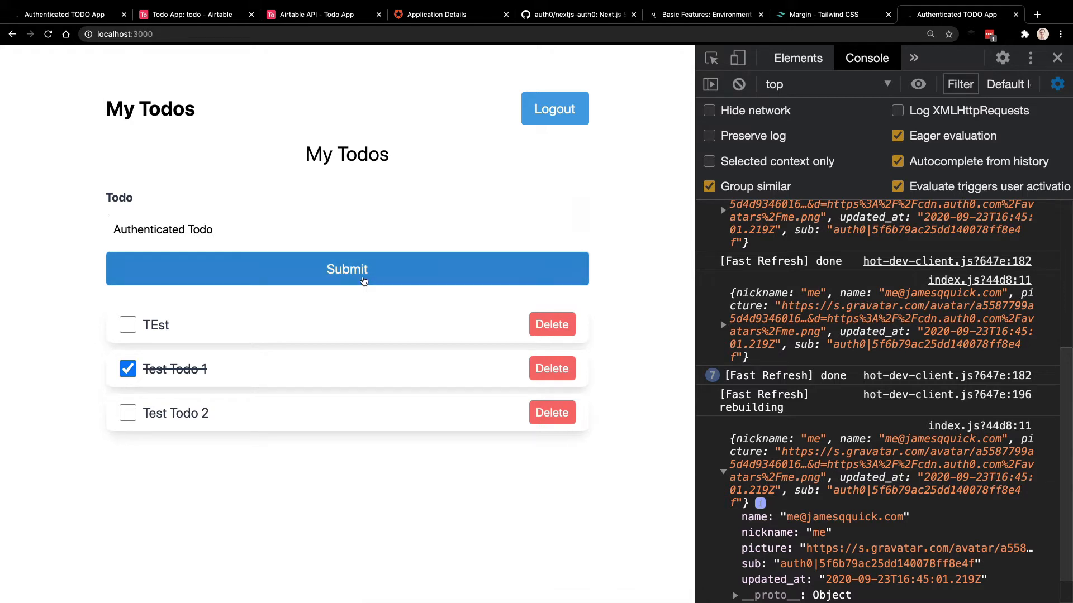
{"action": "left_click", "coordinate": [346, 268]}
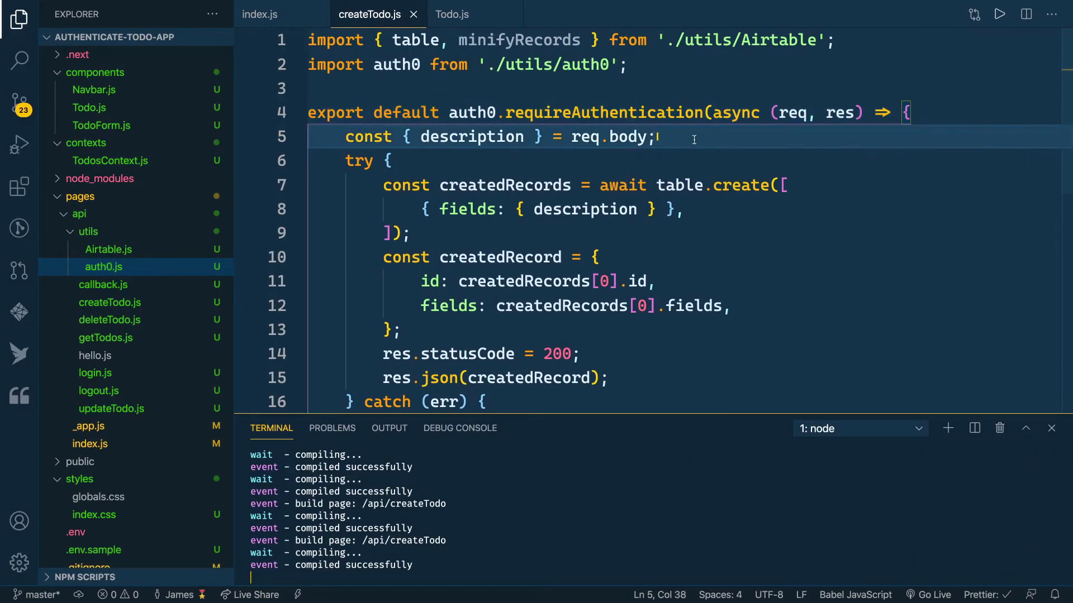
Get the session user in createTodo with const {user} = await auth0.getSession(req).
{"action": "key", "text": "Enter"}
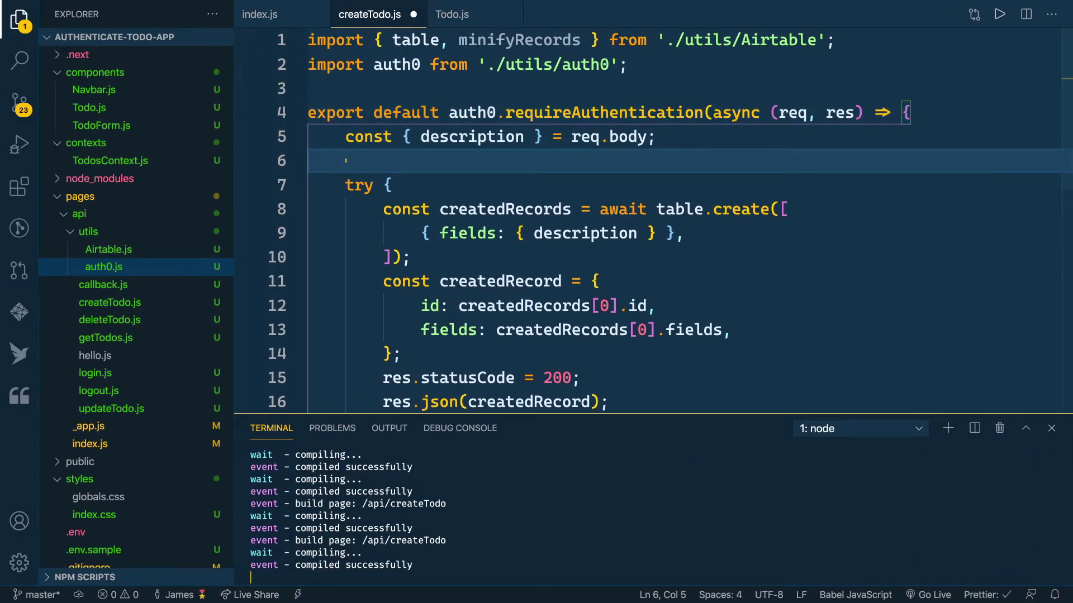
{"action": "type", "text": "const {user}"}
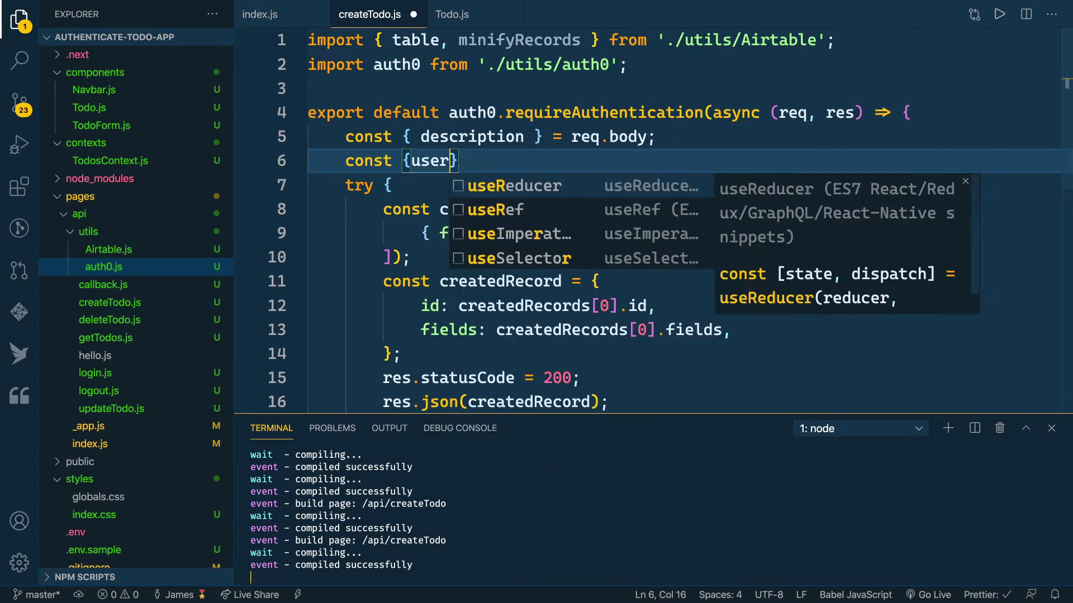
{"action": "type", "text": "await"}
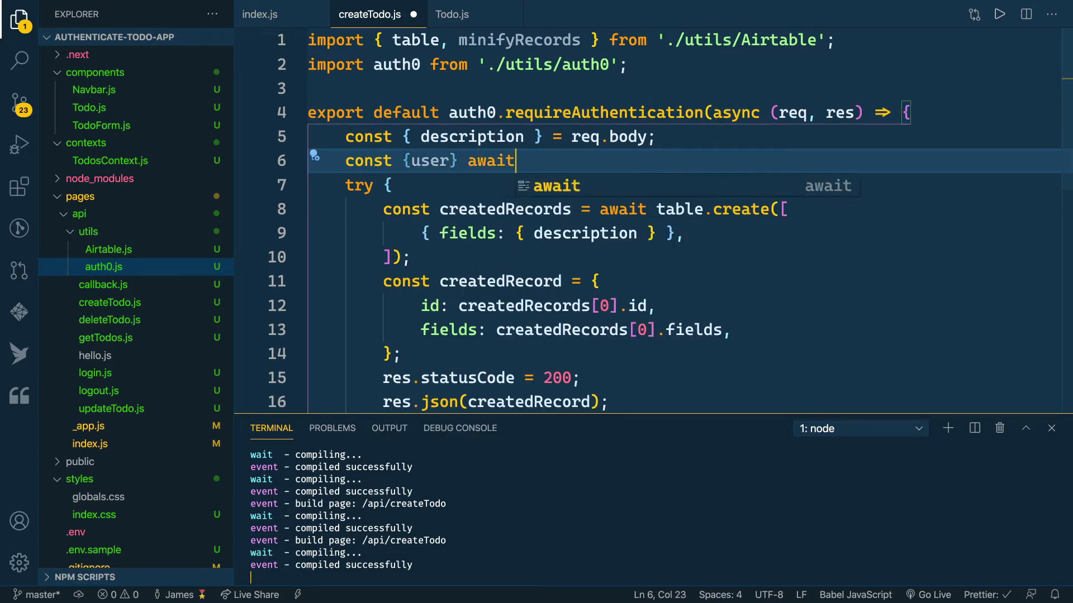
{"action": "type", "text": "auth0."}
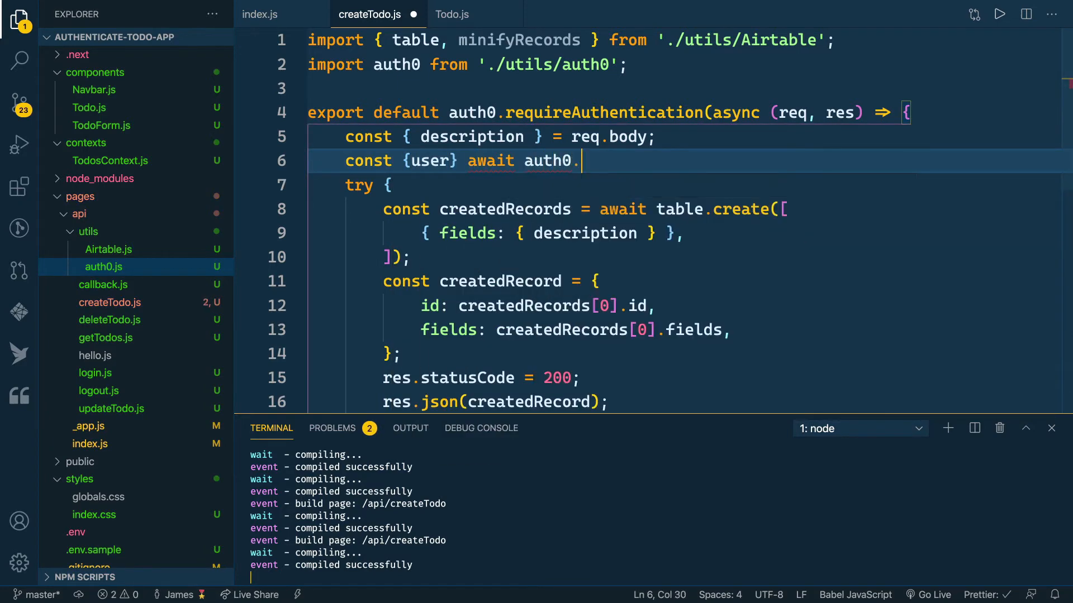
{"action": "type", "text": "getSes"}
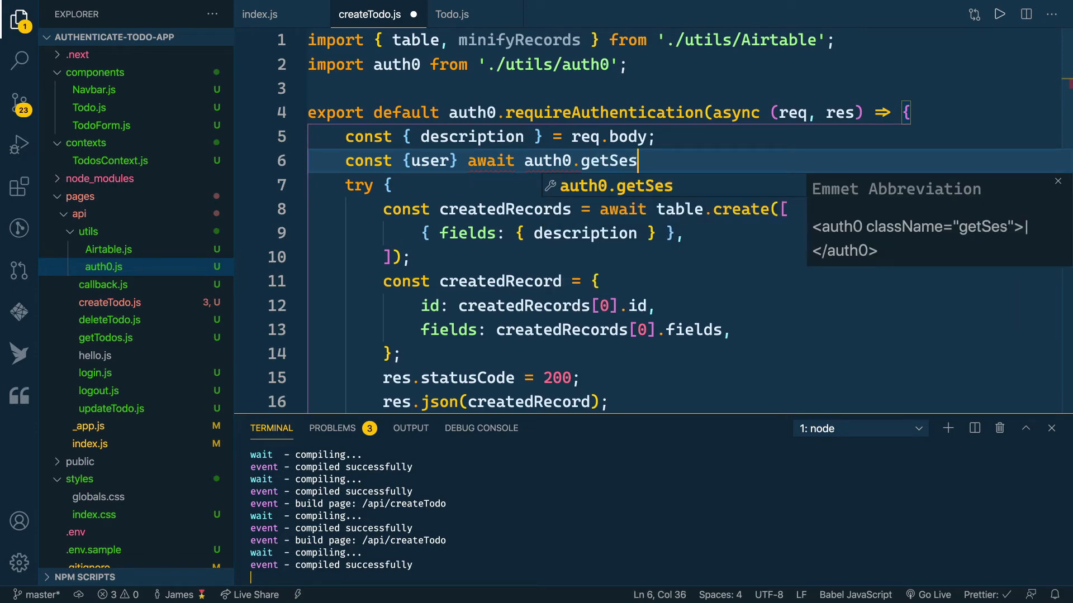
{"action": "type", "text": "sion(req);"}
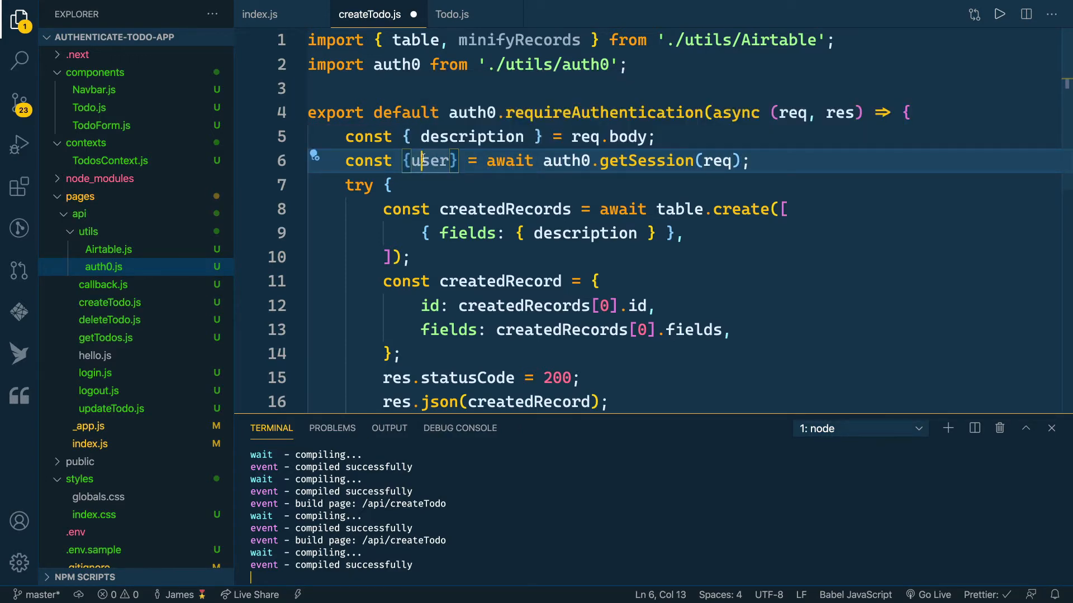
{"action": "double_click", "coordinate": [602, 112]}
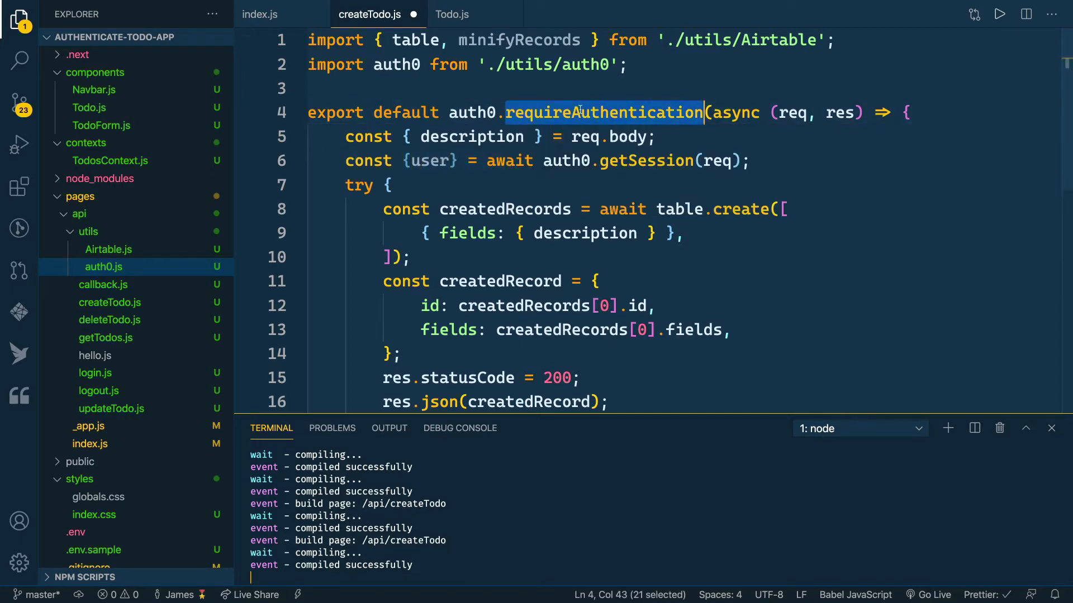
{"action": "mouse_move", "coordinate": [429, 161]}
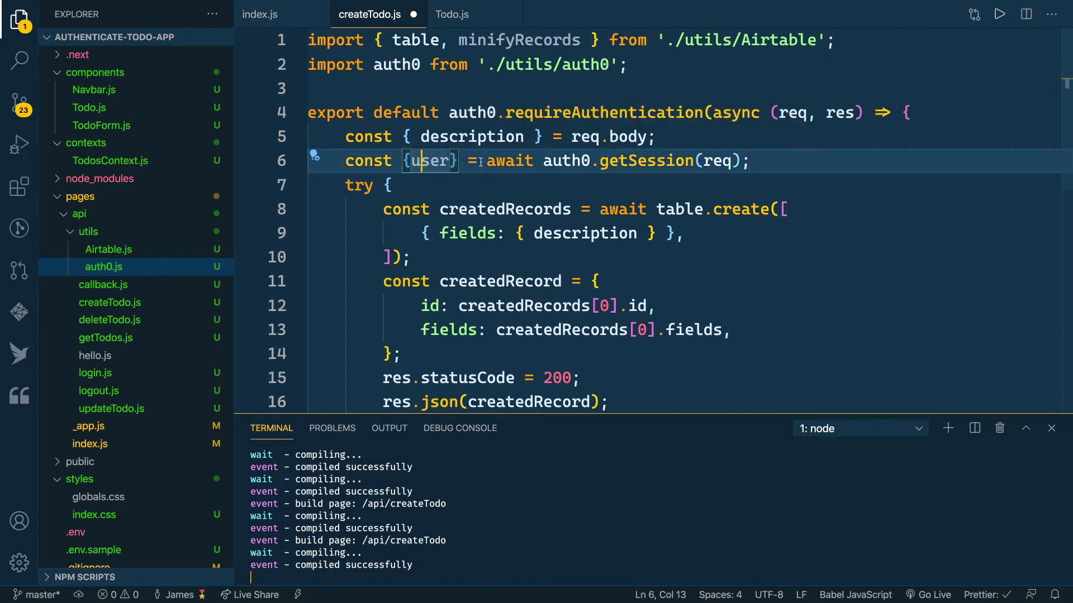
Add userId: user.sub to the fields passed to table.create.
{"action": "double_click", "coordinate": [430, 161]}
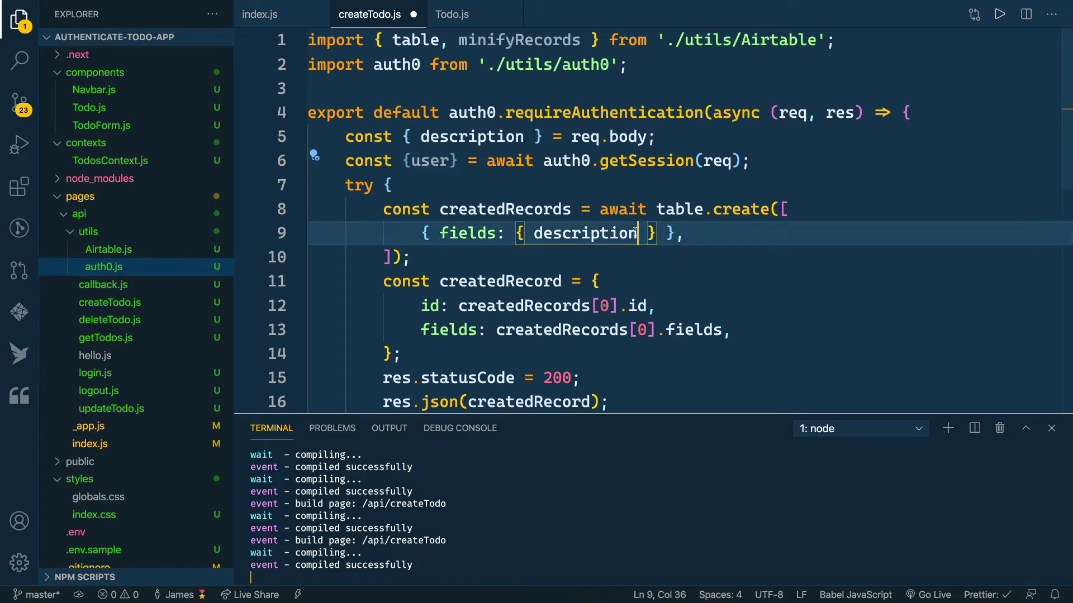
{"action": "type", "text": ", userId"}
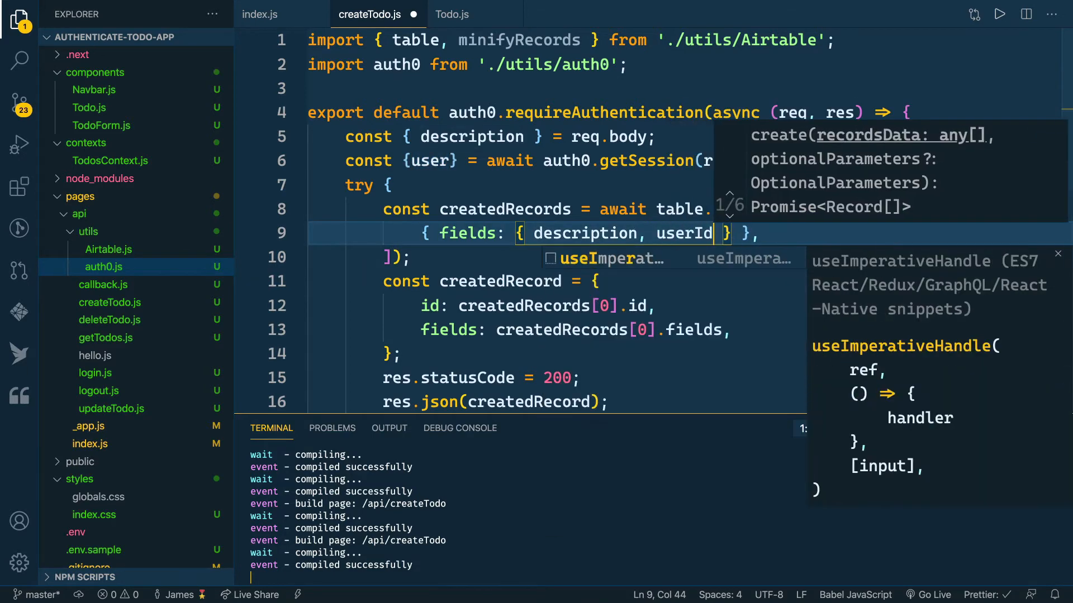
{"action": "type", "text": ": user.sub"}
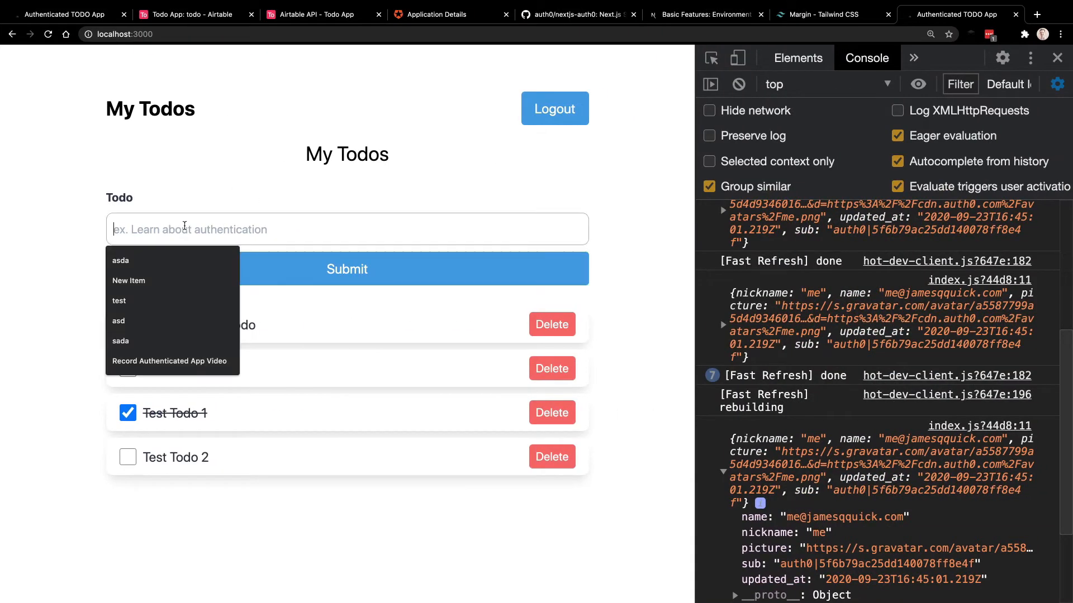
Submit 'Authenticated TODO with User ID' and check its userId column in Airtable.
{"action": "type", "text": "Authenticated TODO with User ID"}
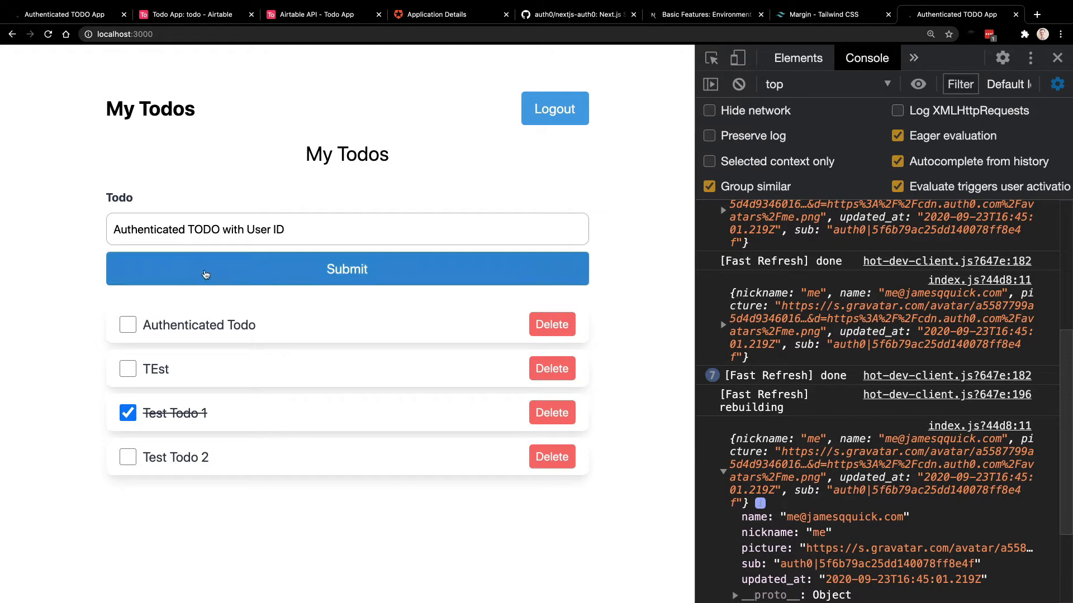
{"action": "left_click", "coordinate": [347, 268]}
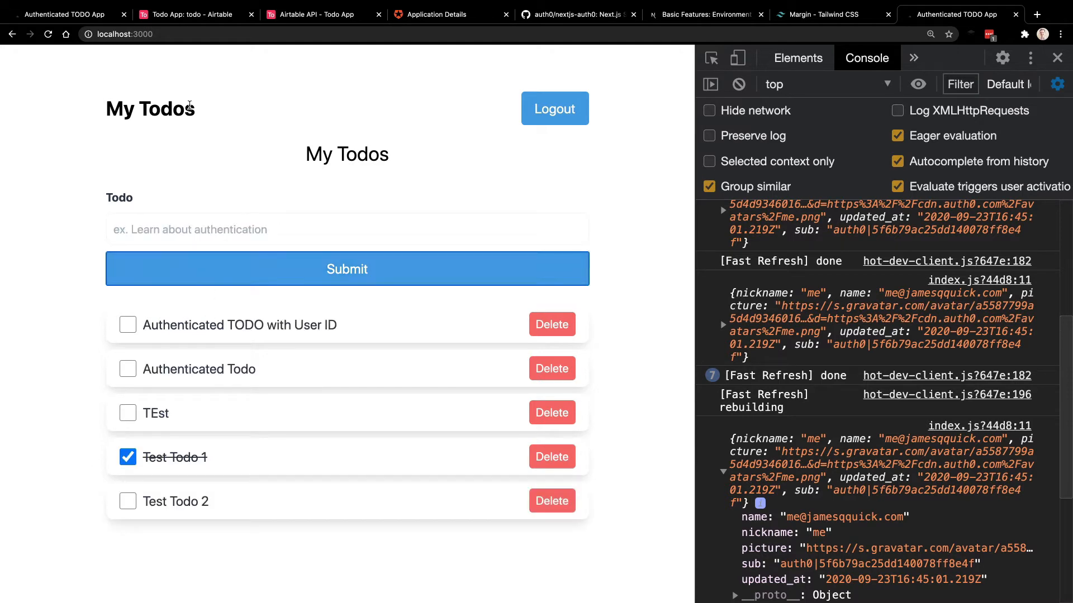
{"action": "left_click", "coordinate": [194, 15]}
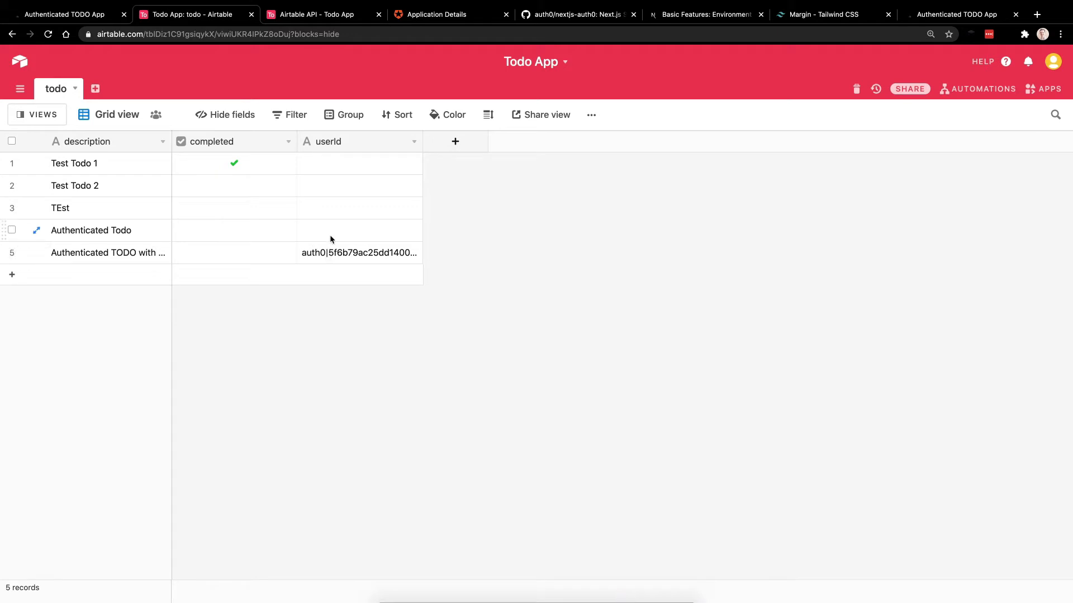
{"action": "mouse_move", "coordinate": [743, 95]}
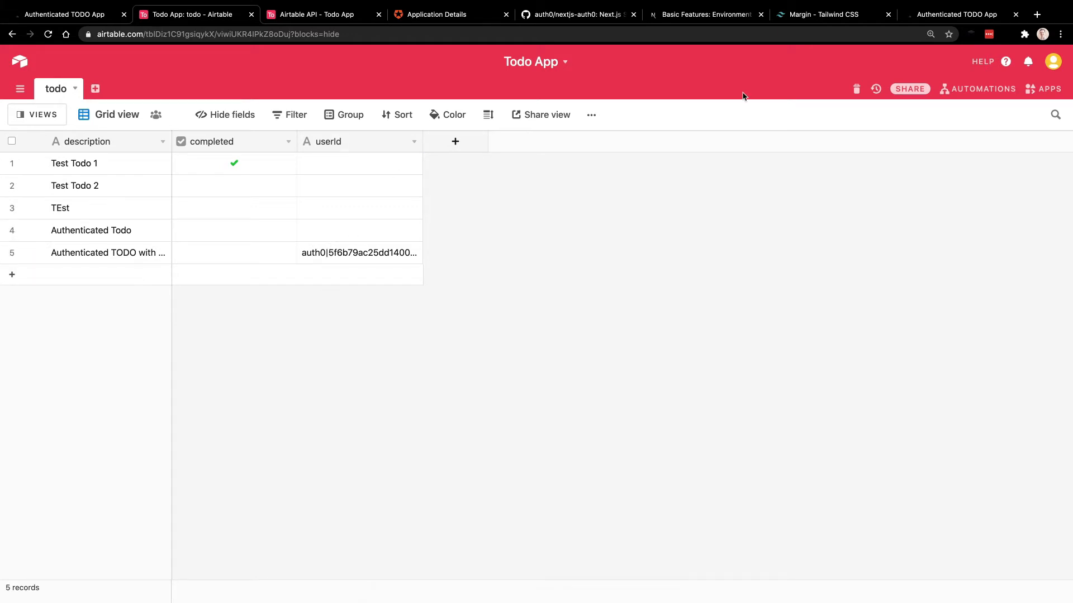
{"action": "left_click", "coordinate": [958, 15]}
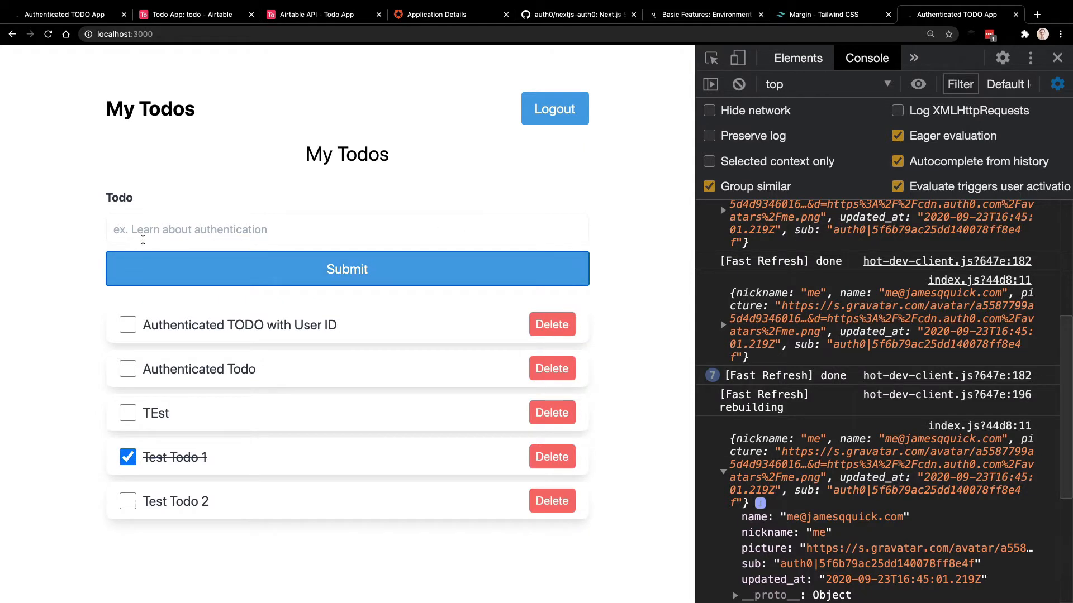
{"action": "mouse_move", "coordinate": [6, 335]}
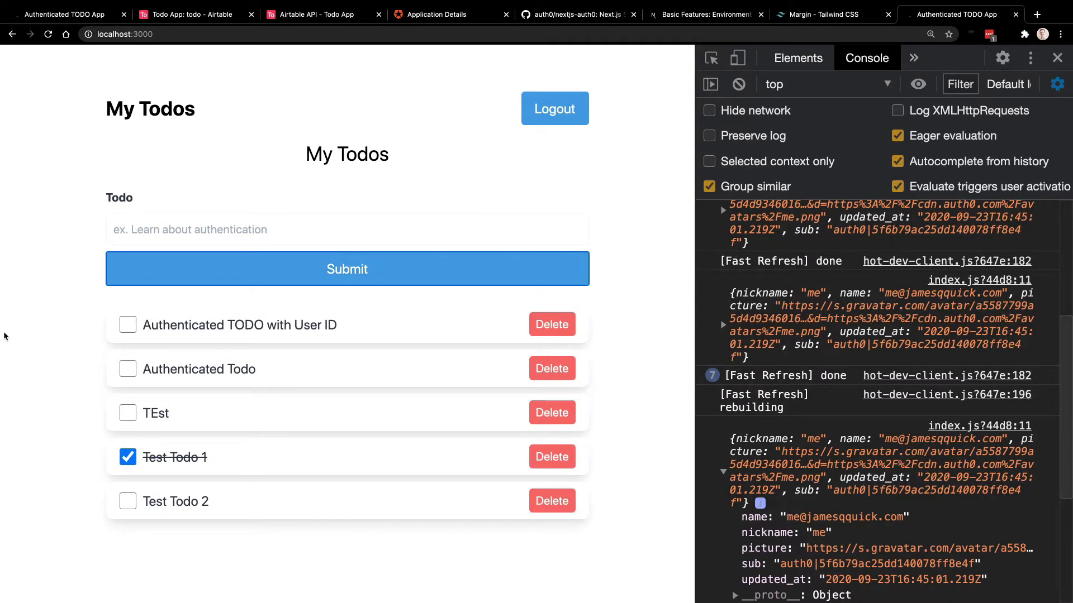
{"action": "mouse_move", "coordinate": [27, 345]}
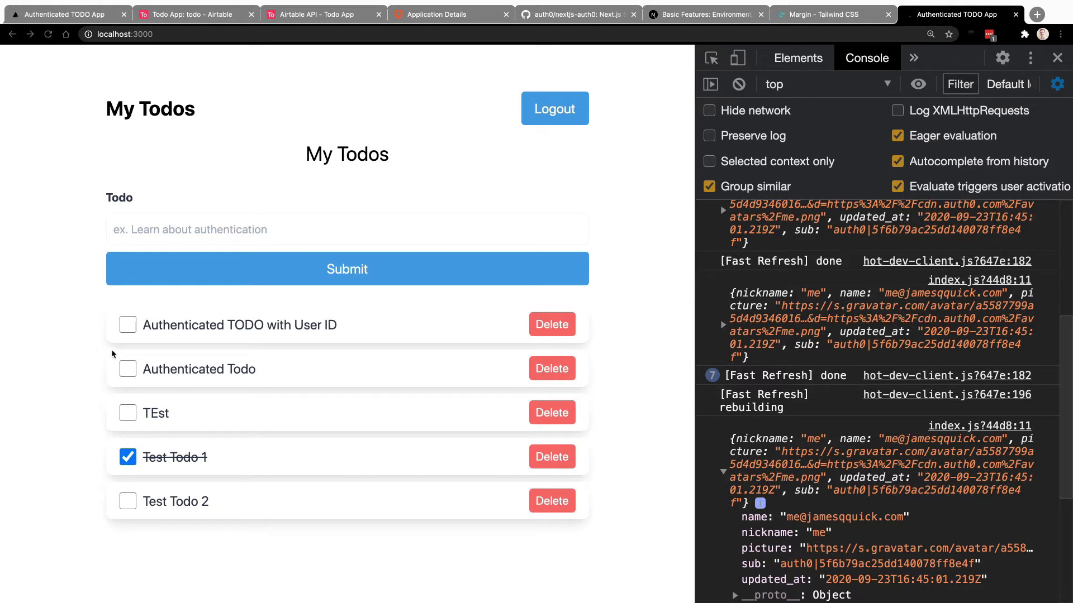
{"action": "mouse_move", "coordinate": [92, 378]}
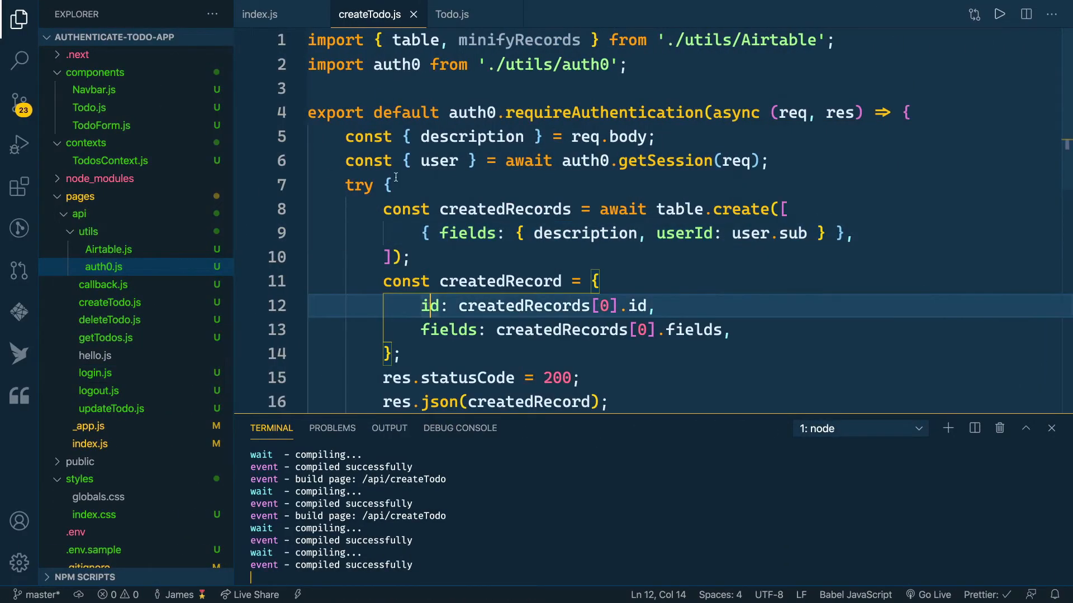
Add filterByFormula: `userId = '${session.user.sub}'` to table.select() in index.js.
{"action": "left_click", "coordinate": [261, 14]}
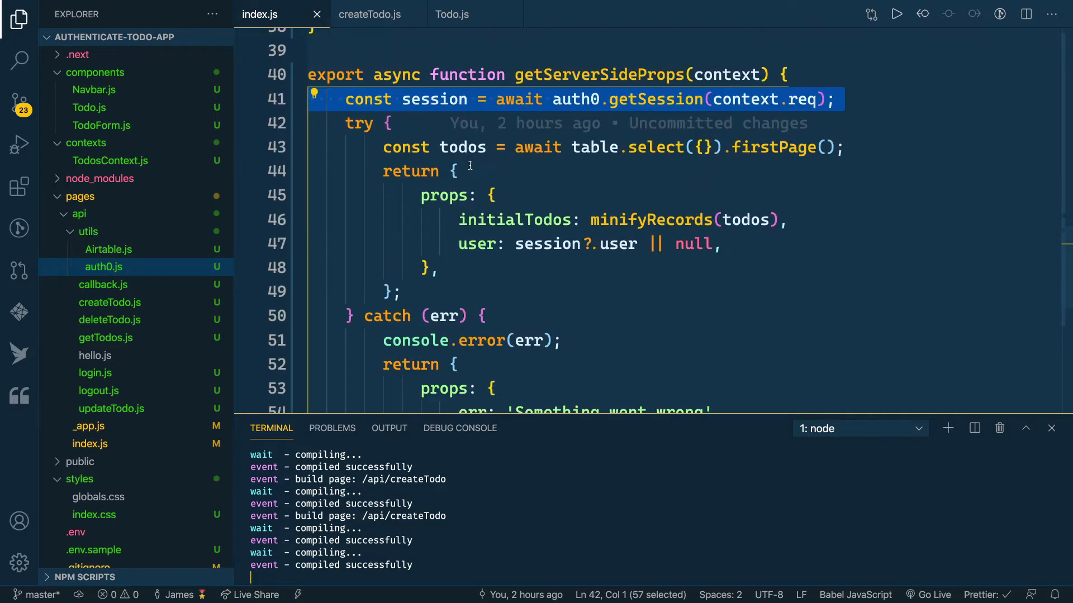
{"action": "mouse_move", "coordinate": [457, 145]}
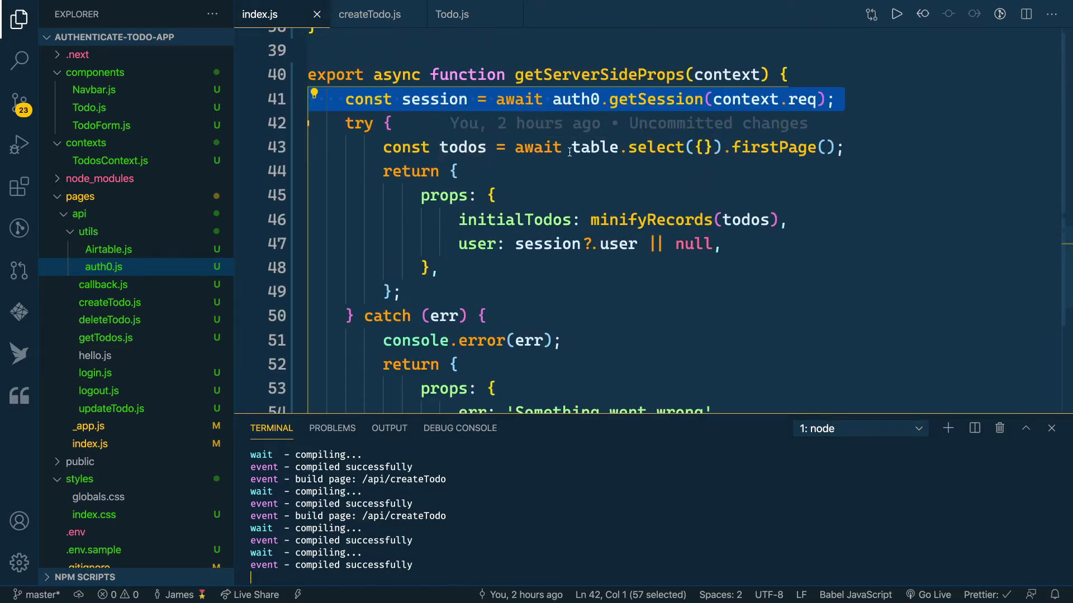
{"action": "left_click", "coordinate": [701, 147]}
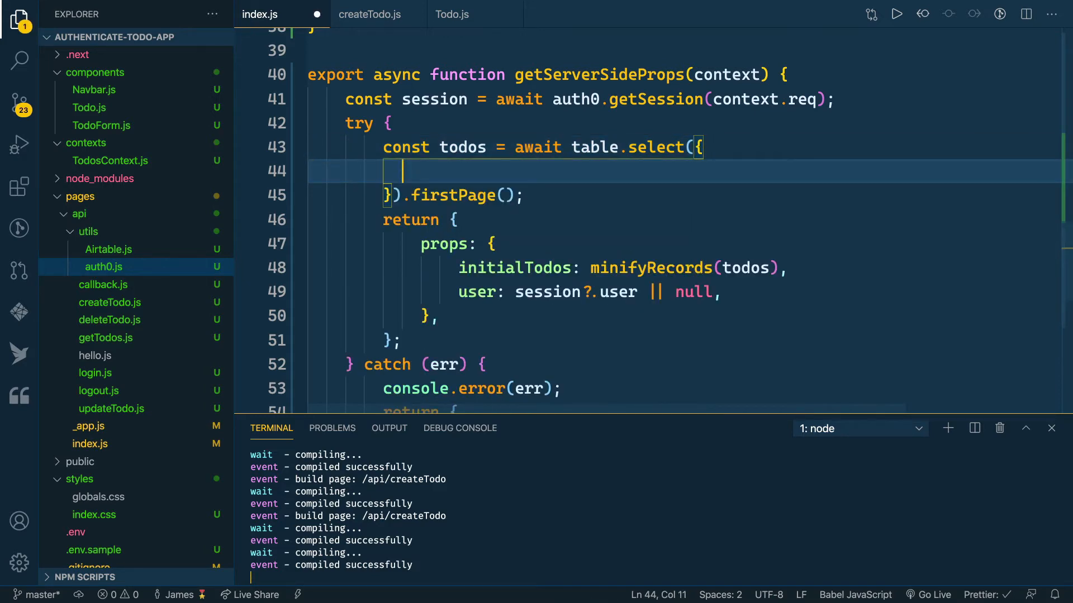
{"action": "type", "text": "filterByFormula"}
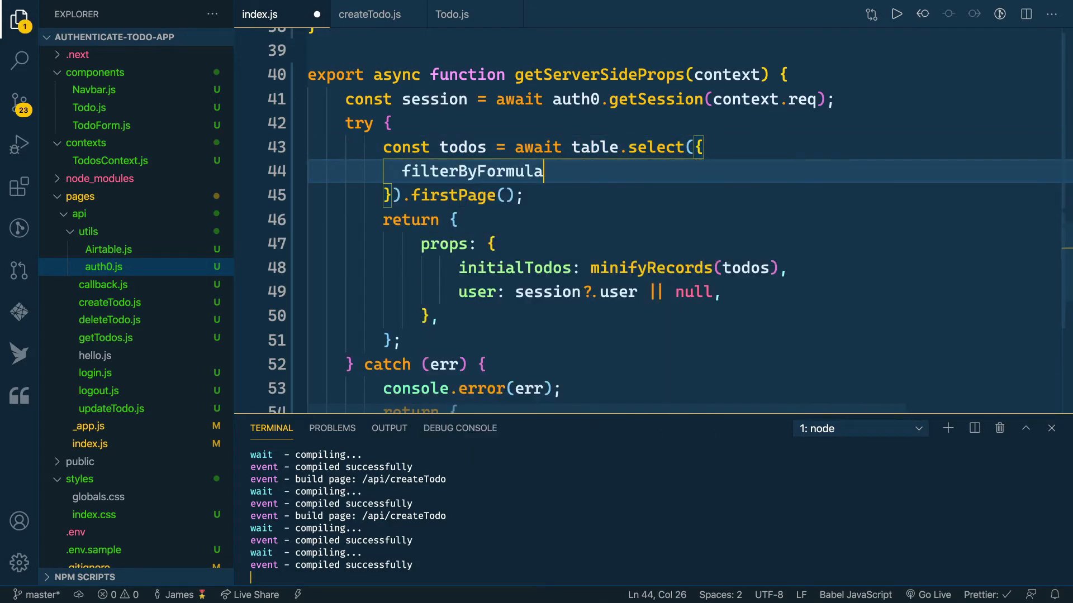
{"action": "type", "text": ":"}
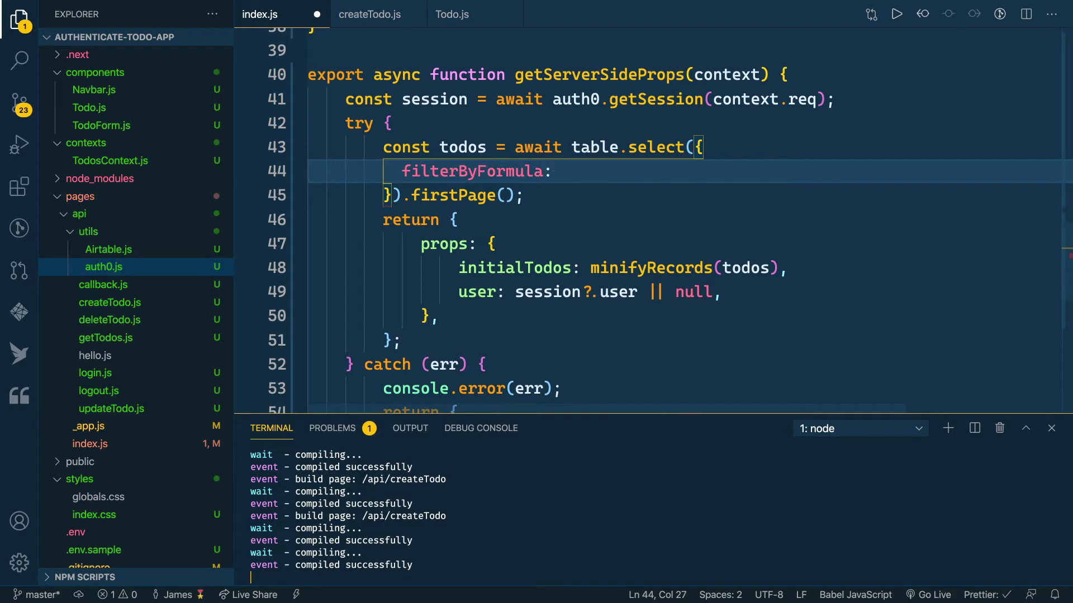
{"action": "type", "text": "``"}
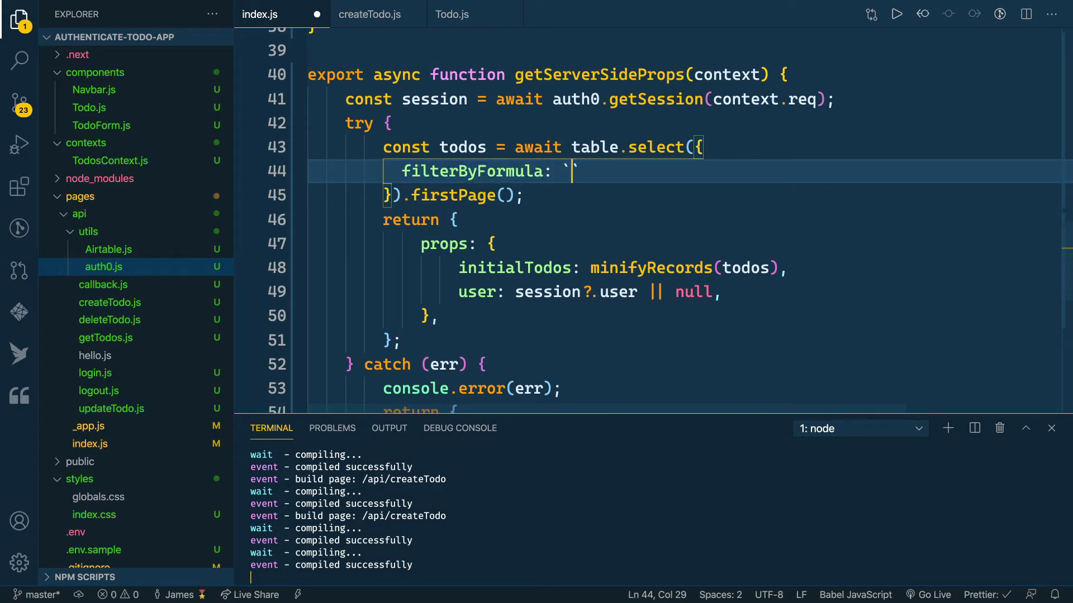
{"action": "type", "text": "userId ="}
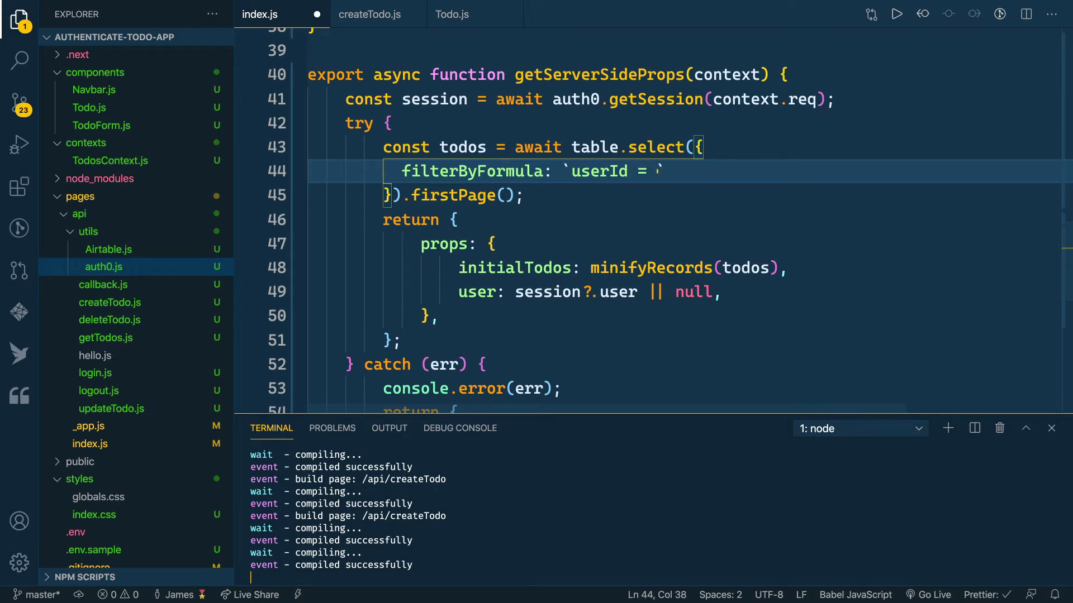
{"action": "type", "text": "${}"}
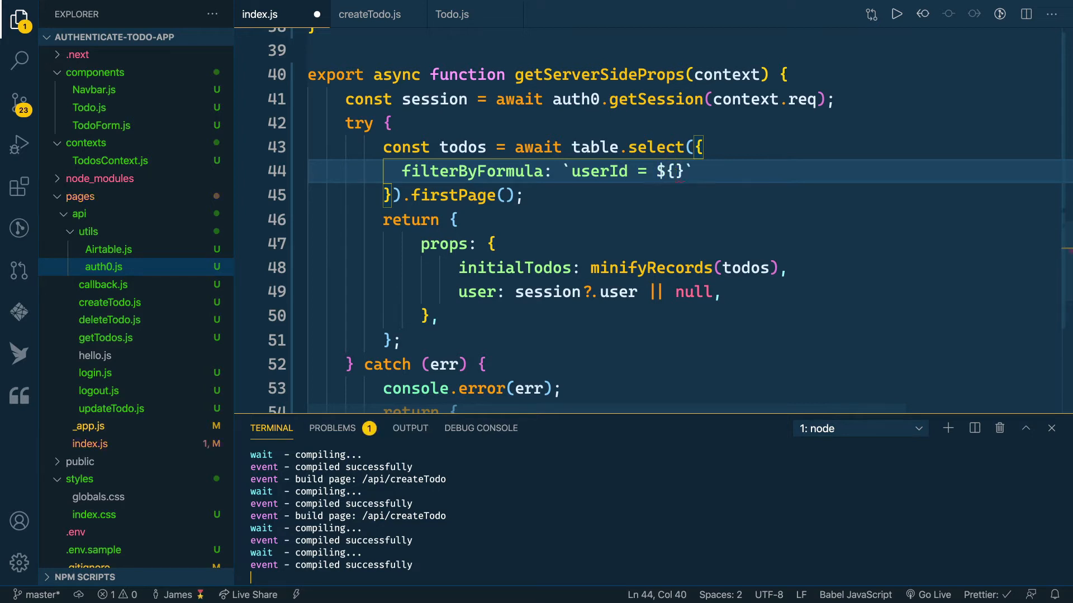
{"action": "type", "text": "session.user"}
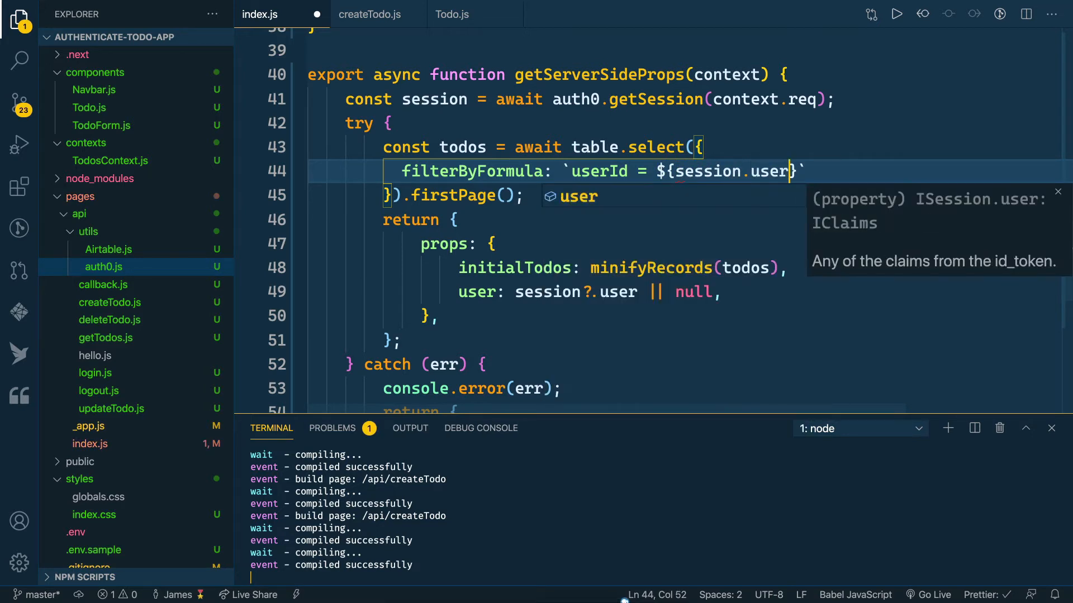
{"action": "type", "text": ".sub"}
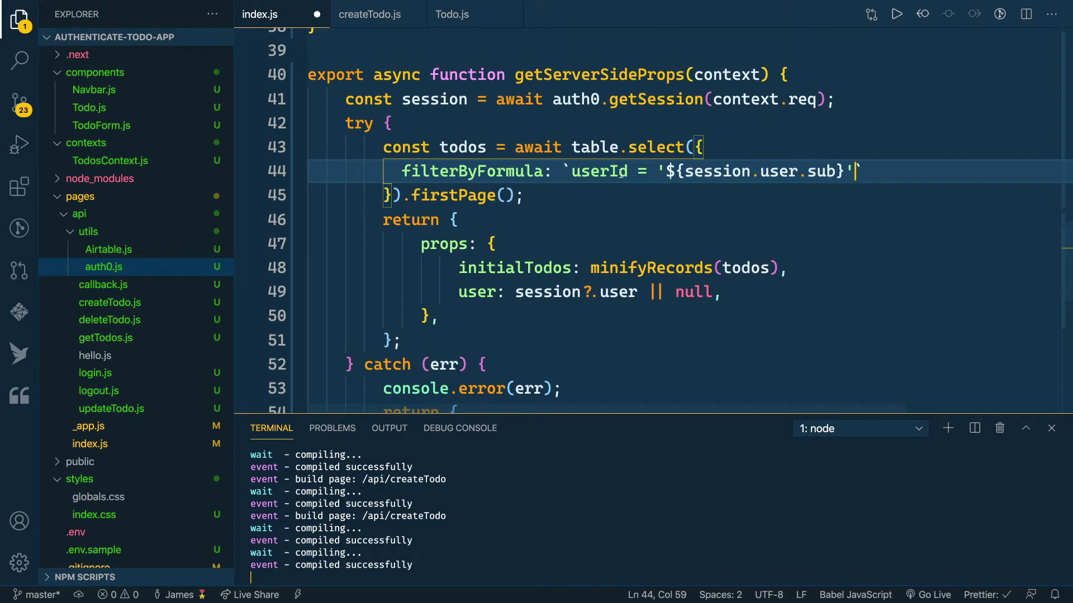
{"action": "double_click", "coordinate": [599, 171]}
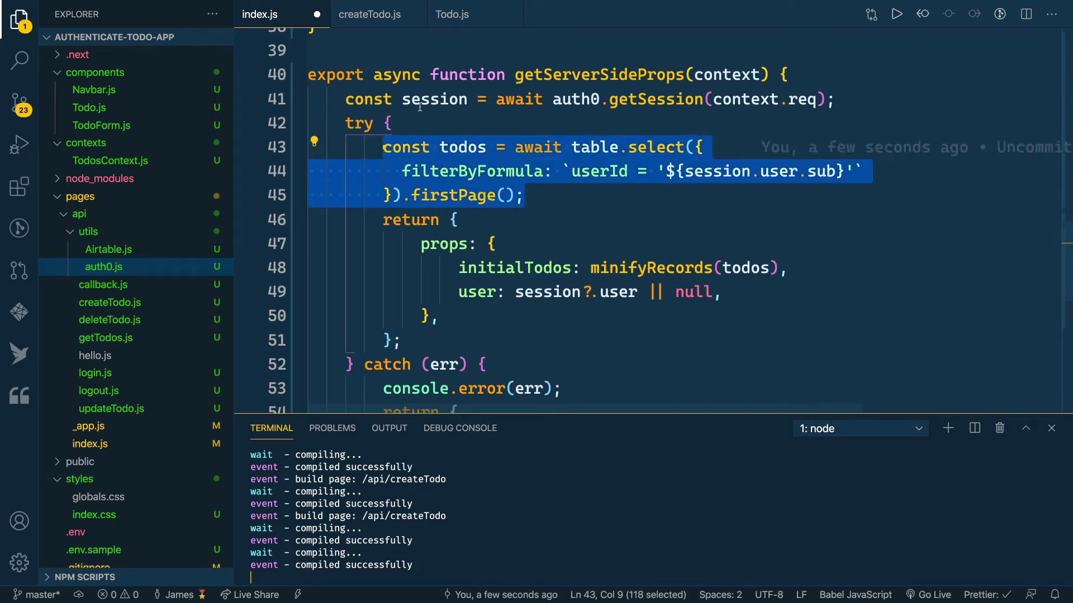
Declare let todos = [] and guard the Airtable todos query with if (session?.user).
{"action": "left_click", "coordinate": [836, 99]}
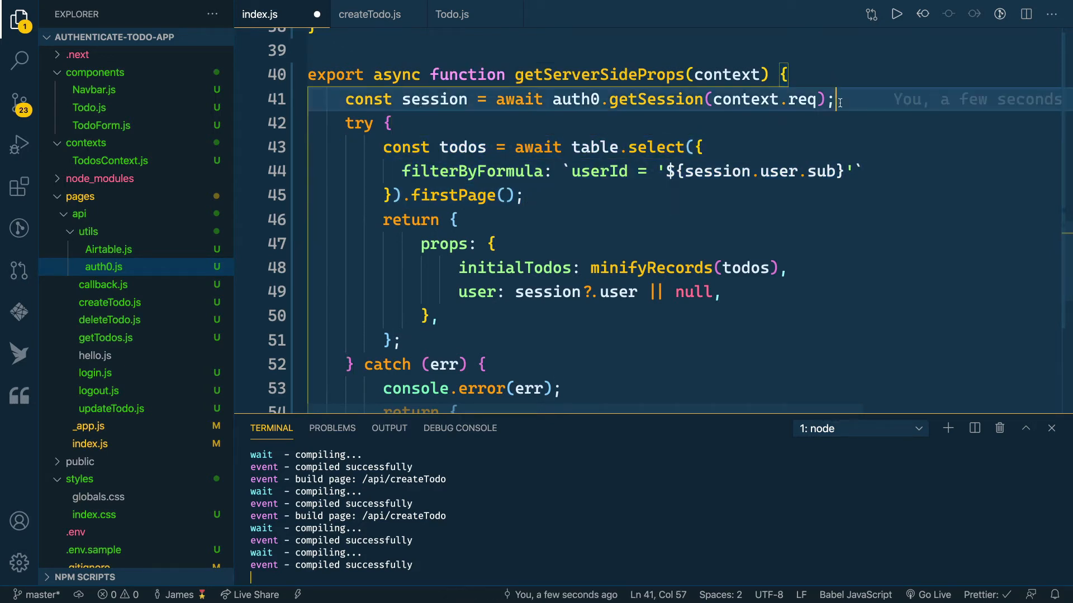
{"action": "type", "text": "let todos"}
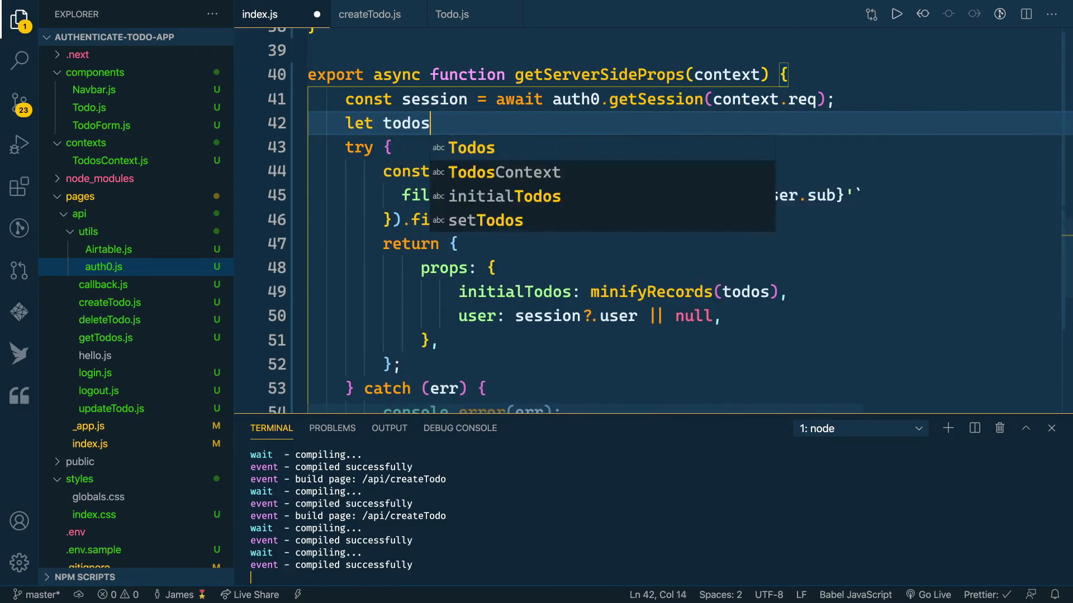
{"action": "type", "text": "= [];"}
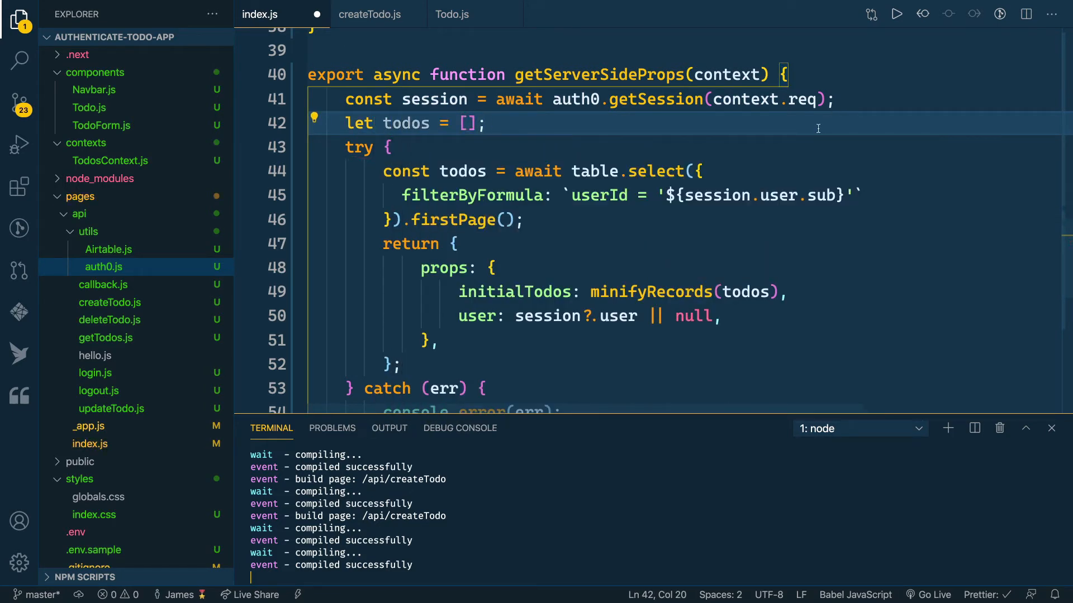
{"action": "left_click", "coordinate": [393, 147]}
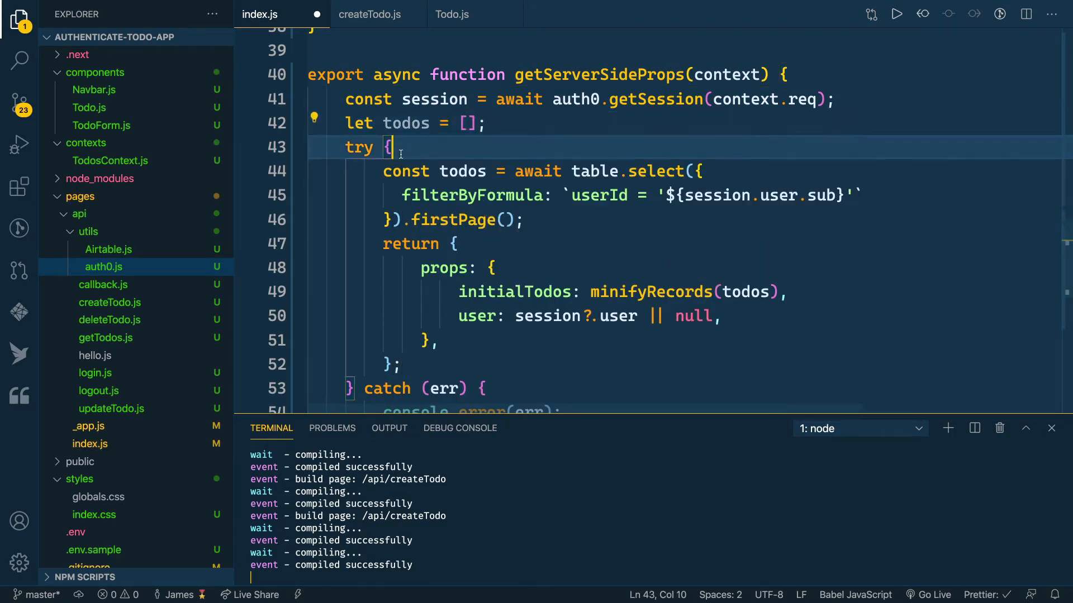
{"action": "type", "text": "if("}
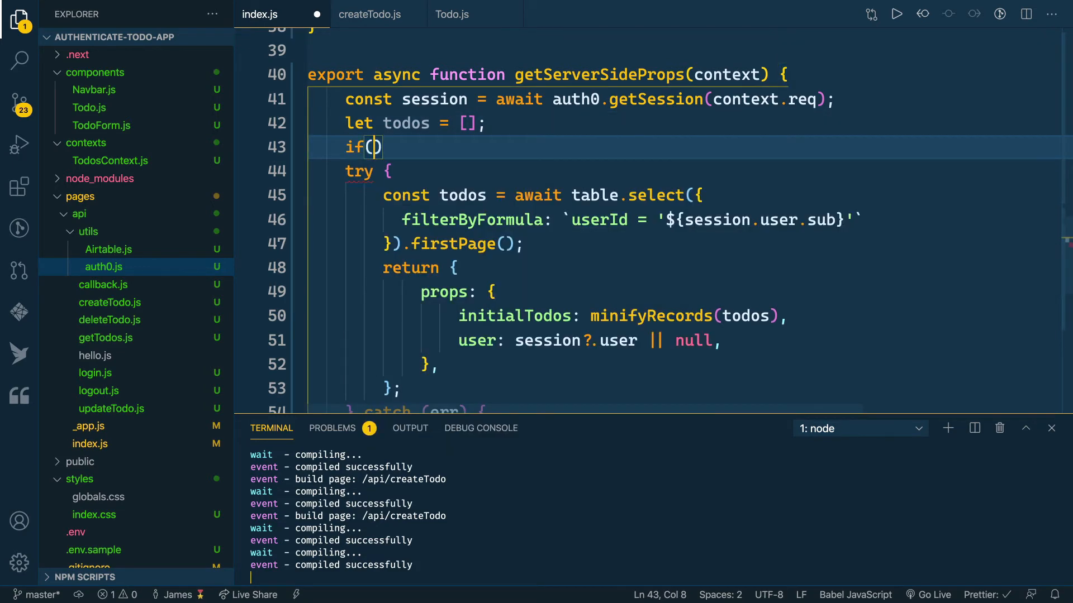
{"action": "type", "text": "session?.user"}
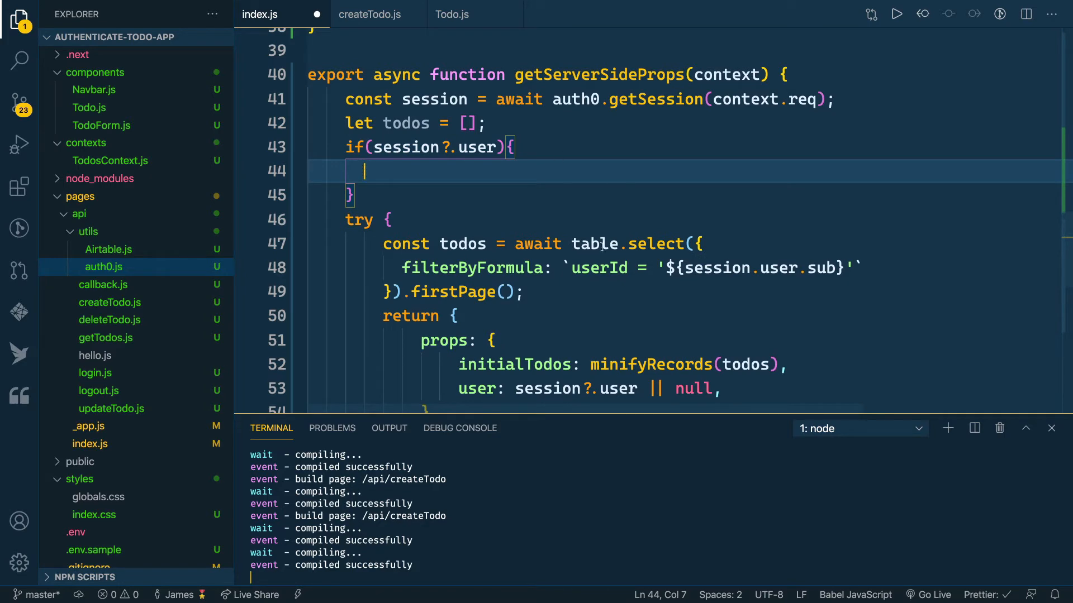
{"action": "left_click_drag", "start_coordinate": [384, 244], "coordinate": [521, 292]}
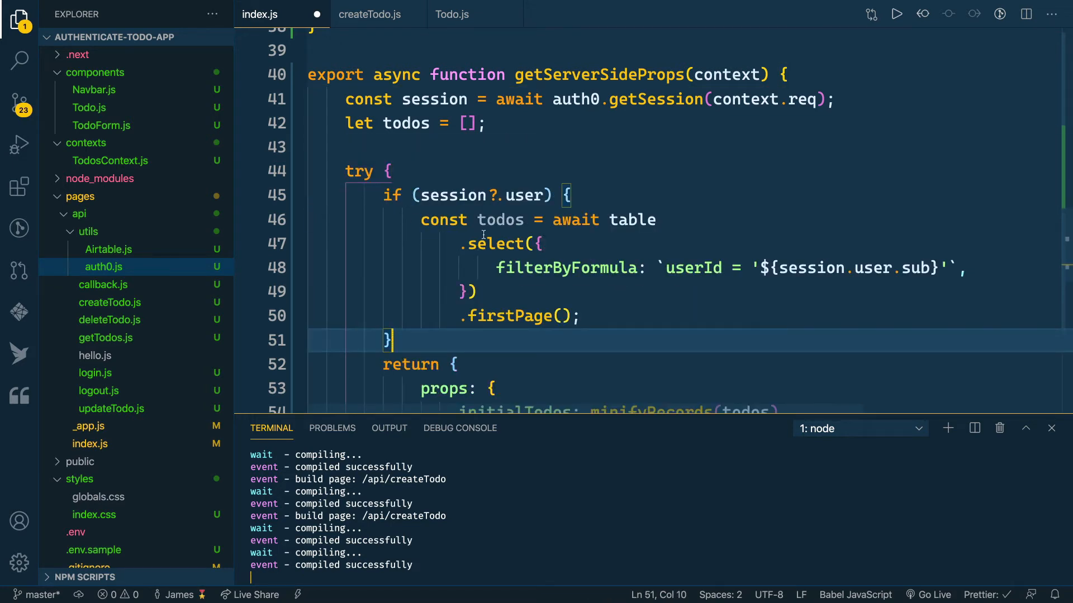
{"action": "double_click", "coordinate": [443, 219]}
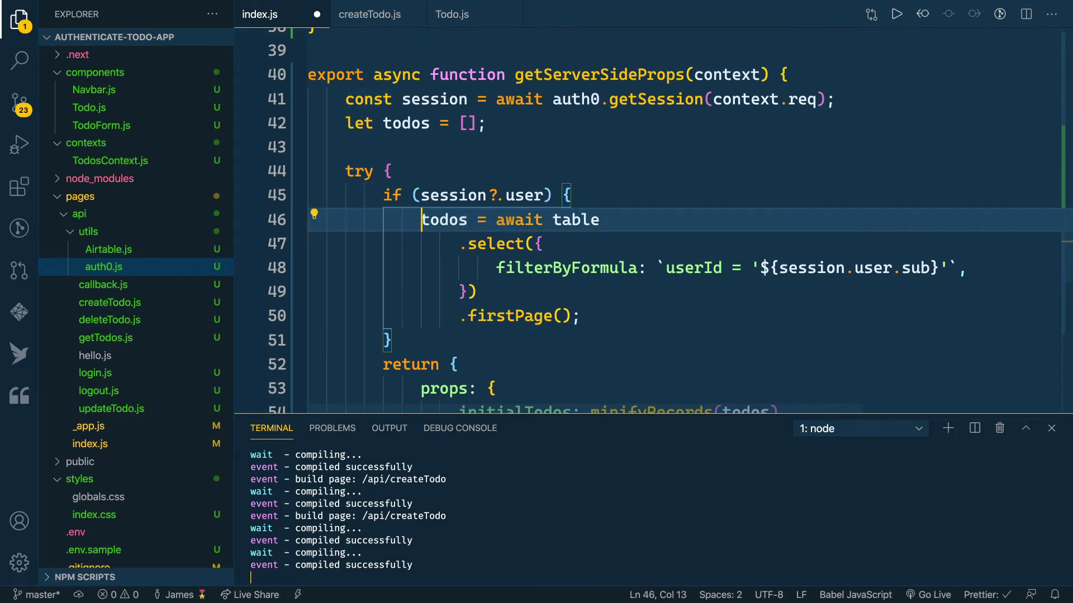
{"action": "scroll", "scroll_direction": "down", "scroll_amount": 3}
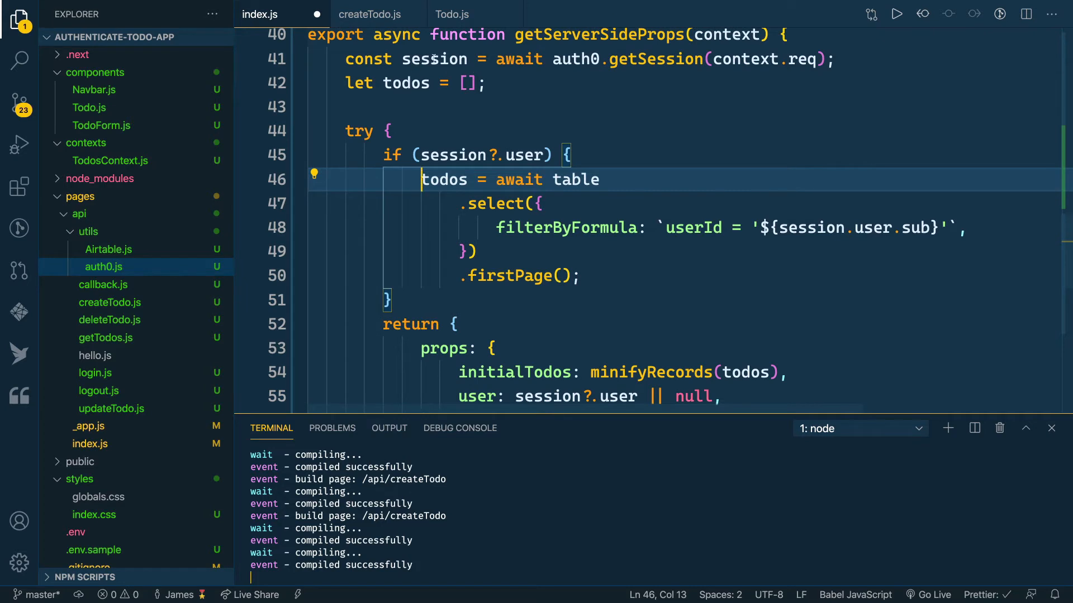
{"action": "double_click", "coordinate": [435, 59]}
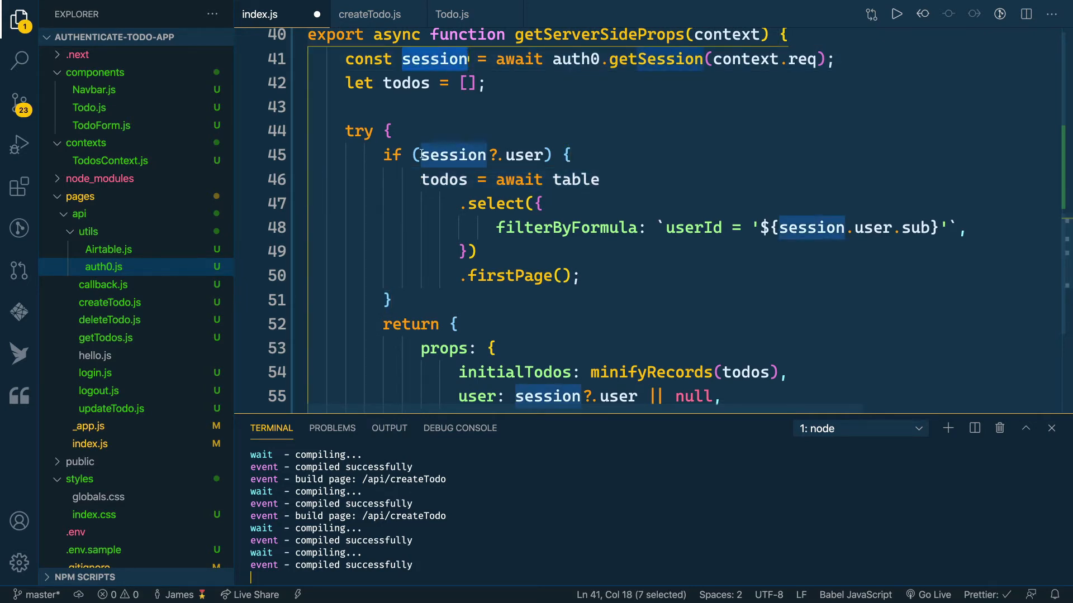
{"action": "mouse_move", "coordinate": [451, 156]}
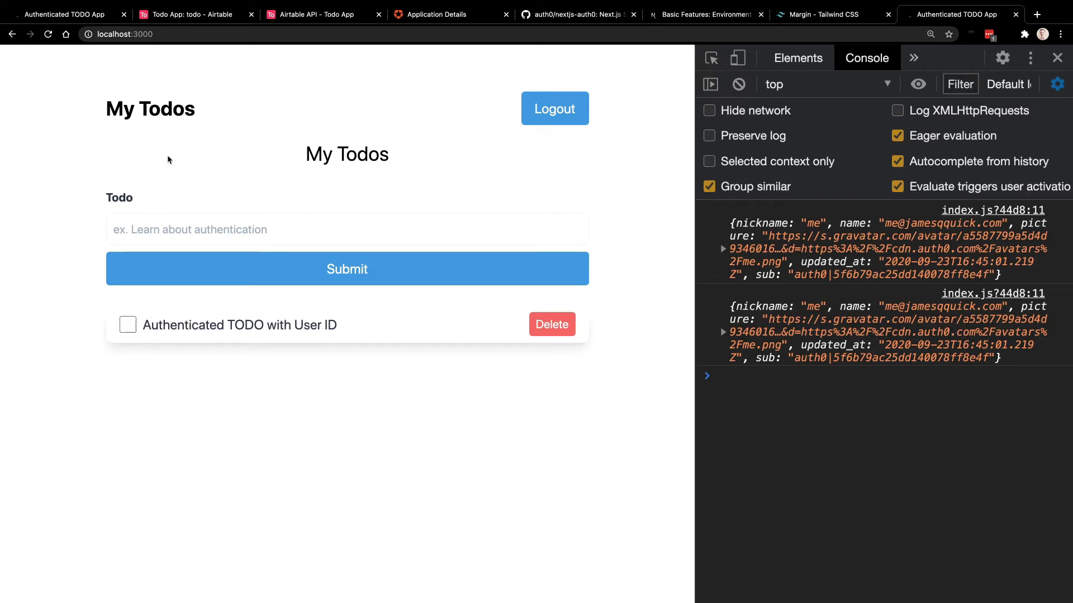
Inspect the Airtable userId column and close the duplicate todo app tab.
{"action": "left_click", "coordinate": [194, 14]}
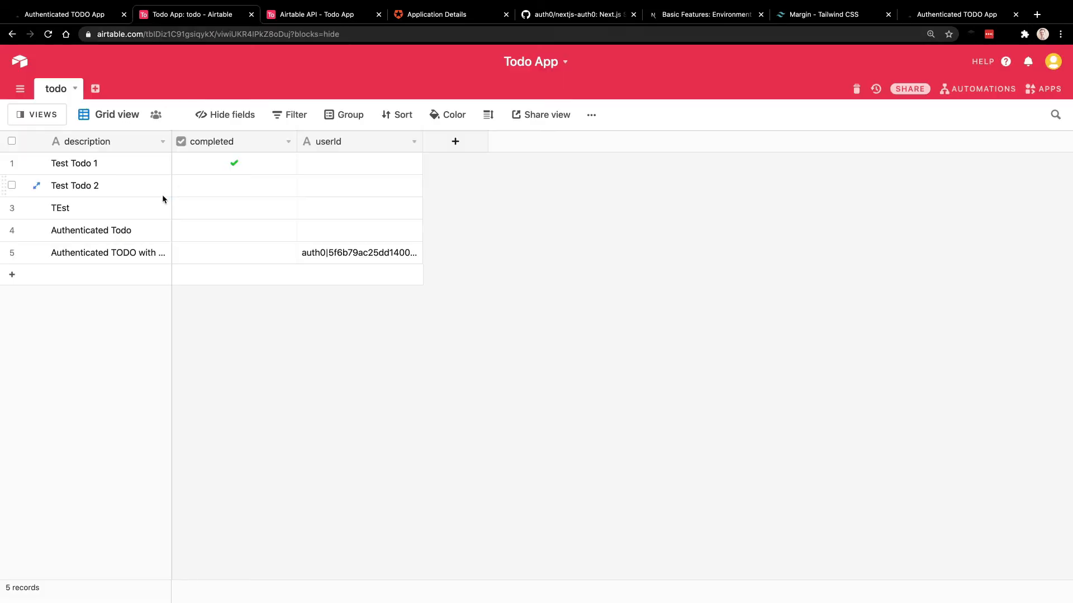
{"action": "mouse_move", "coordinate": [182, 201]}
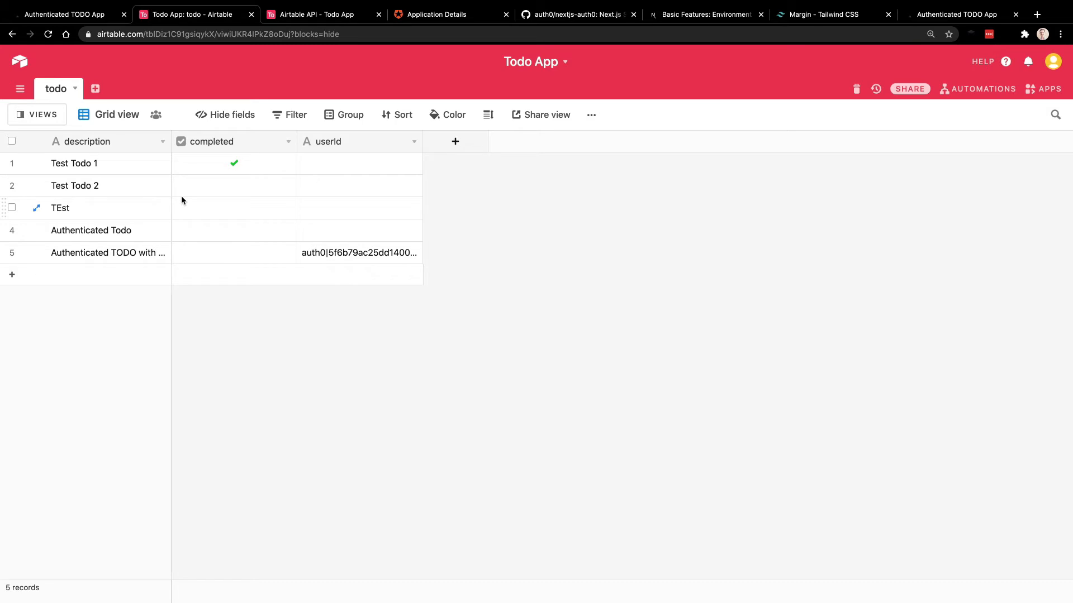
{"action": "mouse_move", "coordinate": [162, 64]}
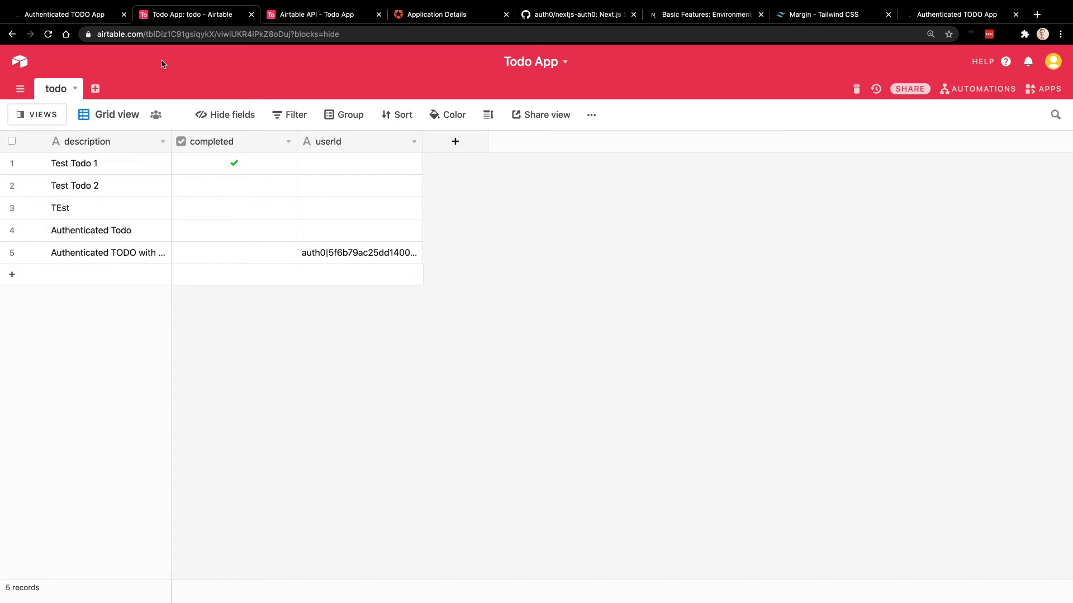
{"action": "left_click", "coordinate": [65, 13]}
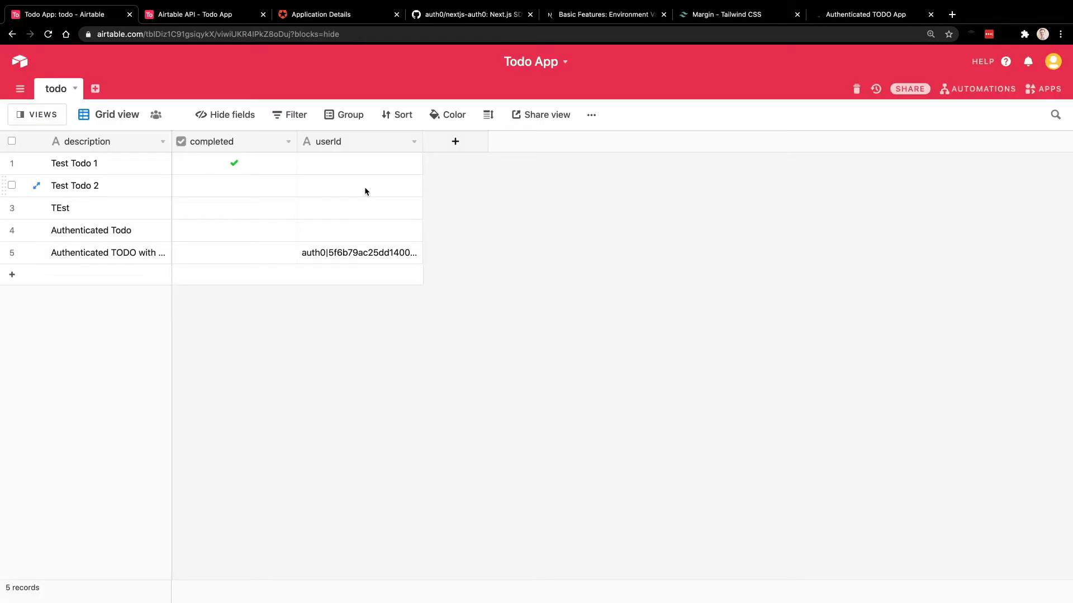
{"action": "left_click", "coordinate": [869, 13]}
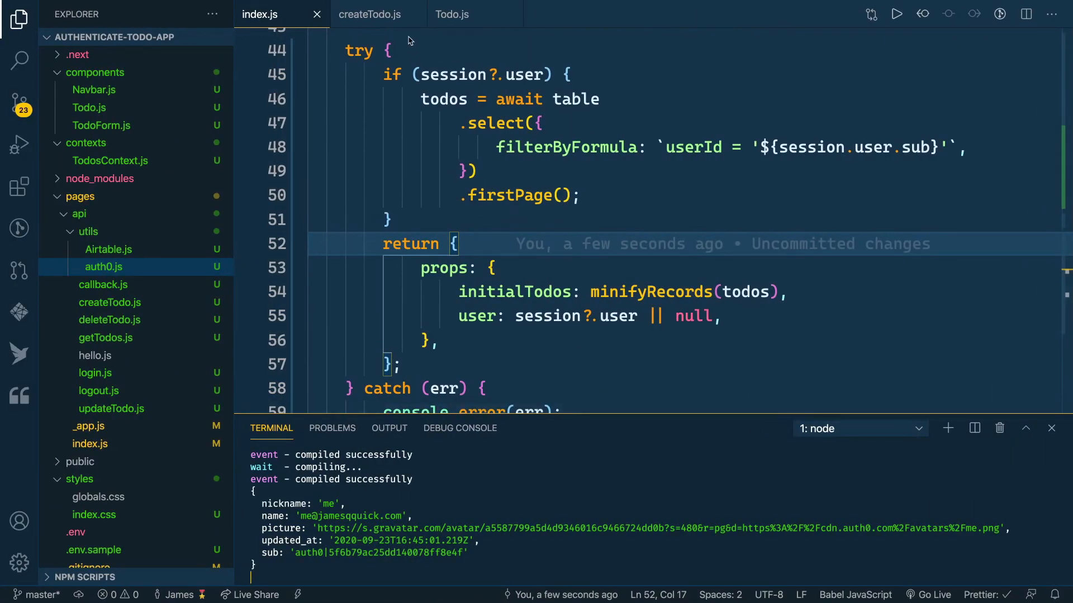
Wrap the getTodos handler in auth0.requireAuthentication, copied from createTodo.js.
{"action": "left_click", "coordinate": [369, 14]}
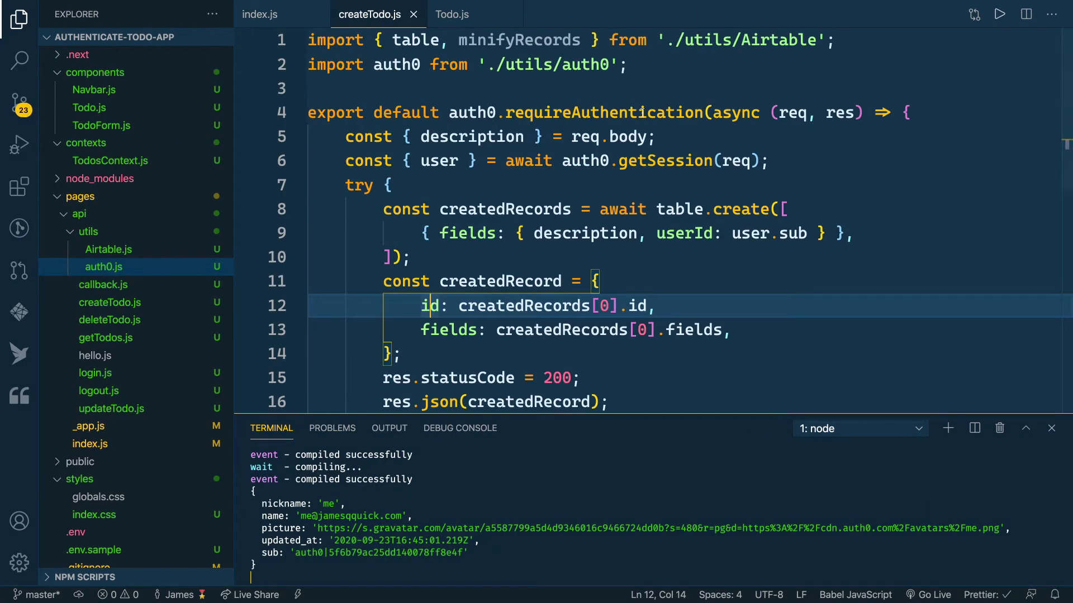
{"action": "mouse_move", "coordinate": [335, 112]}
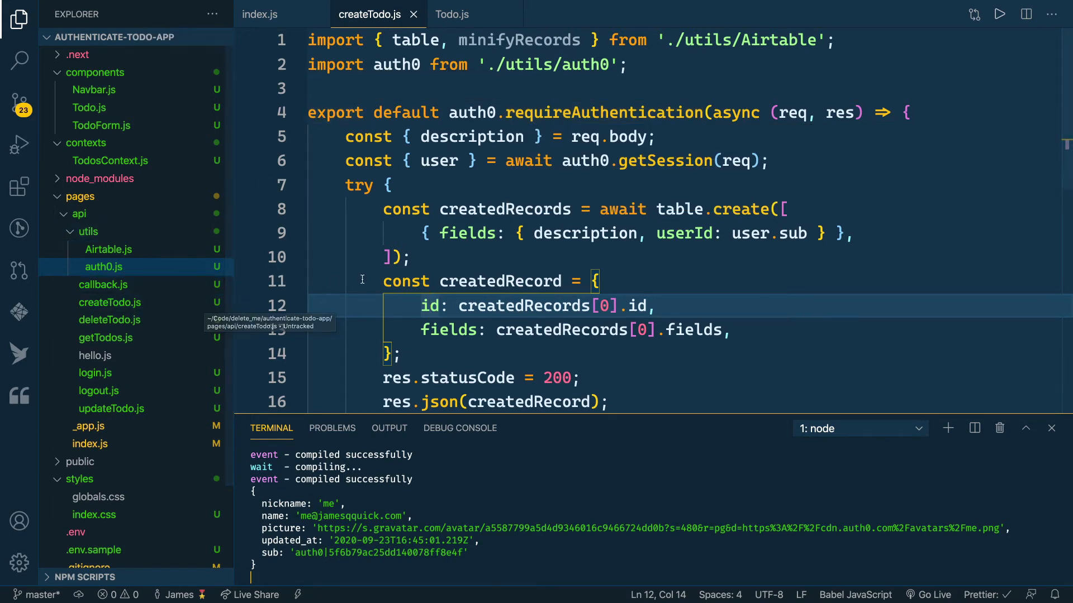
{"action": "mouse_move", "coordinate": [405, 226]}
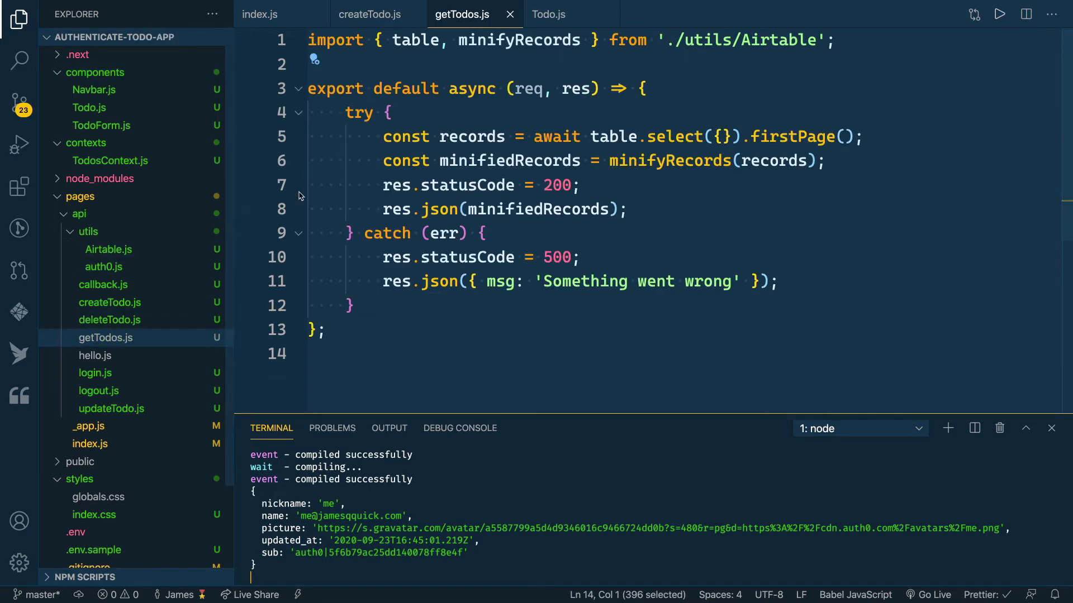
{"action": "left_click", "coordinate": [369, 15]}
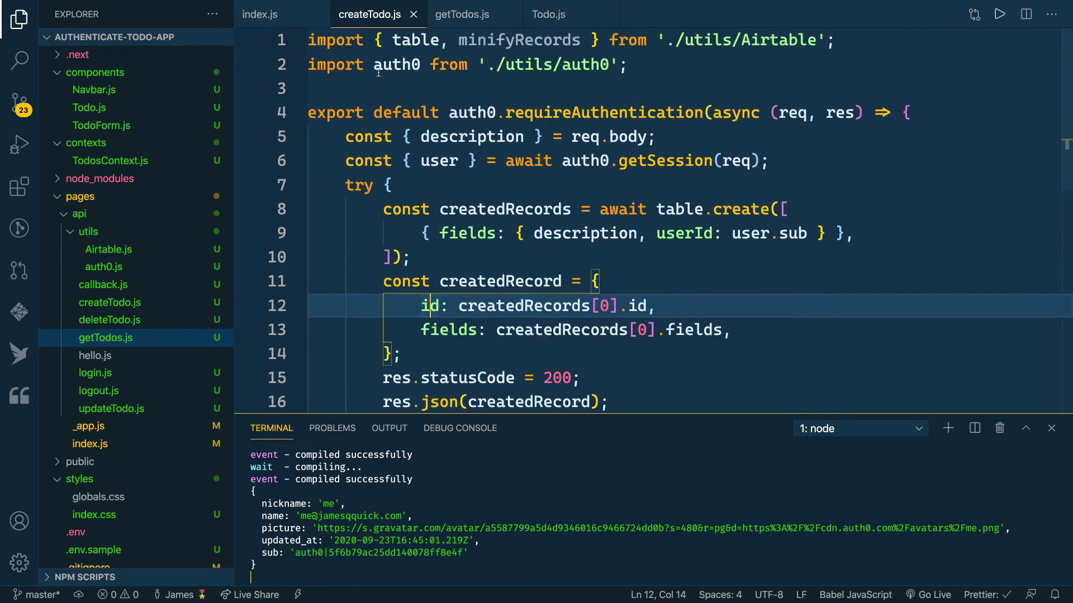
{"action": "left_click", "coordinate": [462, 13]}
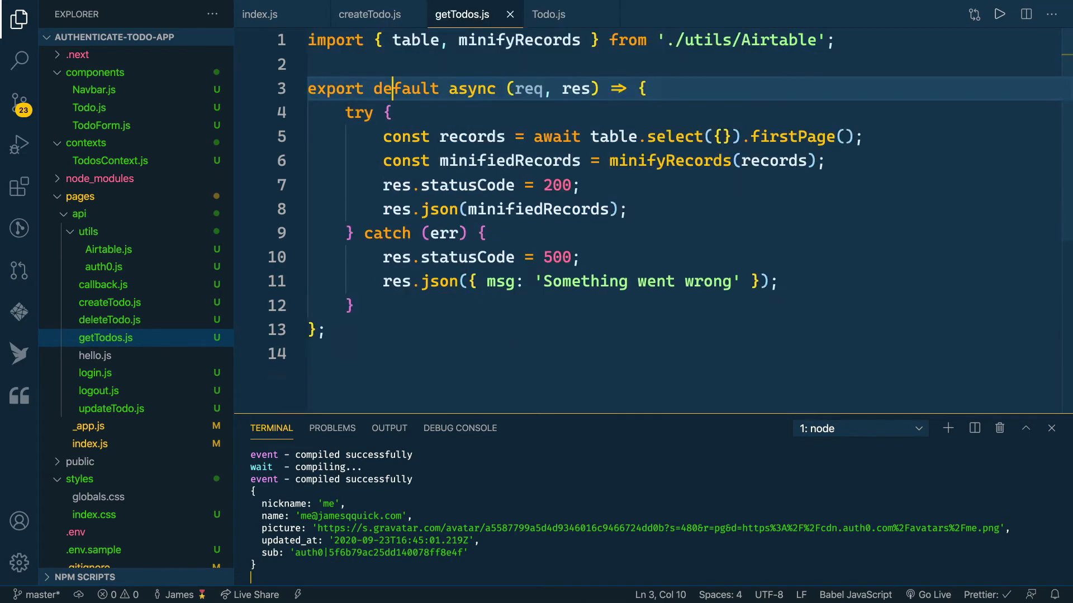
{"action": "left_click", "coordinate": [369, 15]}
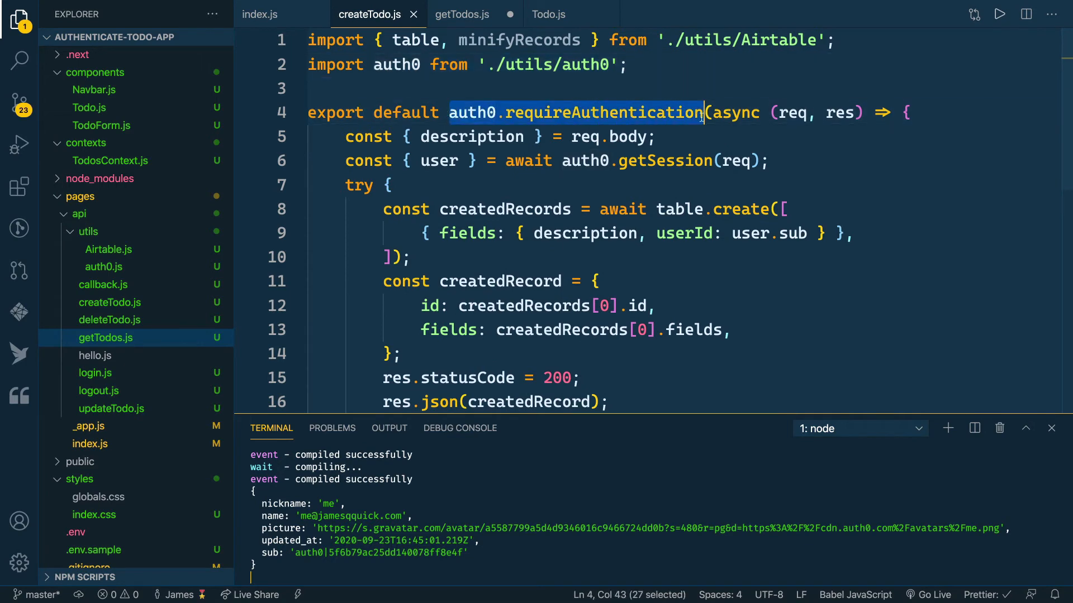
{"action": "left_click", "coordinate": [462, 14]}
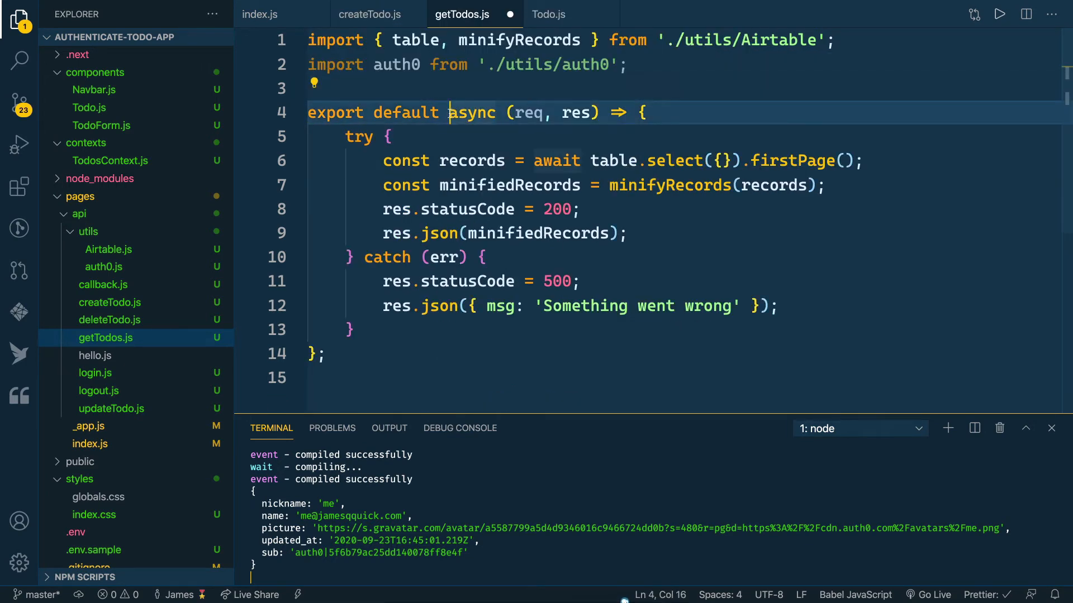
{"action": "type", "text": "auth0.requireAuthentication("}
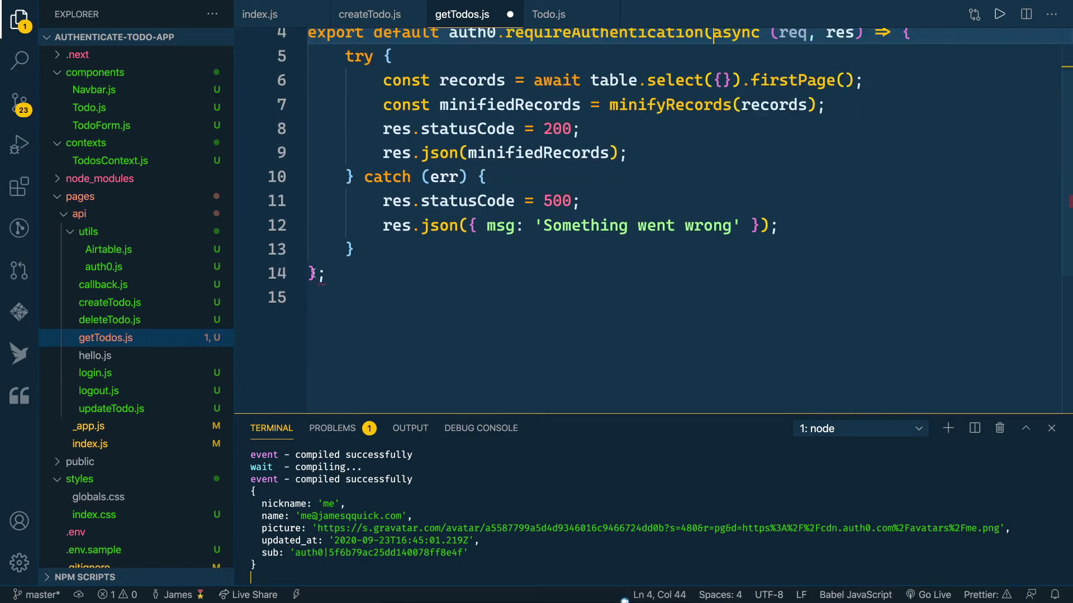
{"action": "type", "text": ")"}
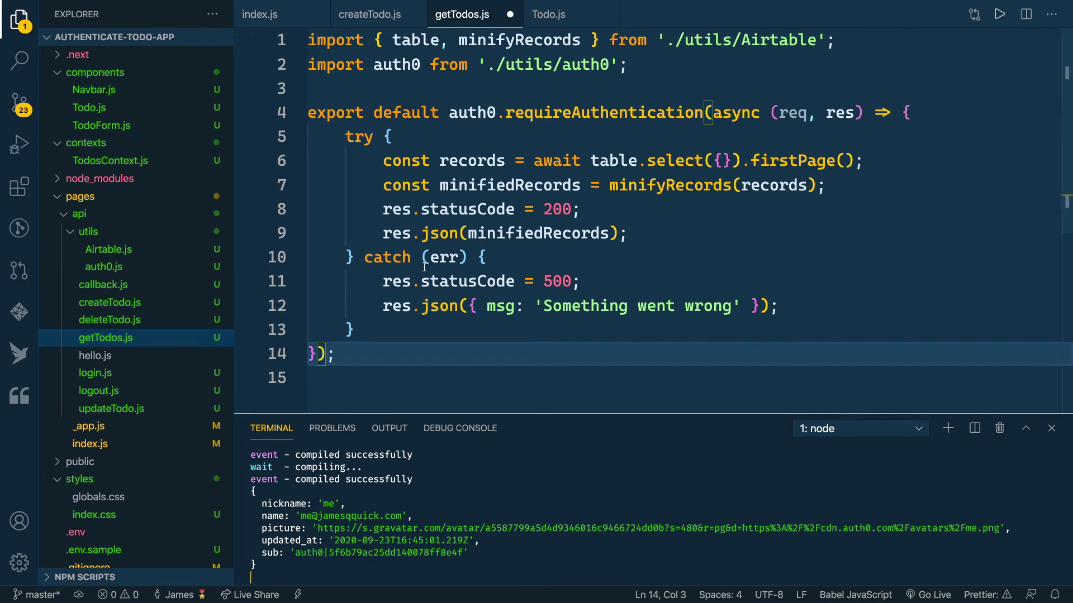
{"action": "mouse_move", "coordinate": [500, 233]}
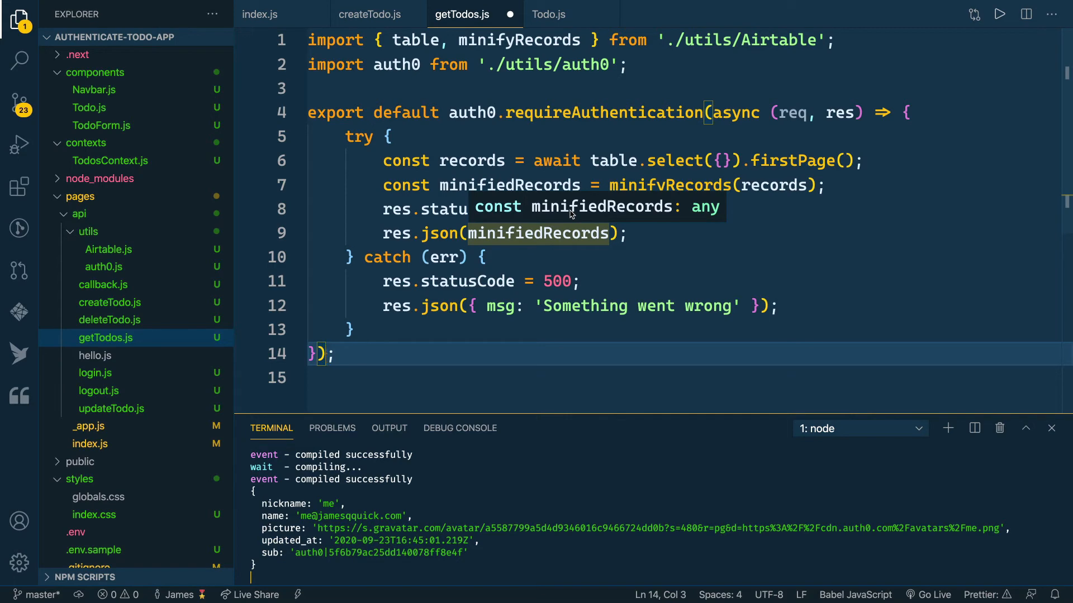
Get the session user in getTodos with const {user} = await auth0.getSession.
{"action": "key", "text": "Enter"}
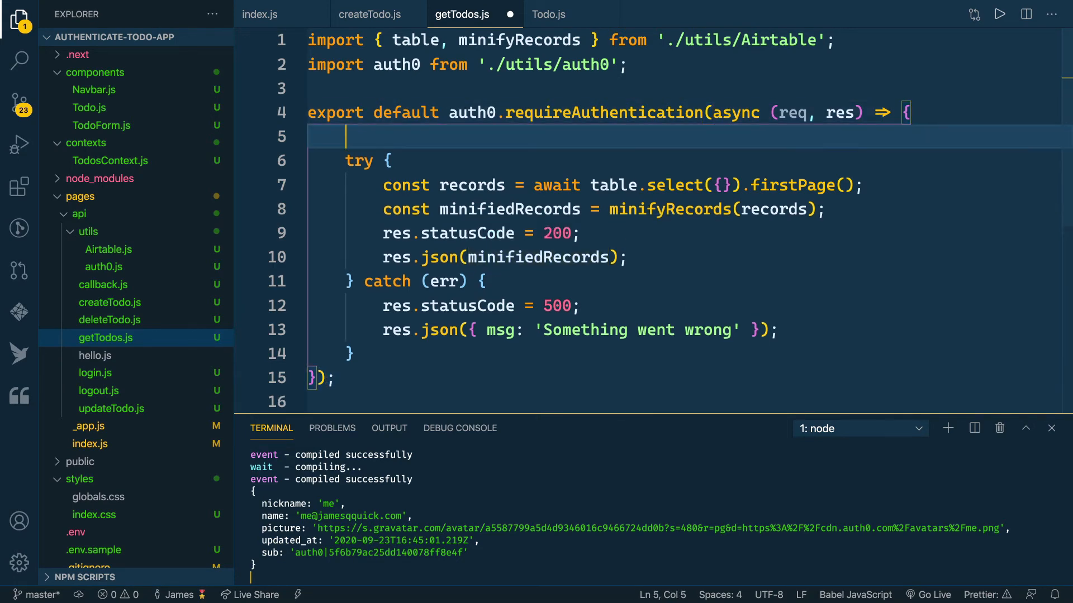
{"action": "type", "text": "const {user }"}
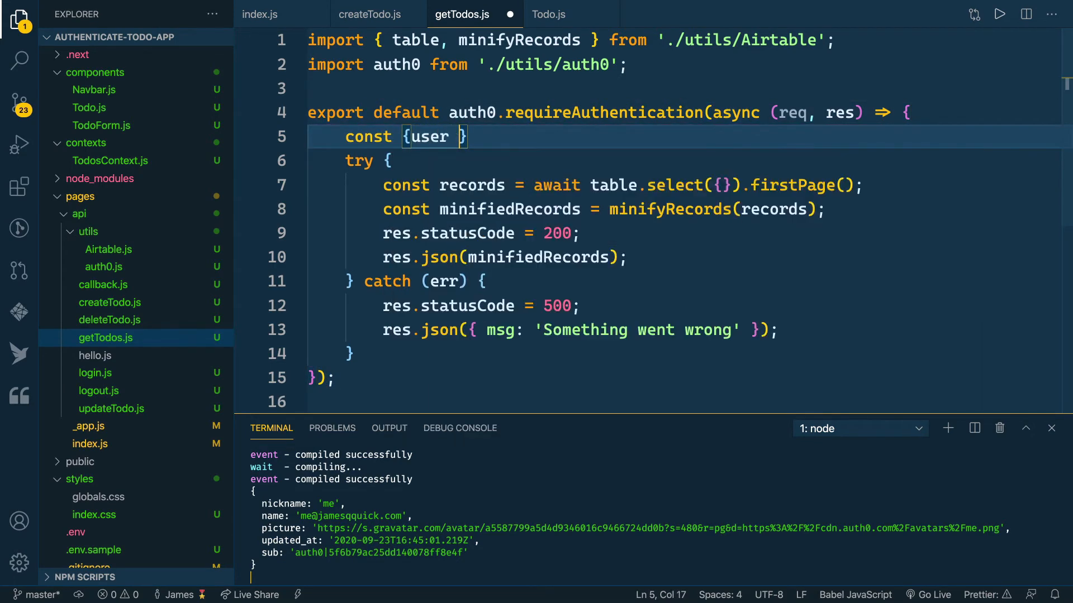
{"action": "type", "text": "= await"}
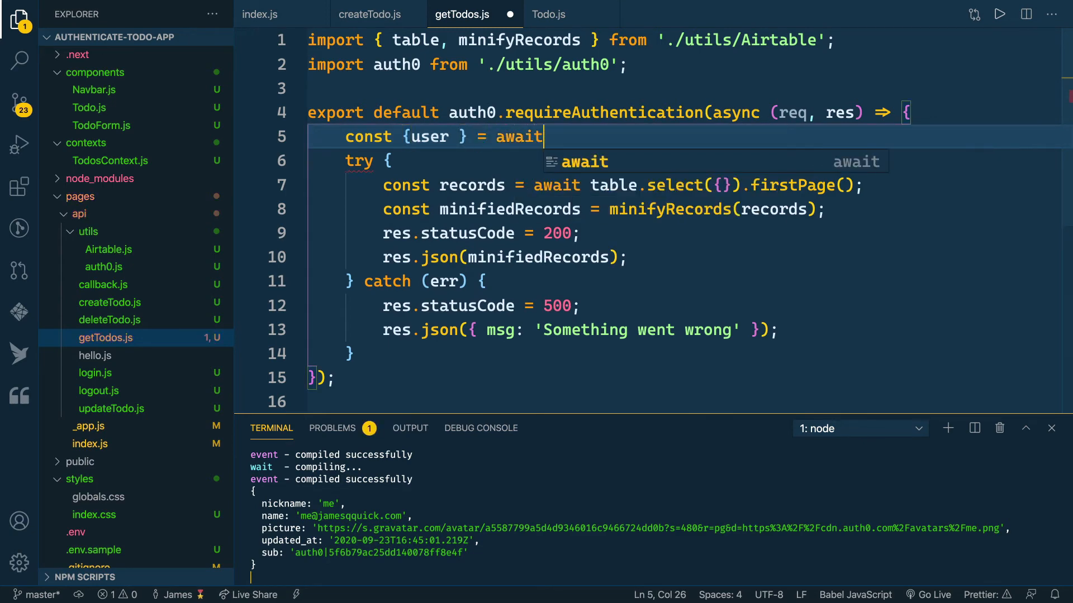
{"action": "type", "text": "auth-"}
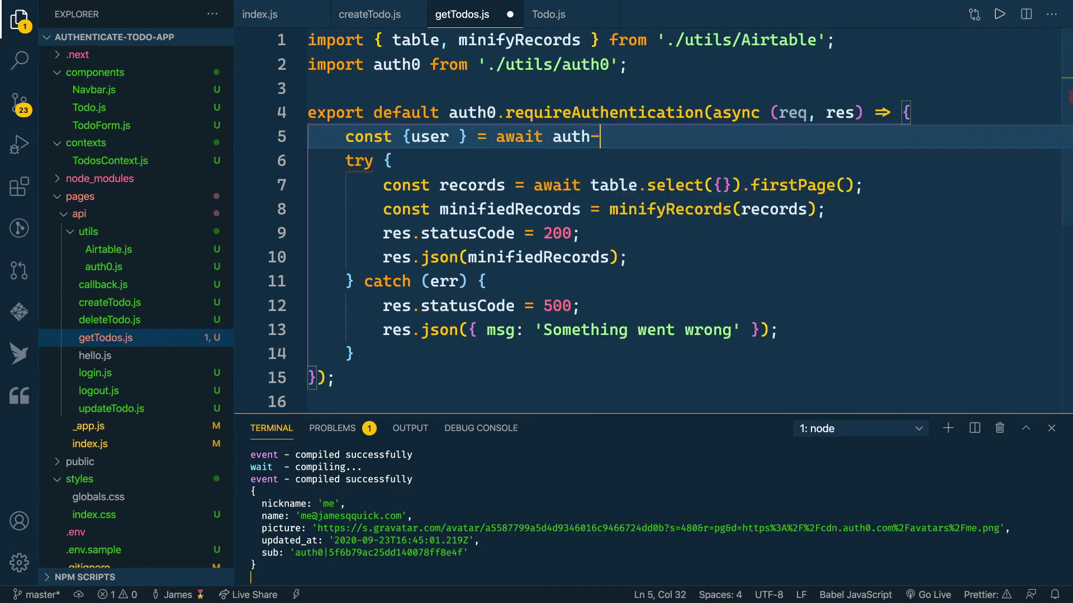
{"action": "type", "text": ".getSession();"}
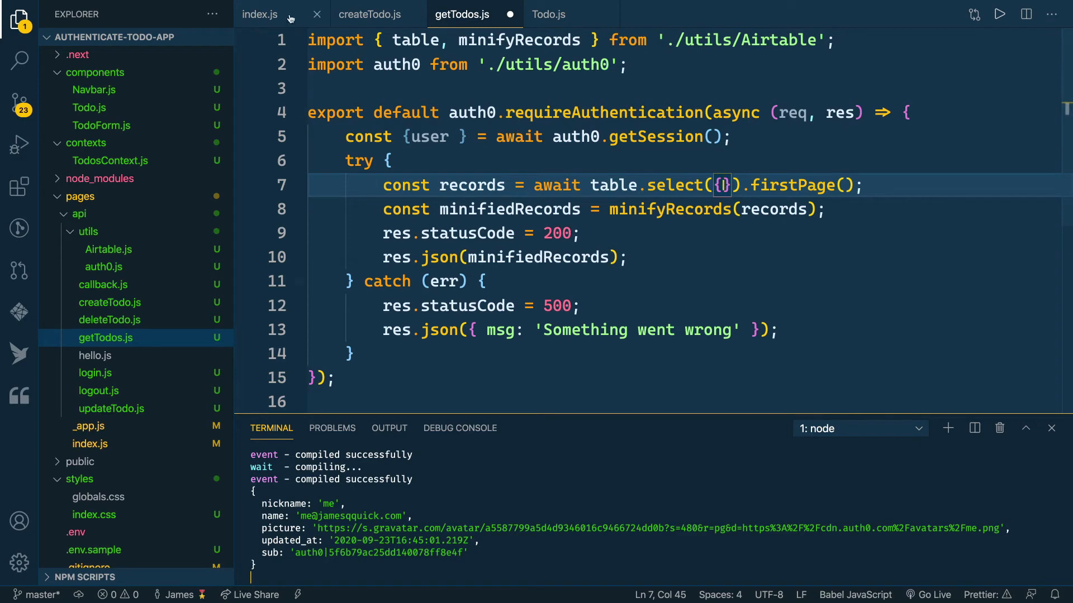
Paste filterByFormula: `userId = '${session.user.sub}'` from index.js into getTodos' select().
{"action": "left_click", "coordinate": [260, 15]}
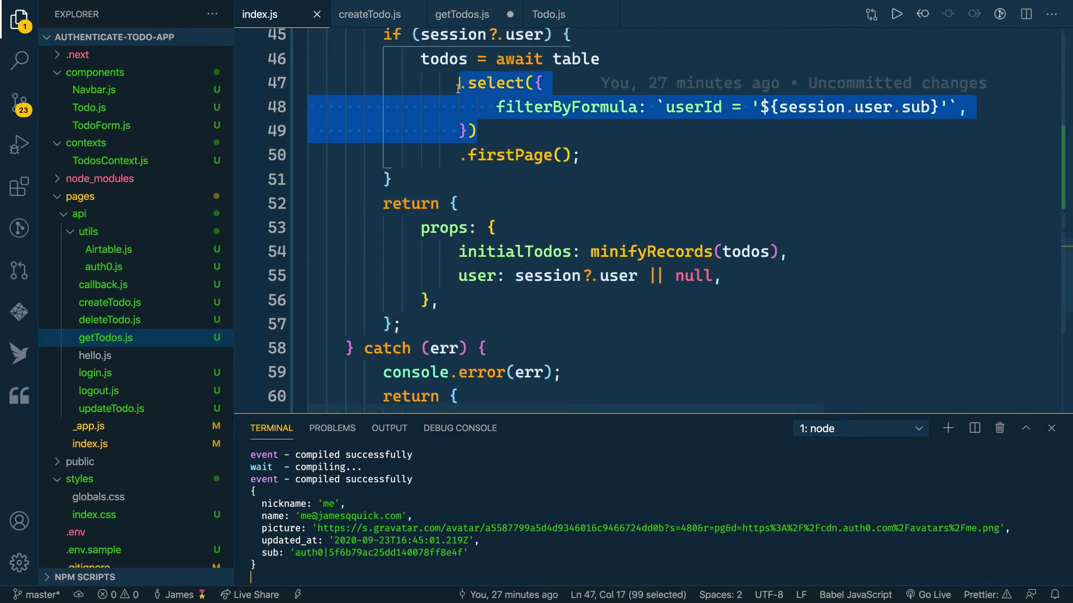
{"action": "left_click", "coordinate": [463, 14]}
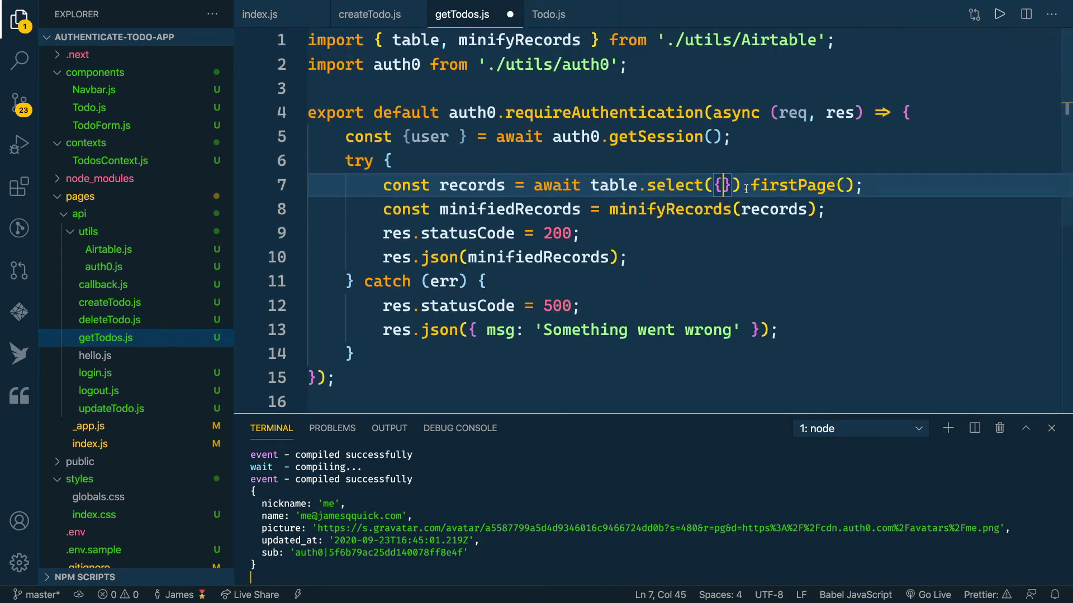
{"action": "type", "text": "filterByFormula: `userId = '${session.user.sub}'`,"}
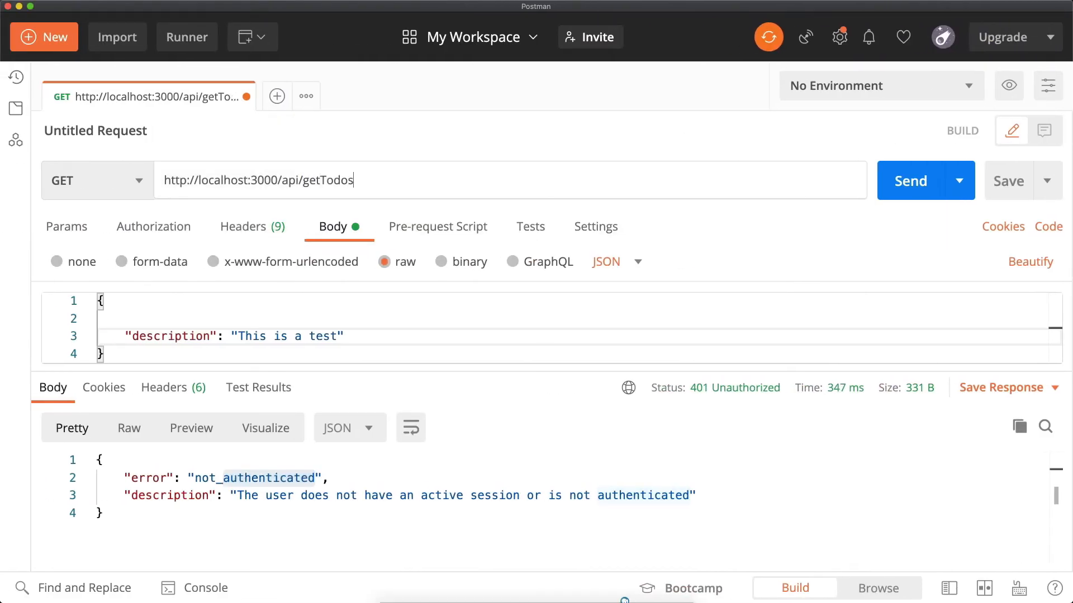
{"action": "mouse_move", "coordinate": [339, 165]}
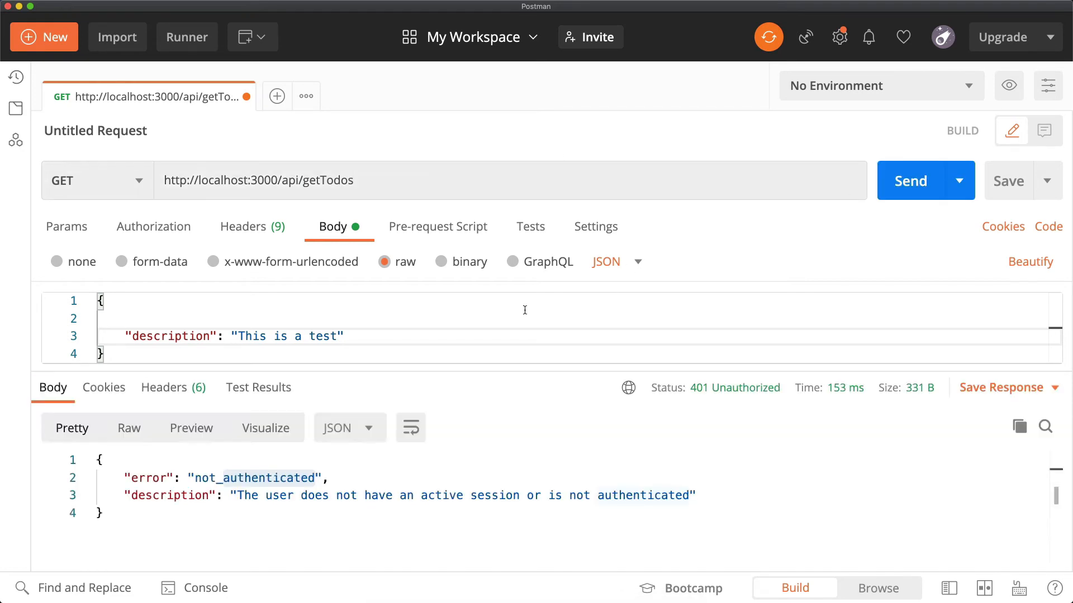
{"action": "mouse_move", "coordinate": [540, 359]}
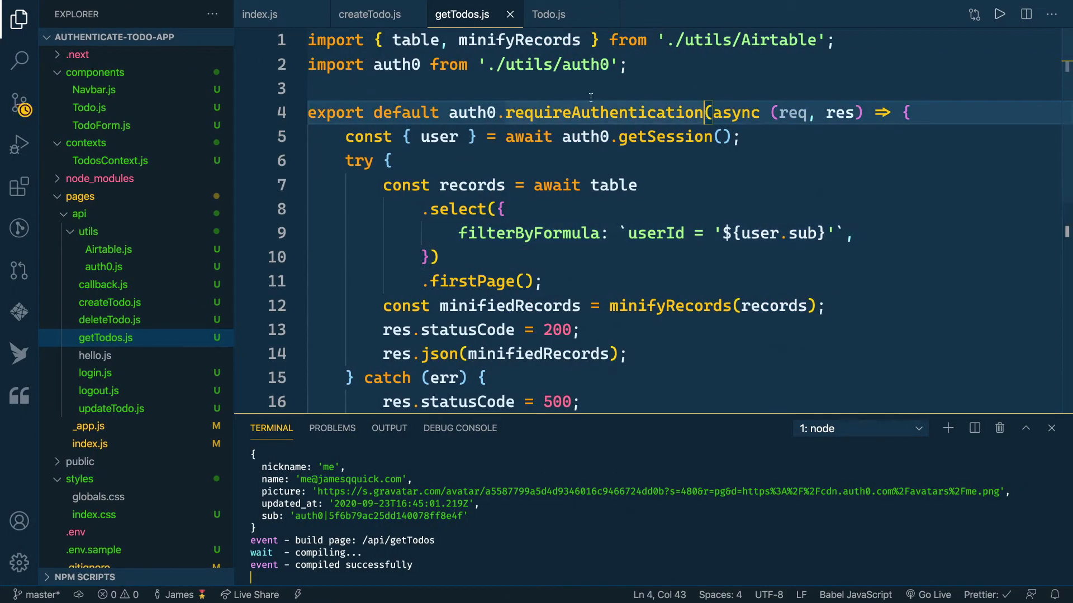
{"action": "mouse_move", "coordinate": [405, 112]}
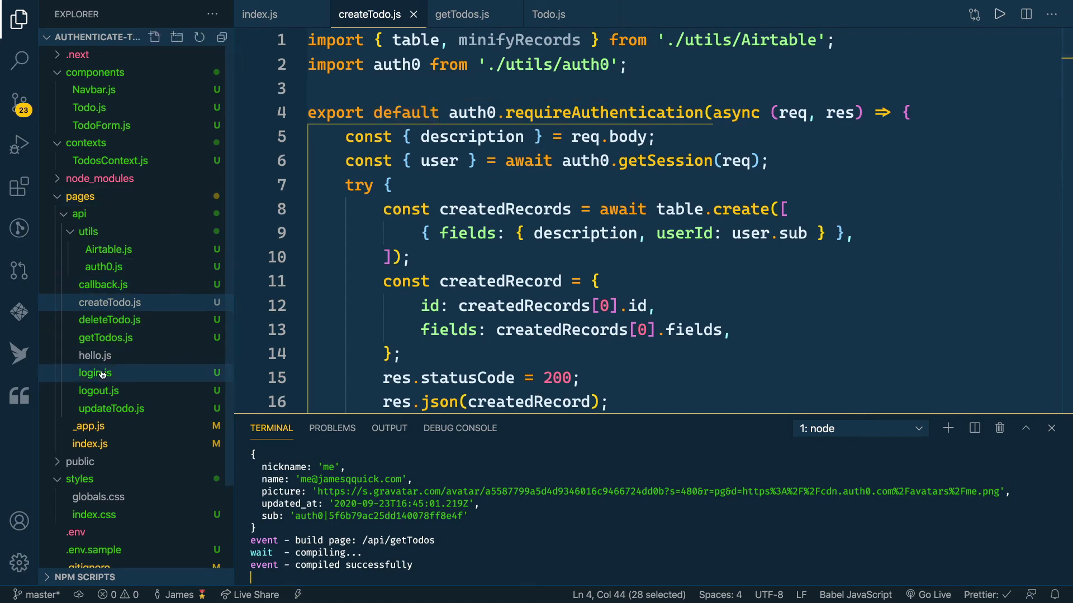
In updateTodo.js, add the auth0 import and wrap the handler in auth0.requireAuthentication, mirroring createTodo.
{"action": "left_click", "coordinate": [111, 408]}
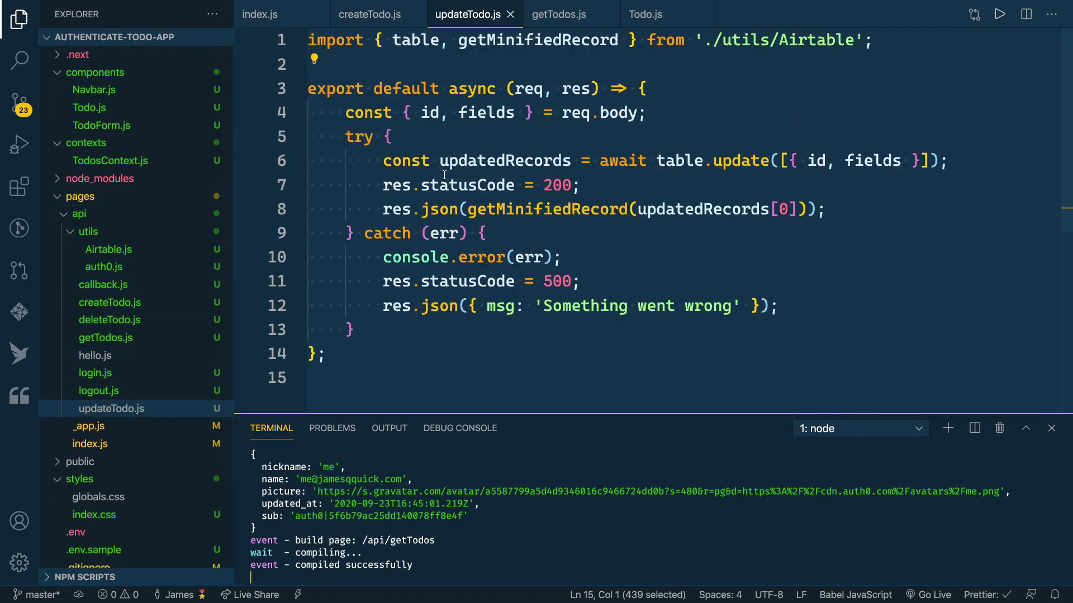
{"action": "left_click", "coordinate": [369, 14]}
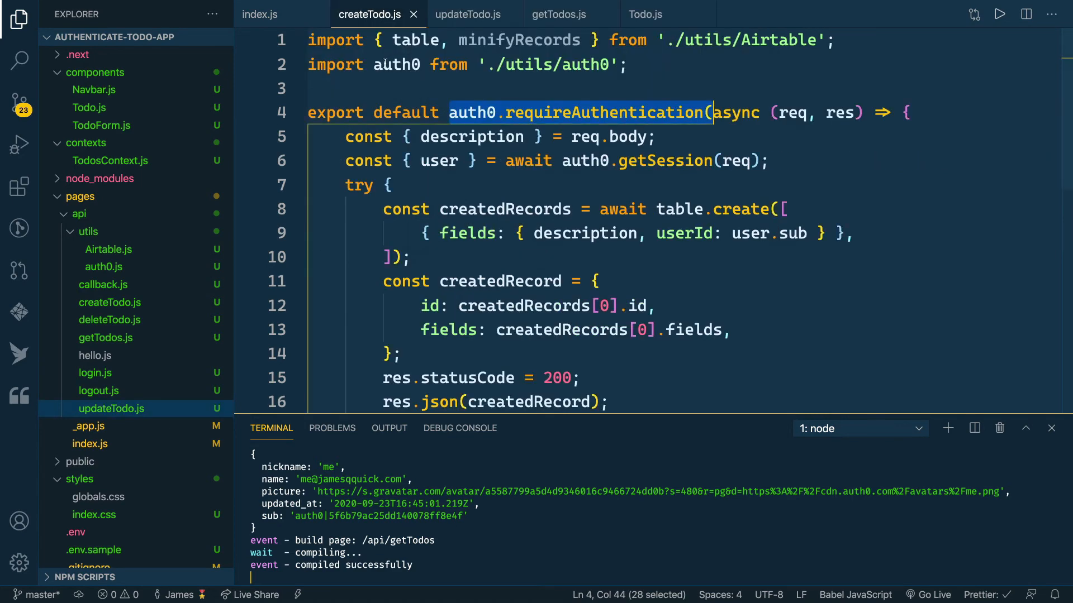
{"action": "left_click", "coordinate": [469, 14]}
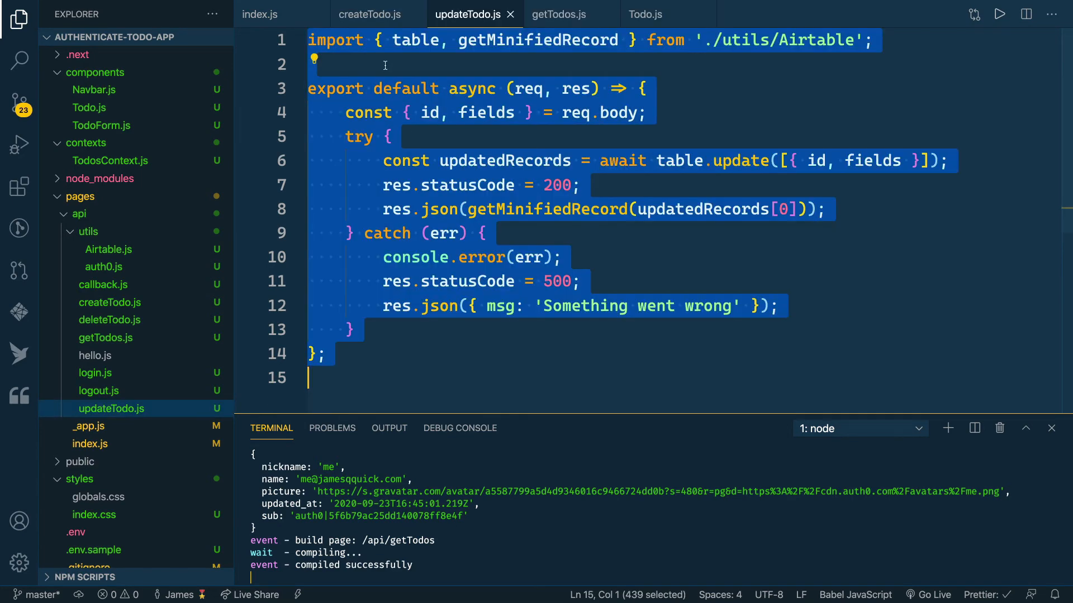
{"action": "left_click", "coordinate": [368, 15]}
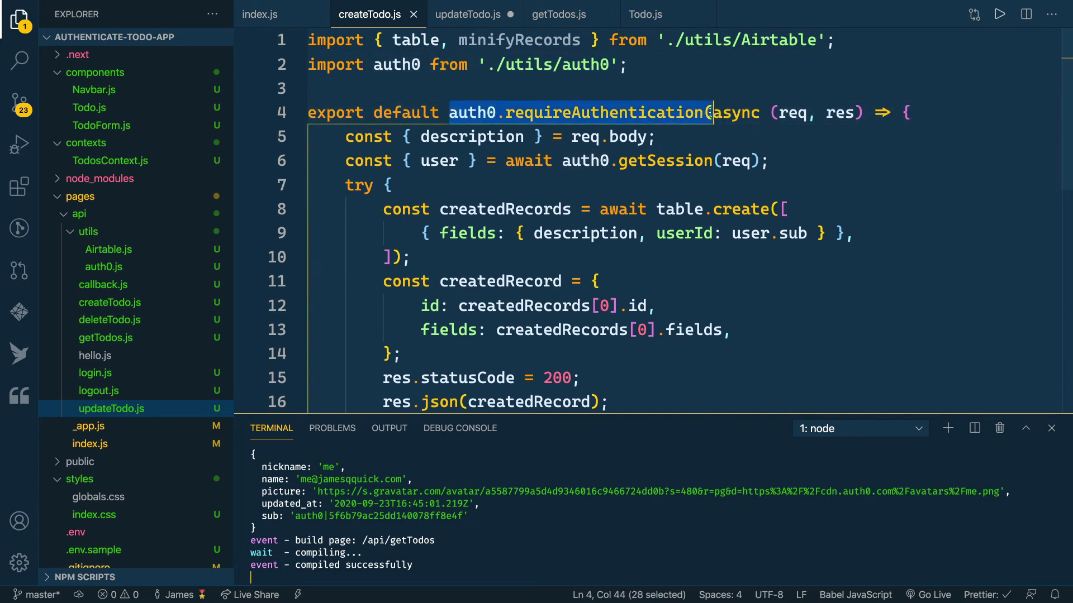
{"action": "left_click", "coordinate": [471, 15]}
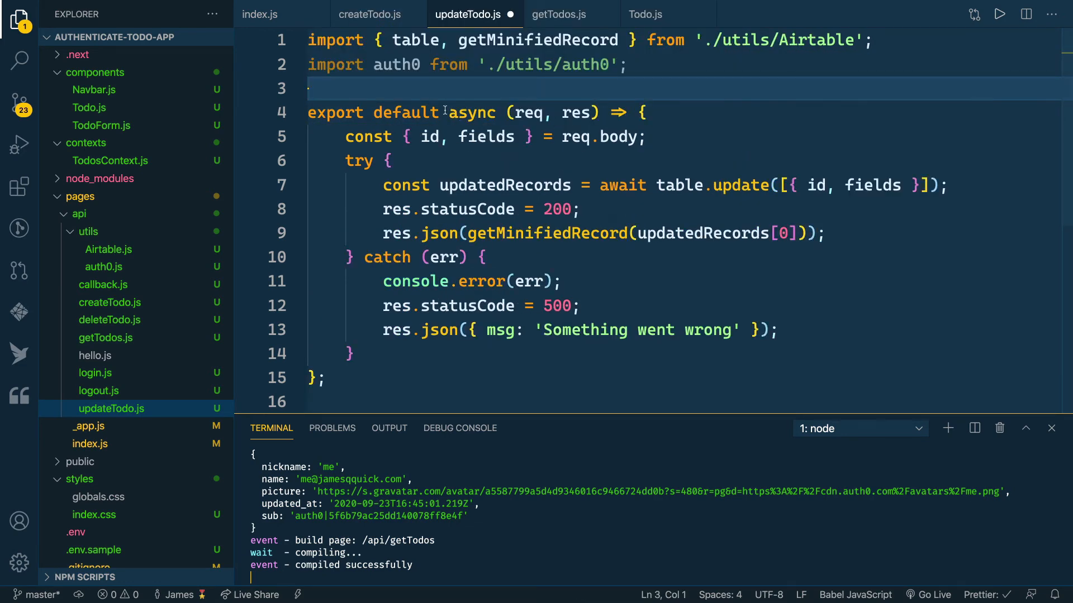
{"action": "type", "text": "auth0.requireAuthentication("}
{"action": "left_click", "coordinate": [690, 378]}
{"action": "type", "text": ")"}
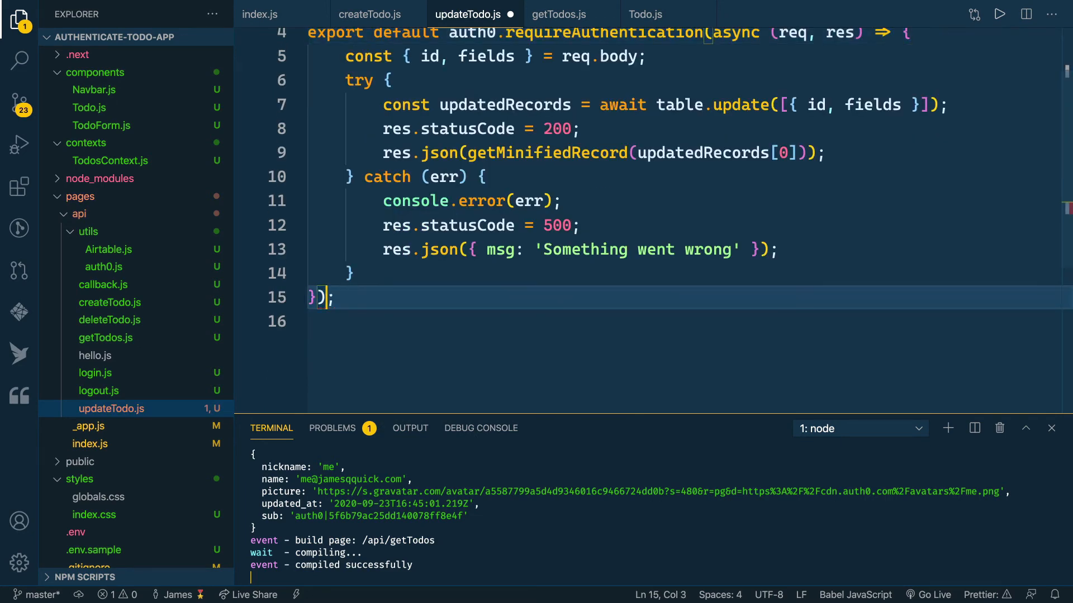
Read the session user with const { user } = await auth0.getSession(req).
{"action": "left_click", "coordinate": [370, 14]}
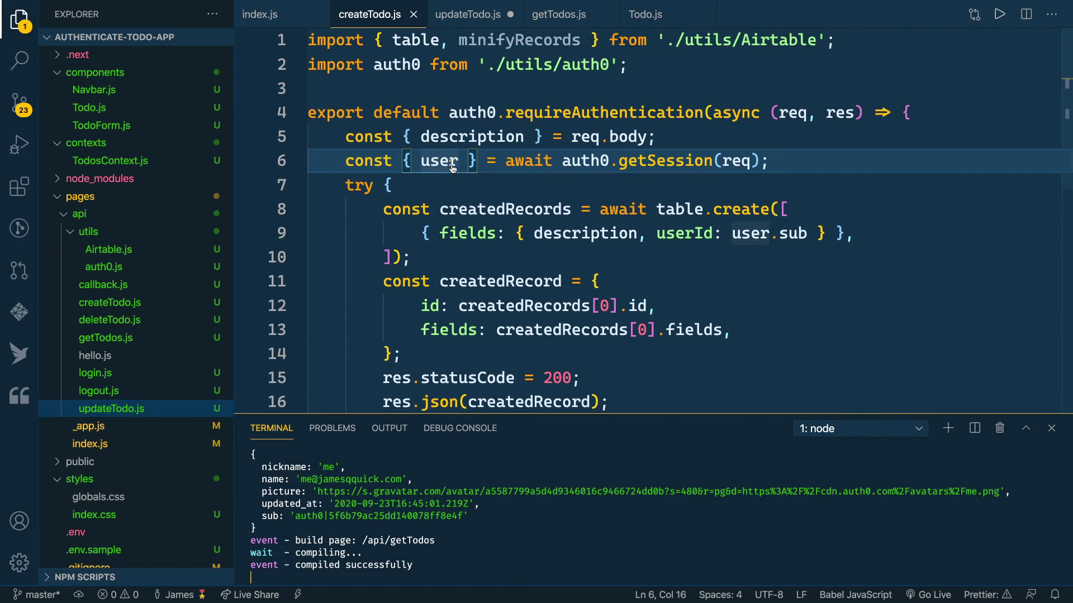
{"action": "left_click", "coordinate": [469, 14]}
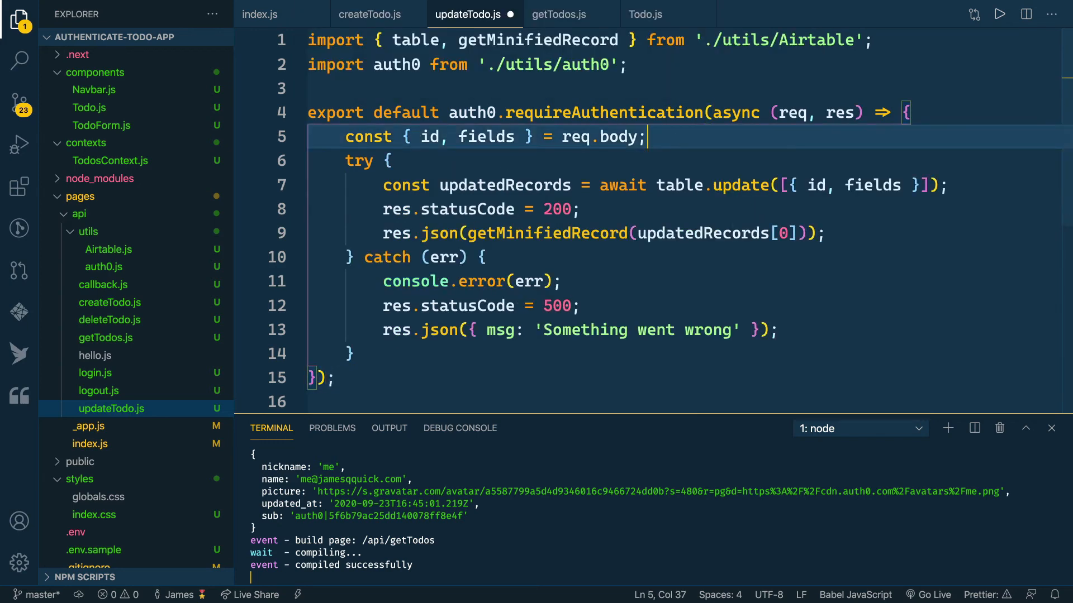
{"action": "type", "text": "const { user } = await auth0.getSession(req);"}
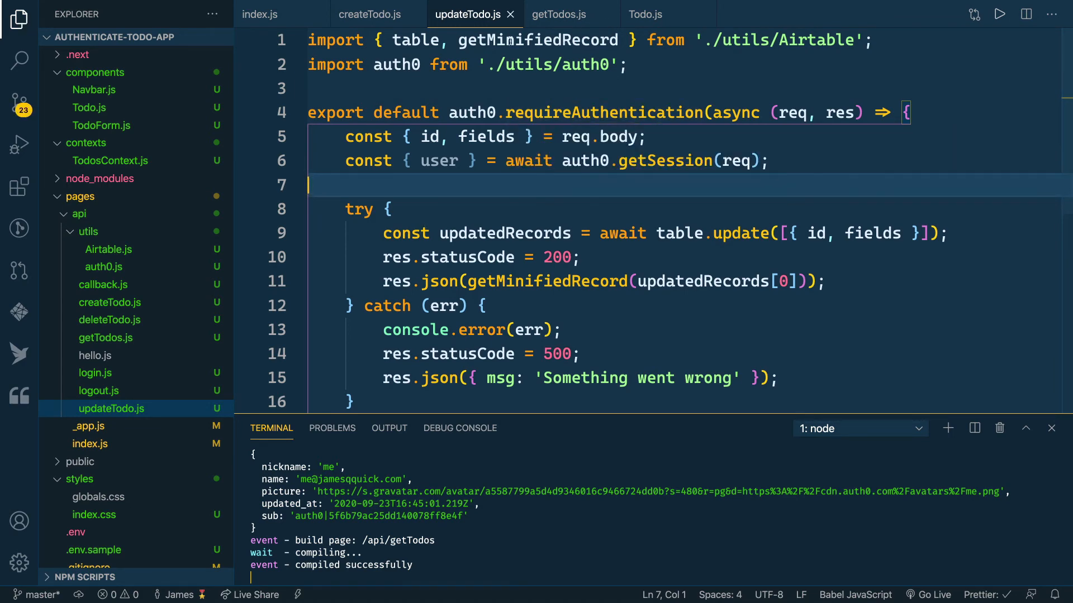
Import auth0 into deleteTodo.js and wrap its handler in auth0.requireAuthentication, copying updateTodo.
{"action": "left_click", "coordinate": [562, 15]}
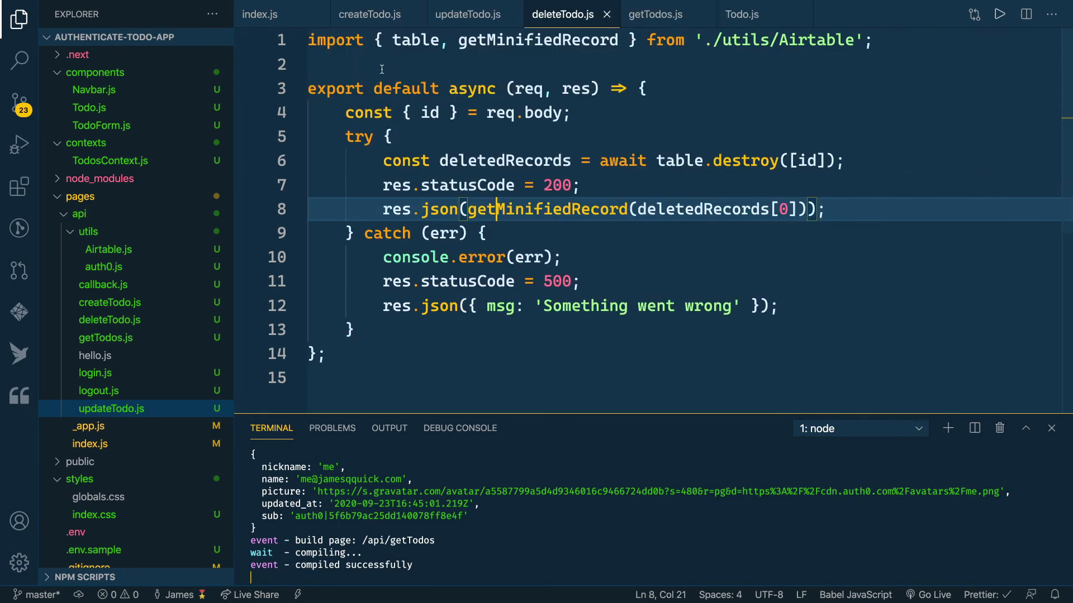
{"action": "left_click", "coordinate": [469, 14]}
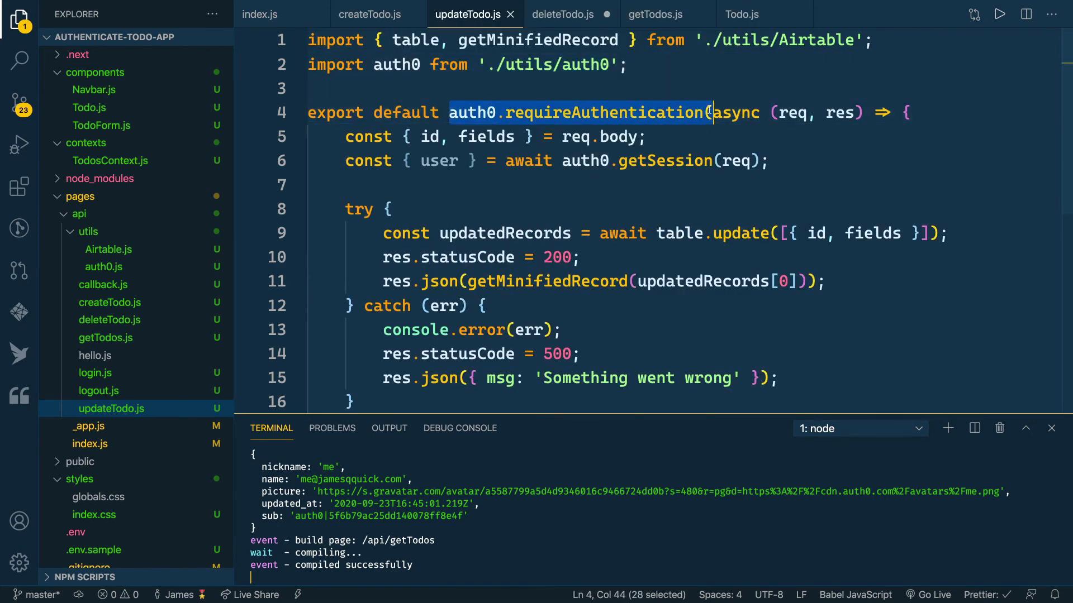
{"action": "left_click", "coordinate": [562, 14]}
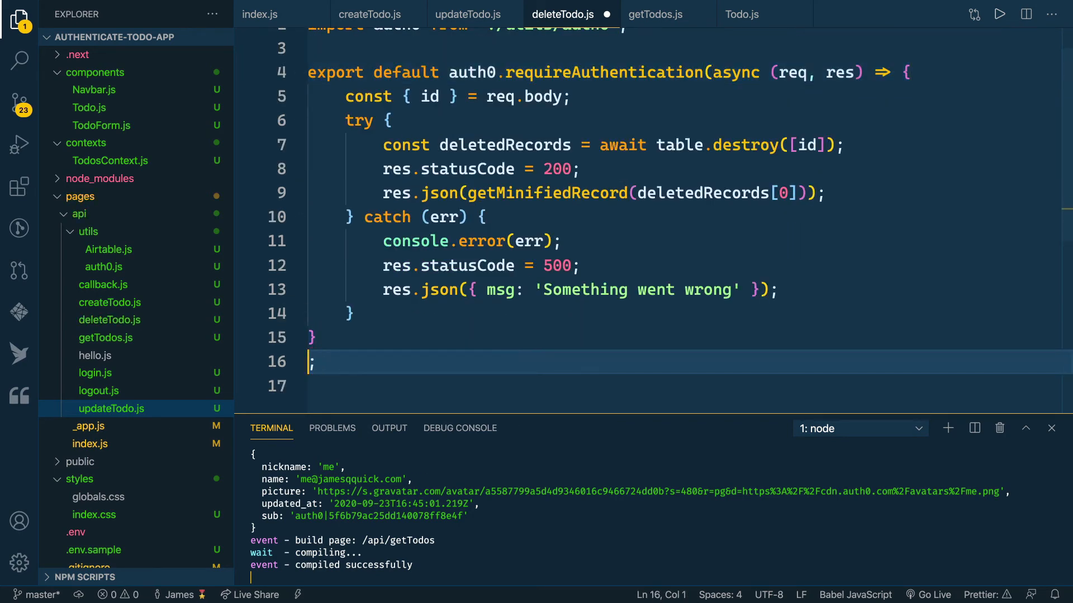
{"action": "left_click", "coordinate": [469, 15]}
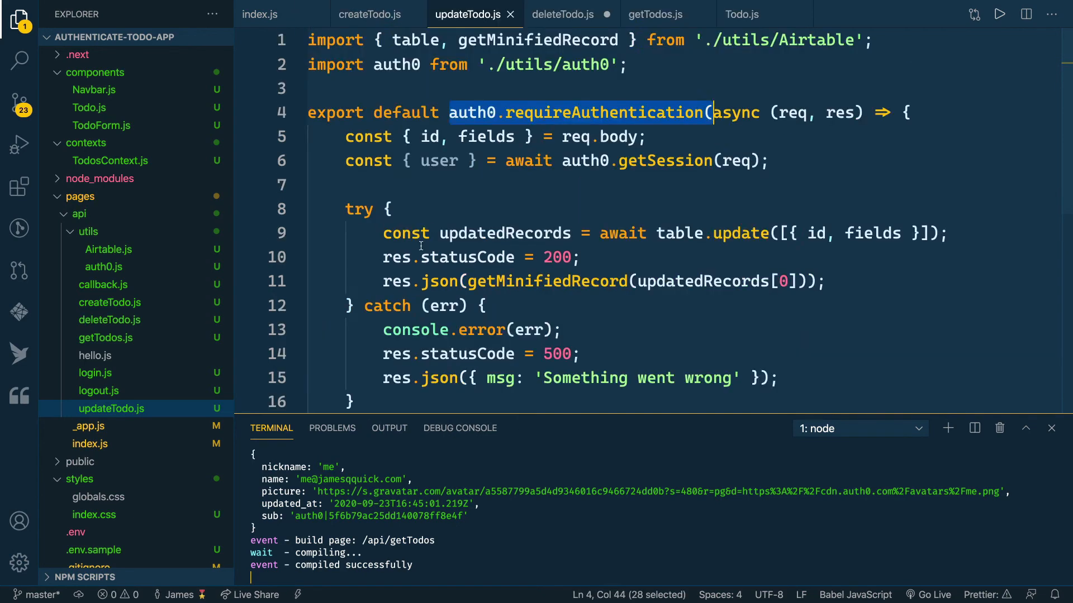
{"action": "left_click", "coordinate": [562, 13]}
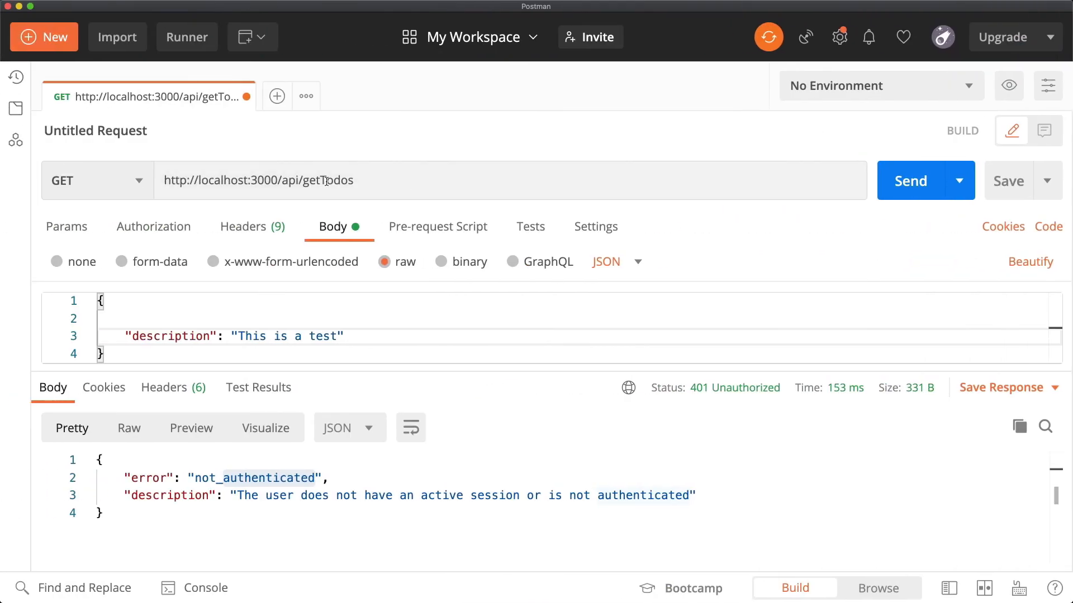
Make the Postman request a PUT to /api/updateTodo with an empty "id" and "fields" in the body.
{"action": "left_click", "coordinate": [95, 181]}
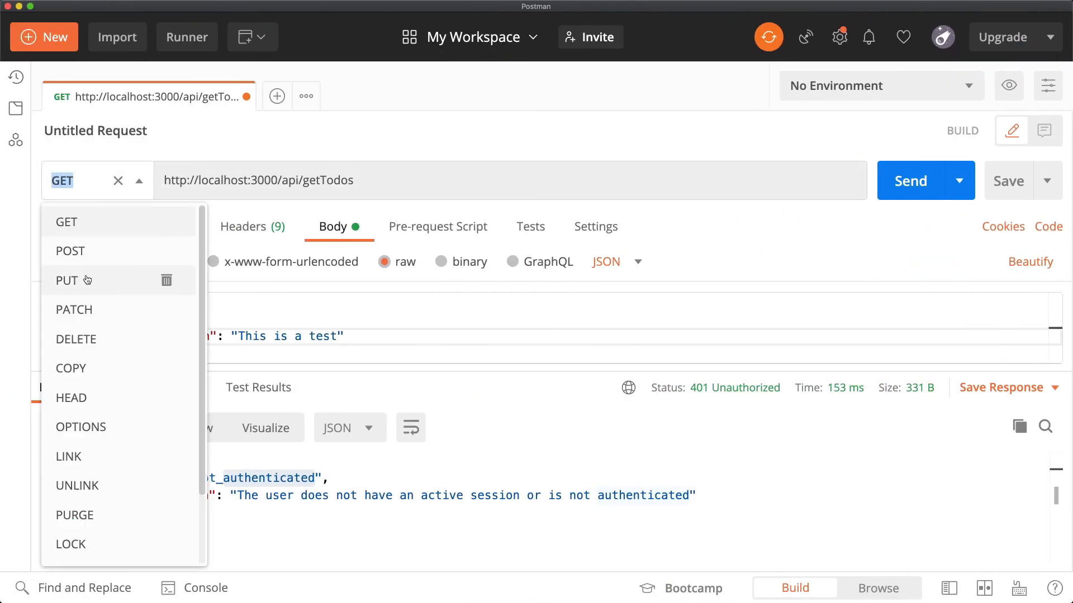
{"action": "left_click", "coordinate": [68, 280]}
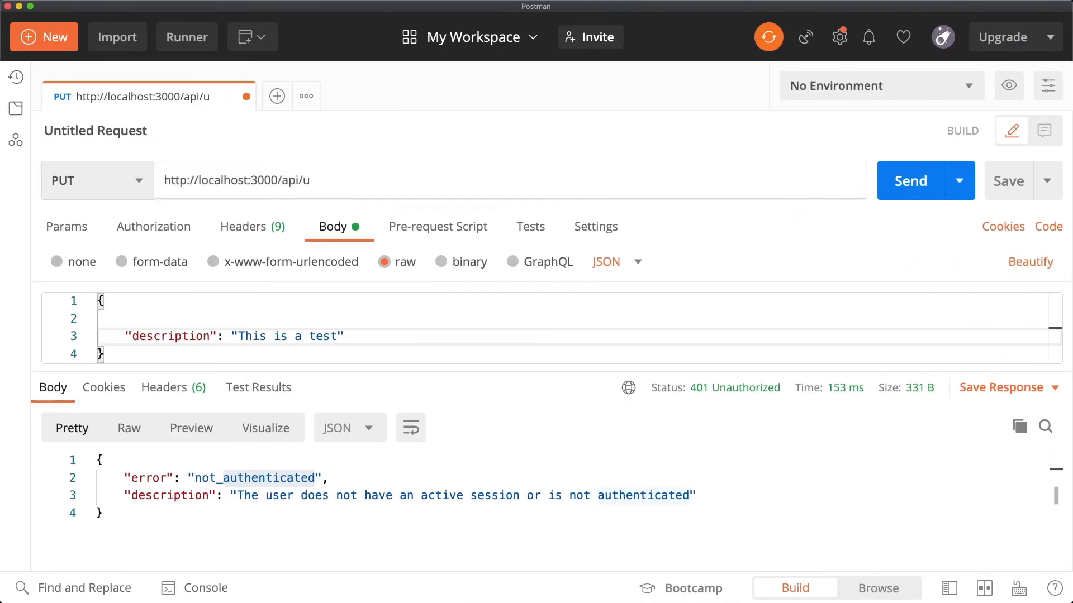
{"action": "type", "text": "pdateTodo"}
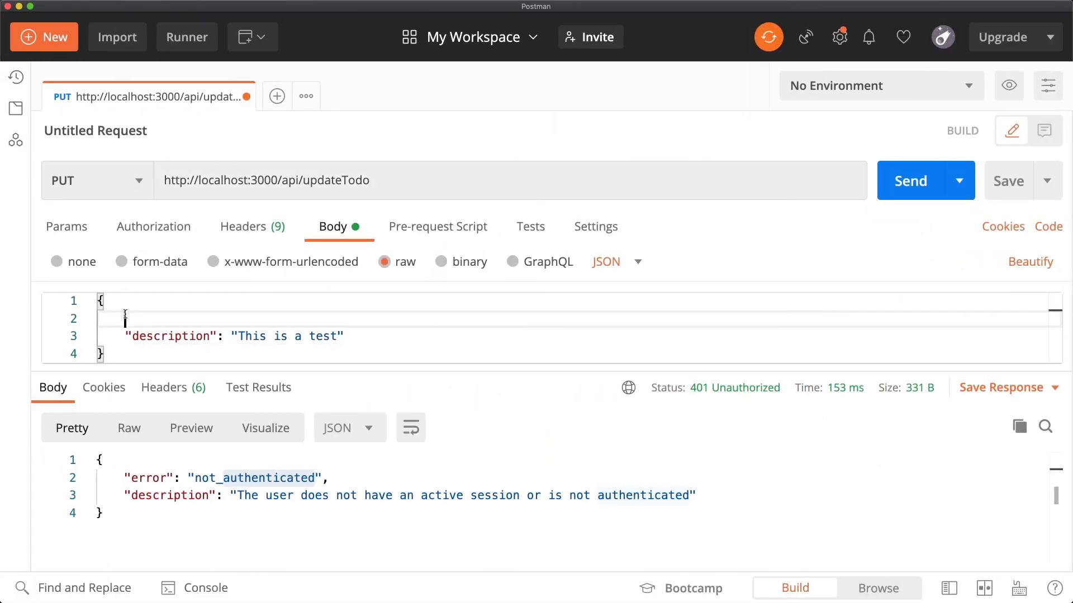
{"action": "type", "text": "\"id\":"}
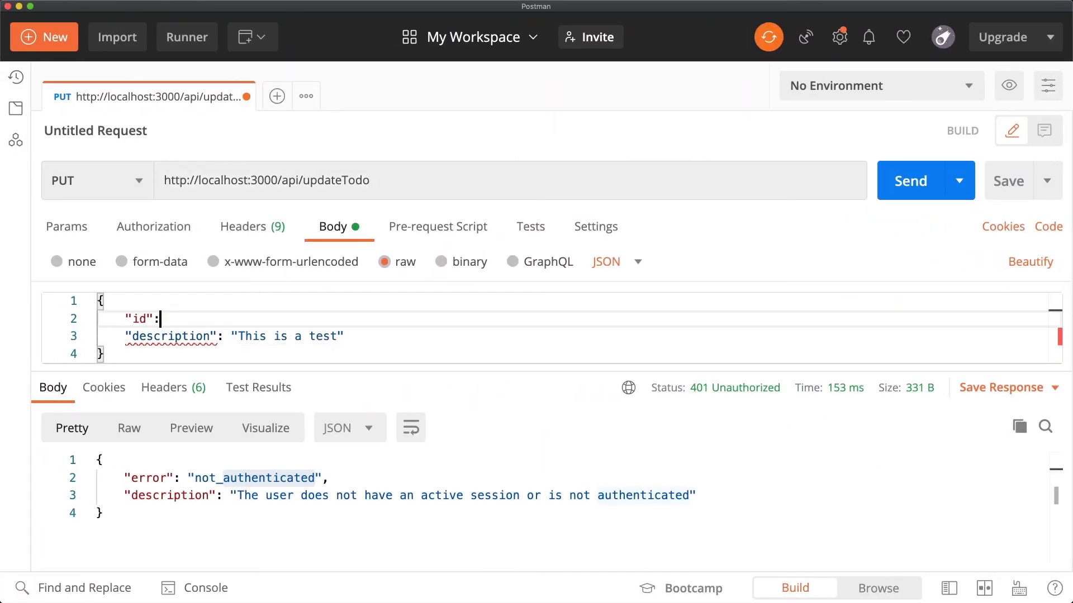
{"action": "type", "text": "\"\","}
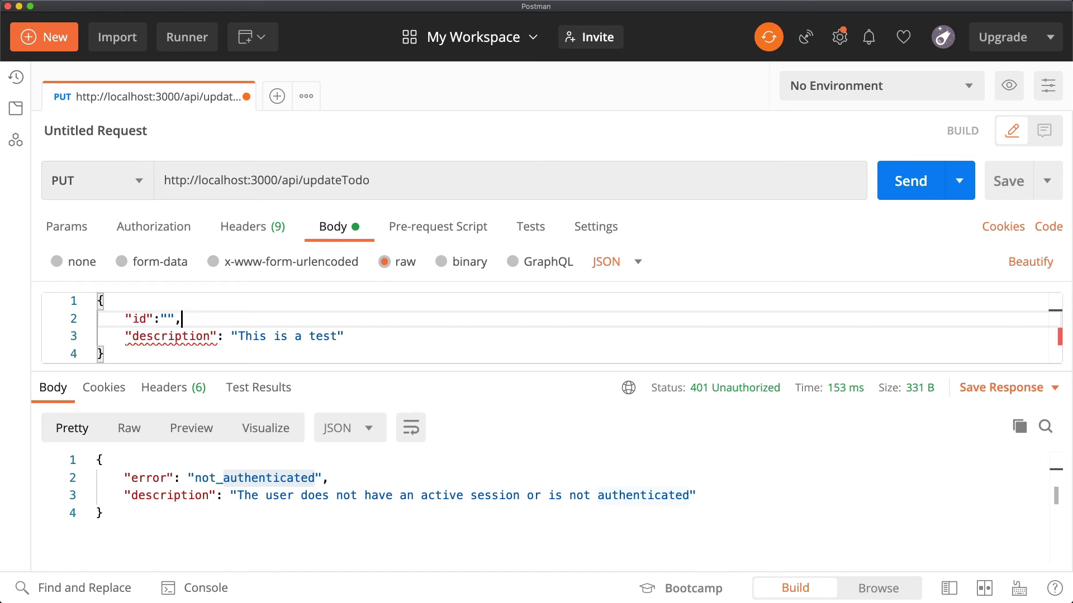
{"action": "type", "text": "\"fields\""}
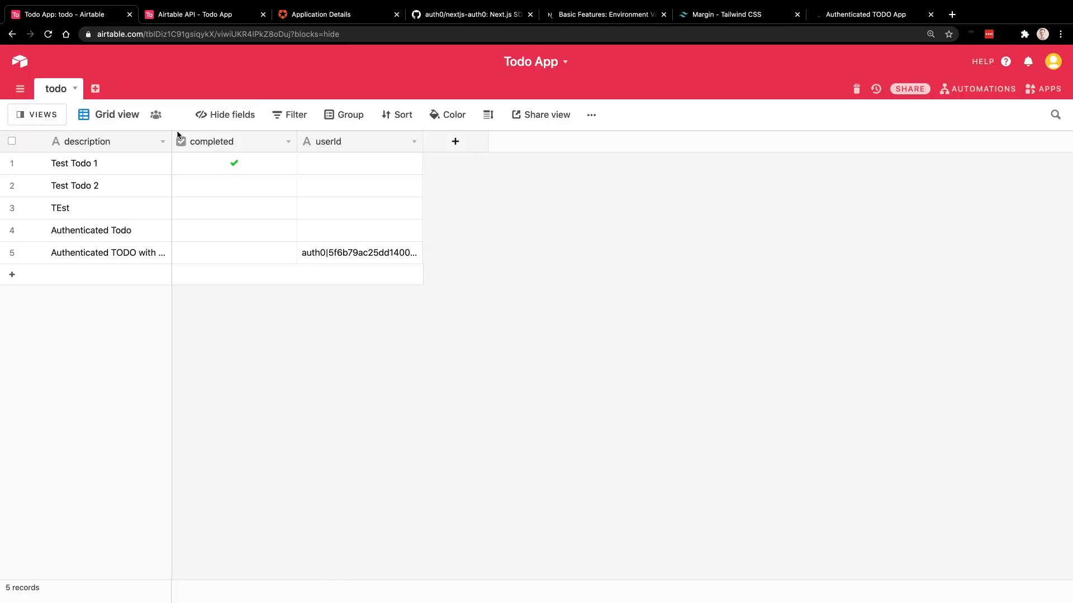
Expand the 'Authenticated TODO with User ID' record in Airtable and copy its record URL.
{"action": "right_click", "coordinate": [235, 253]}
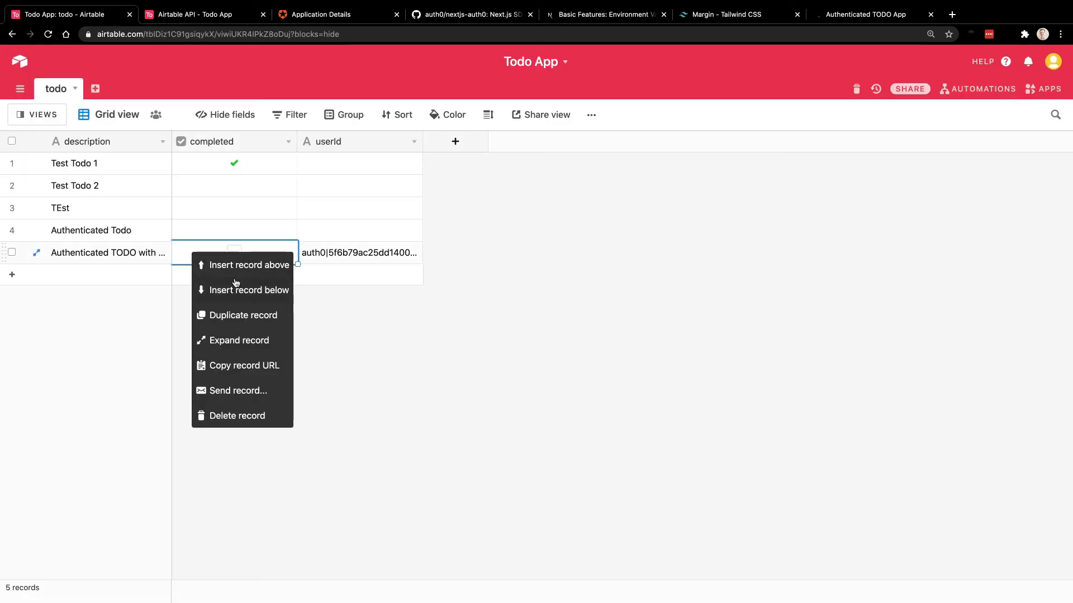
{"action": "left_click", "coordinate": [239, 340]}
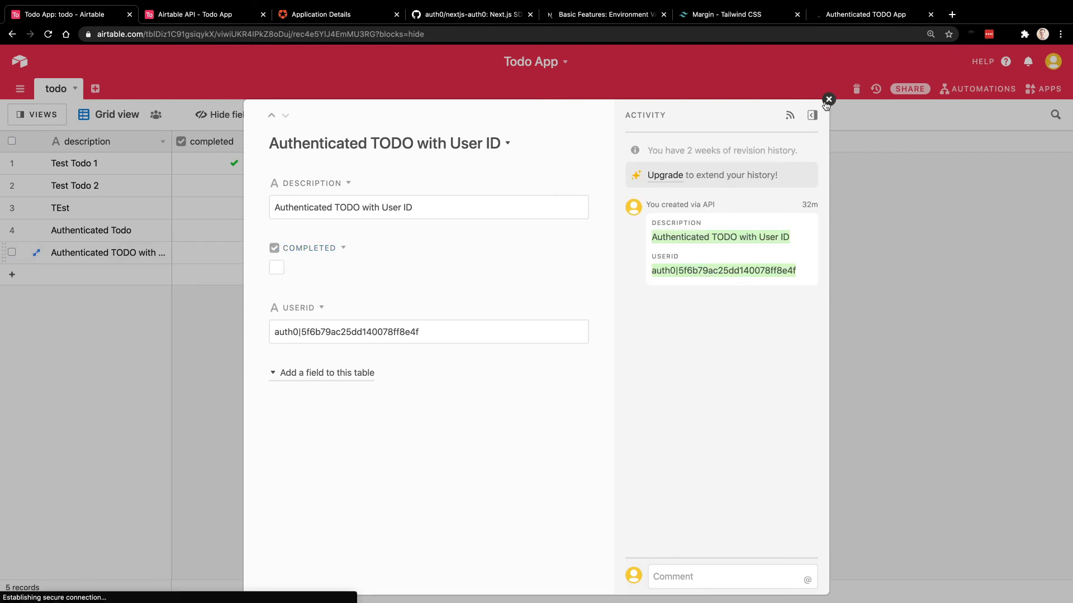
{"action": "left_click", "coordinate": [829, 100]}
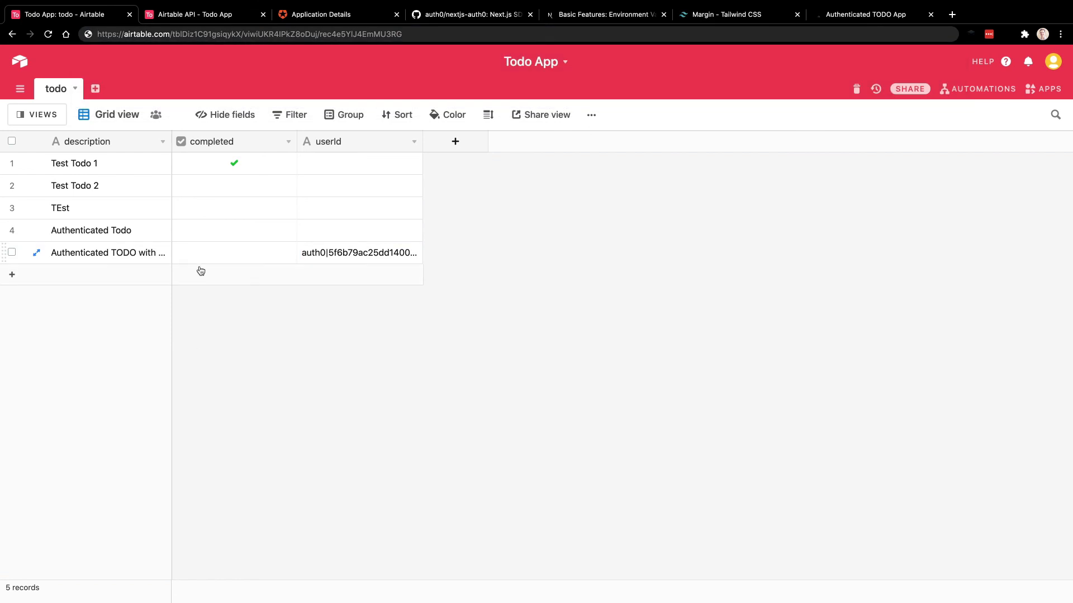
{"action": "left_click", "coordinate": [235, 253]}
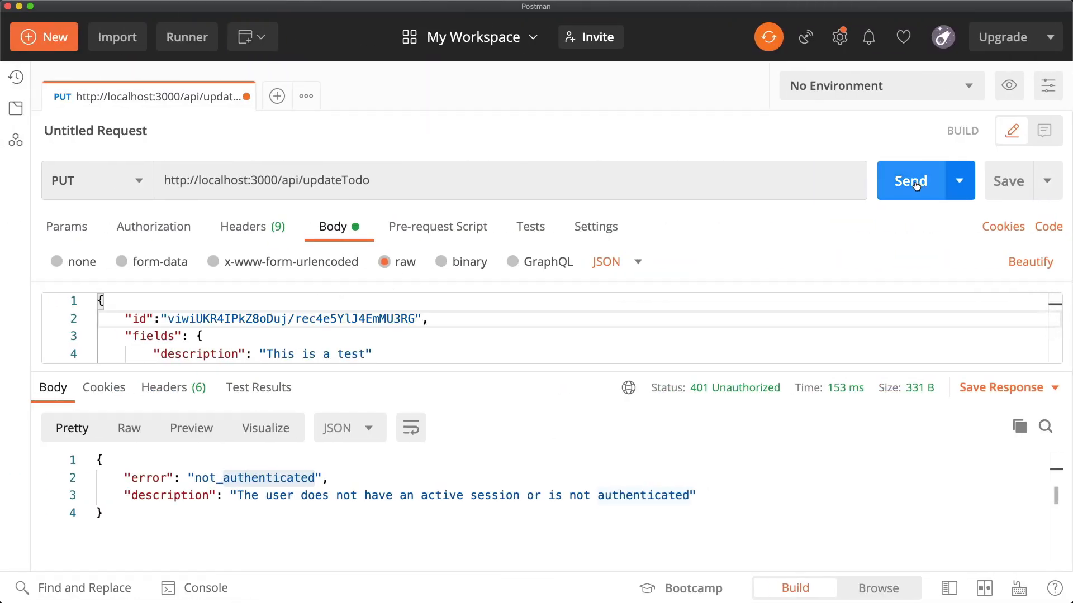
Send the unauthenticated PUT to updateTodo, then send a DELETE to deleteTodo; both return 401.
{"action": "left_click", "coordinate": [910, 181]}
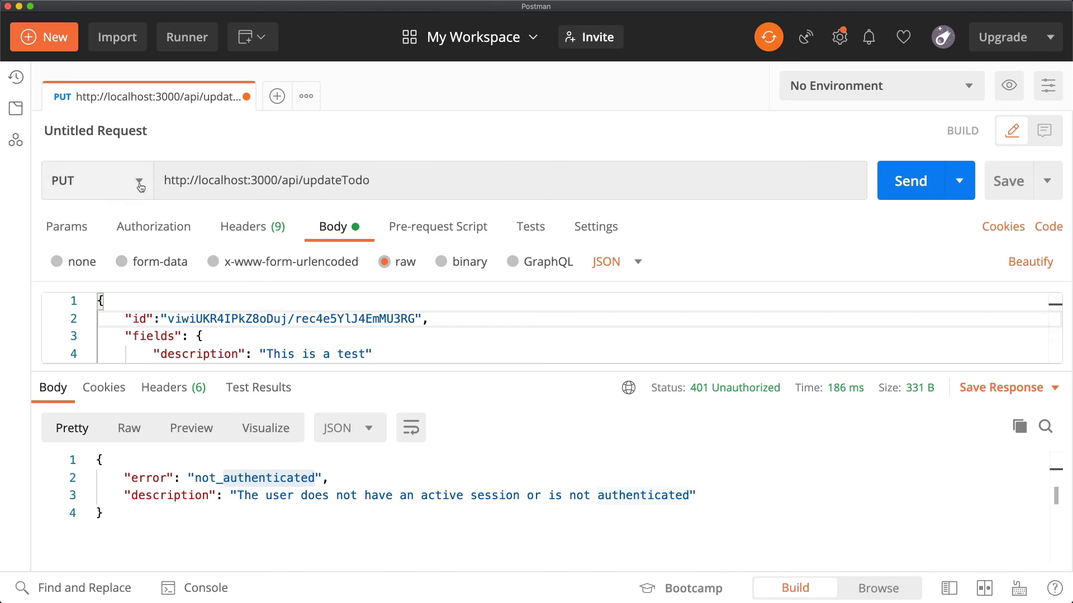
{"action": "left_click", "coordinate": [71, 180]}
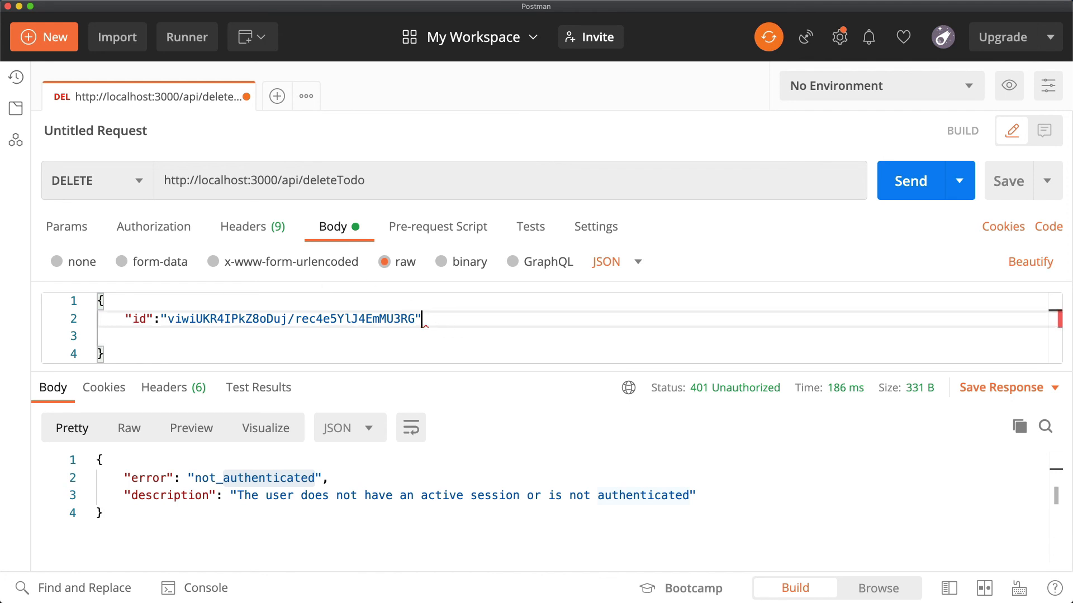
{"action": "left_click", "coordinate": [910, 181]}
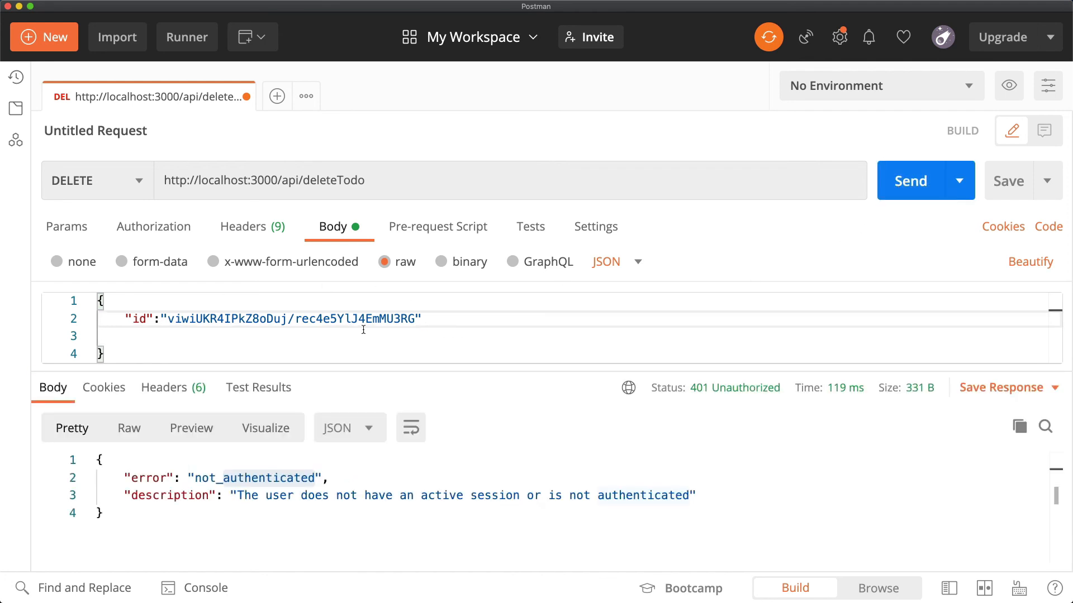